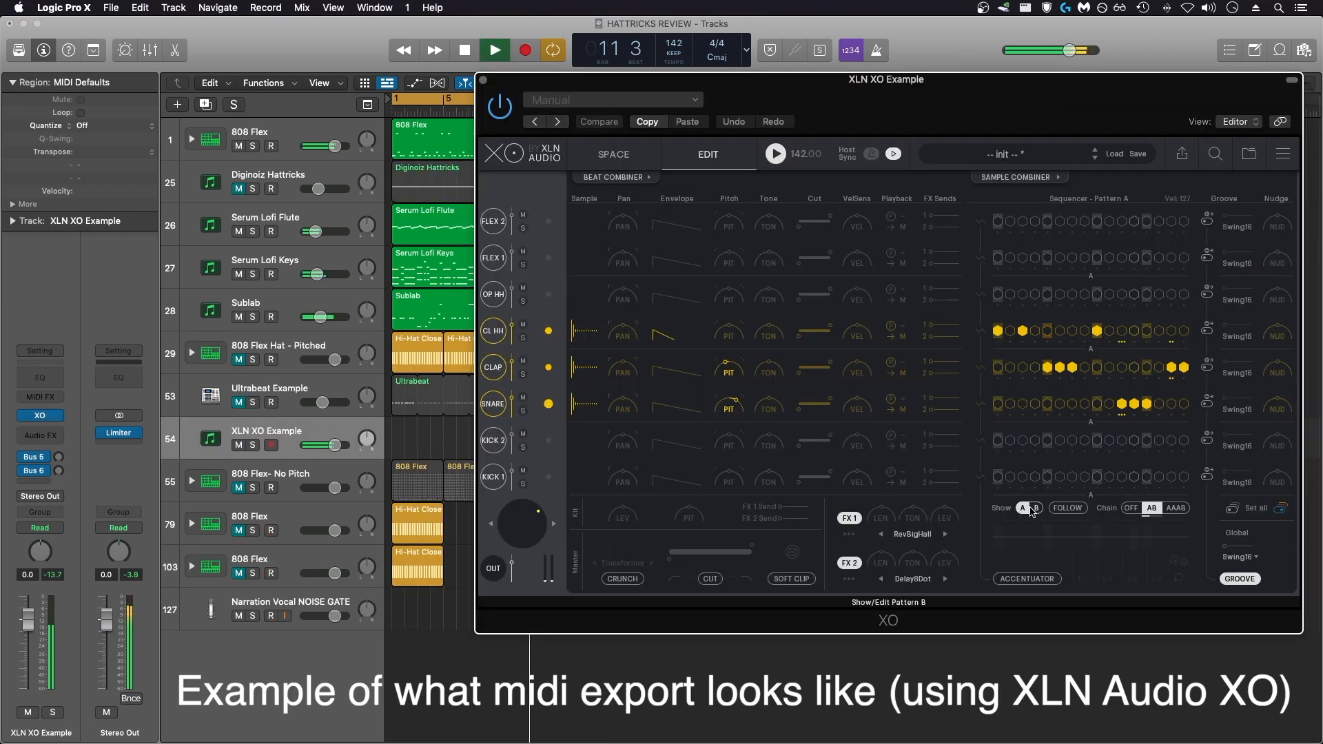
# Show pattern B in the XO sequencer, then close XO for the Hattricks regions.
pyautogui.click(1036, 508)
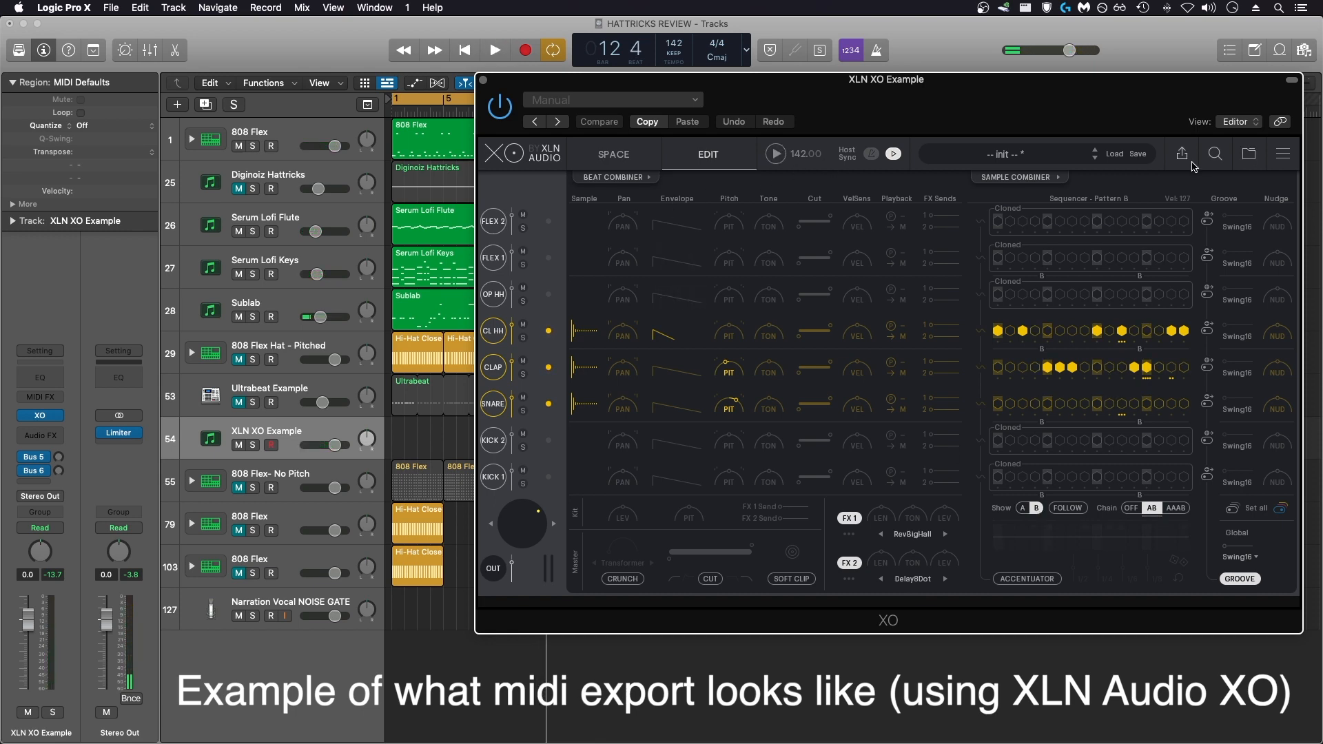
pyautogui.click(1183, 153)
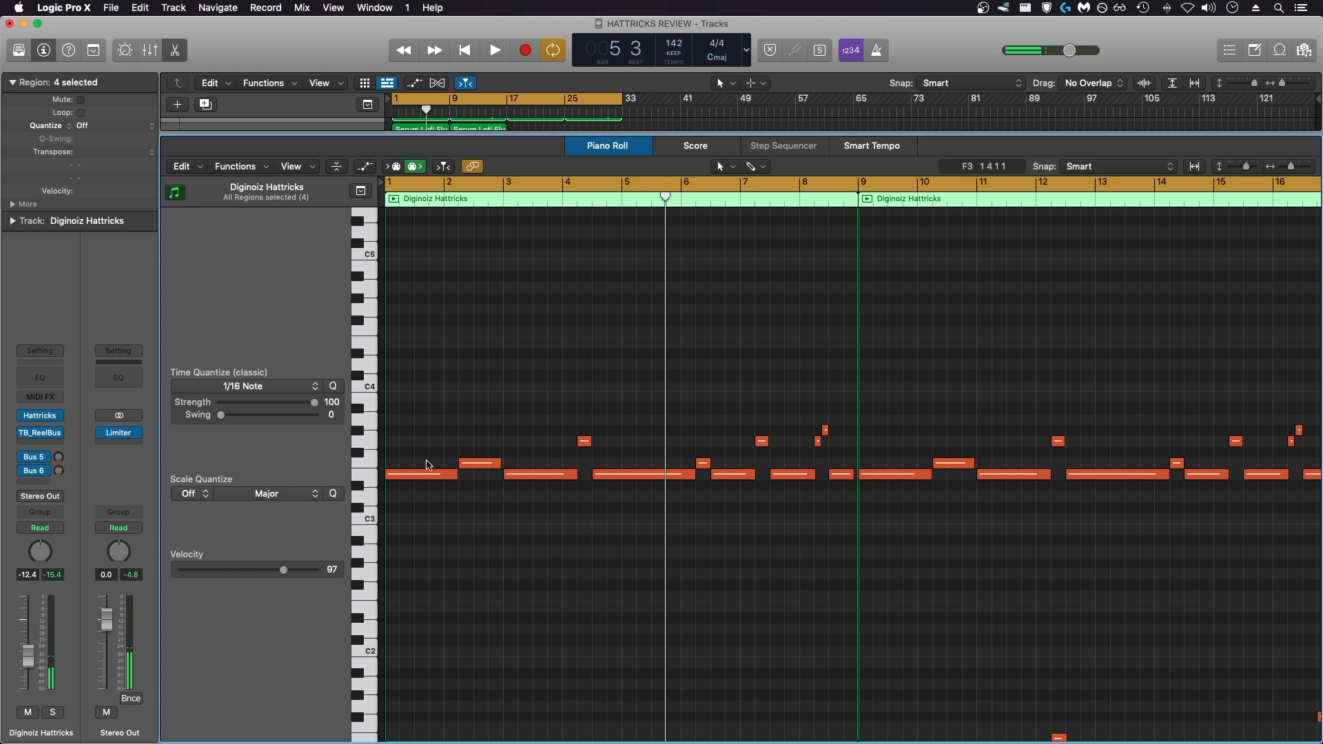
pyautogui.click(420, 474)
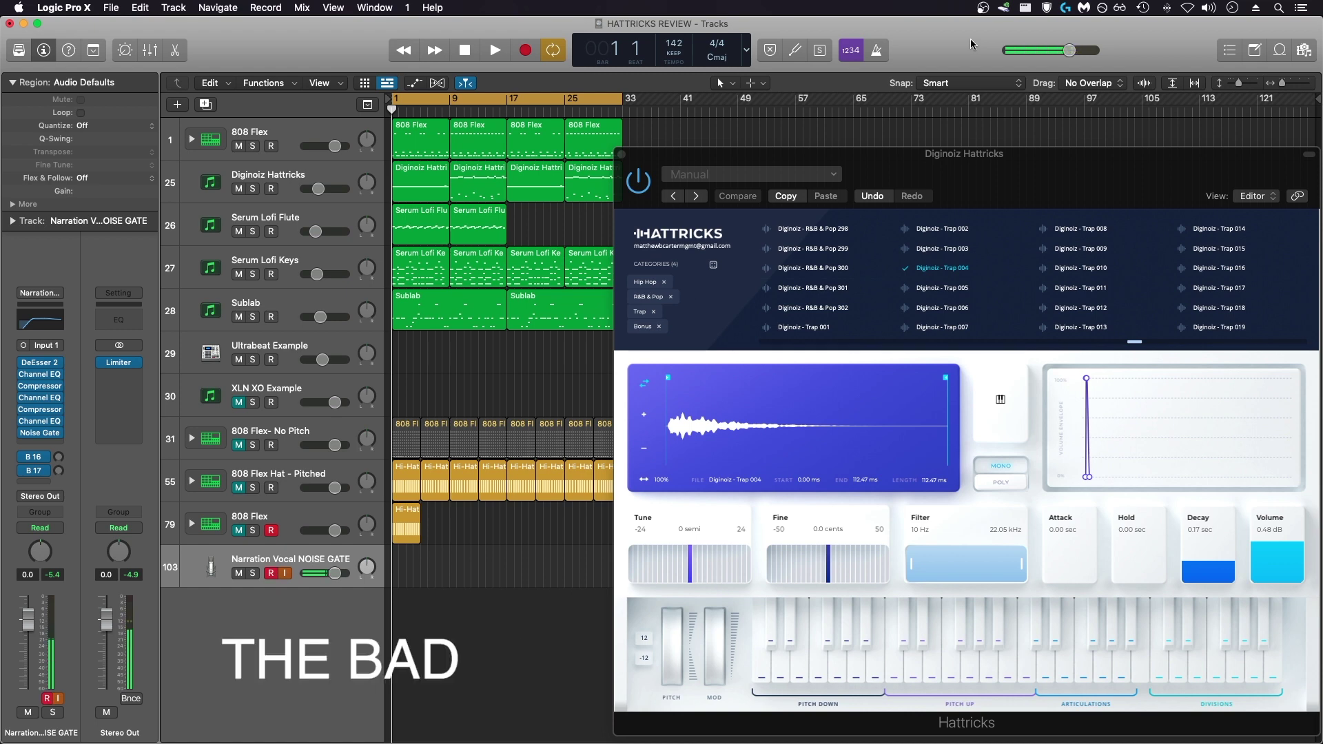
# Close the Hattricks plug-in window and start arrangement playback.
pyautogui.click(493, 50)
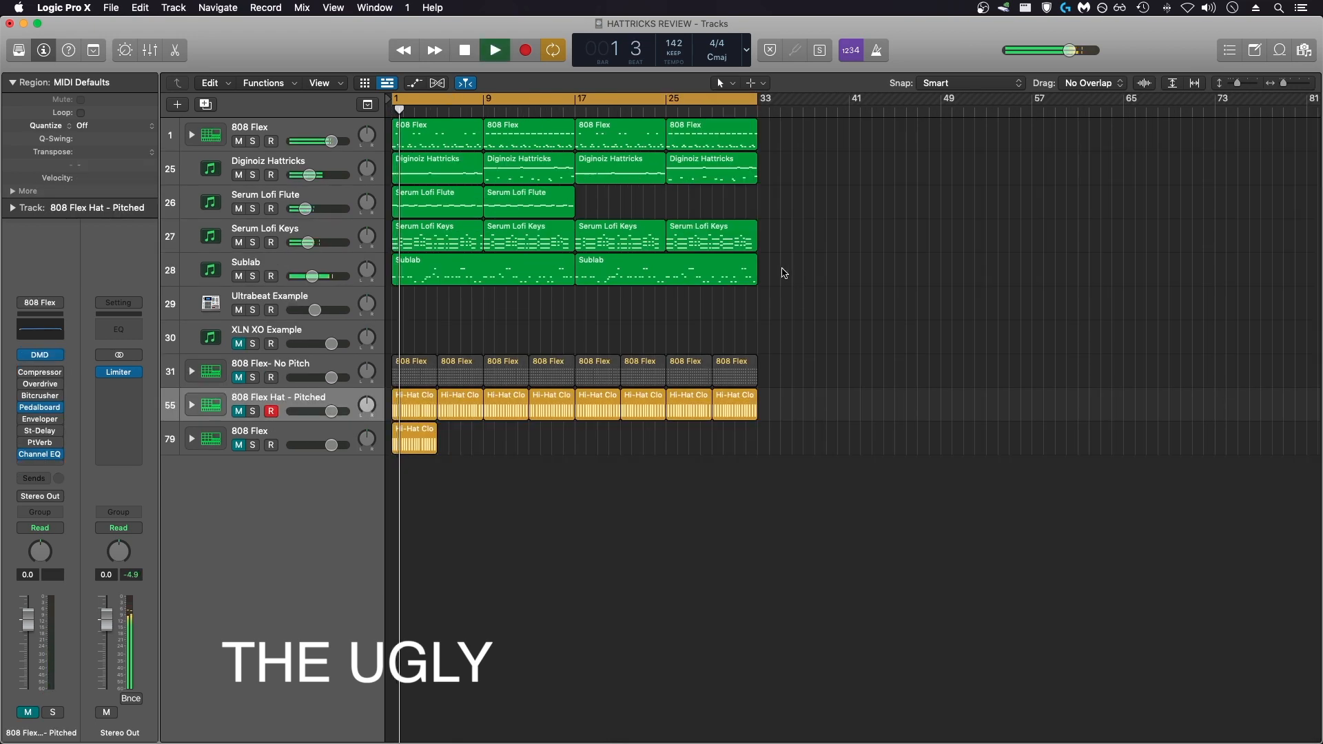
# Show the OBS capture of the Logic crash dialog caused by the Hattricks plug-in.
pyautogui.click(268, 165)
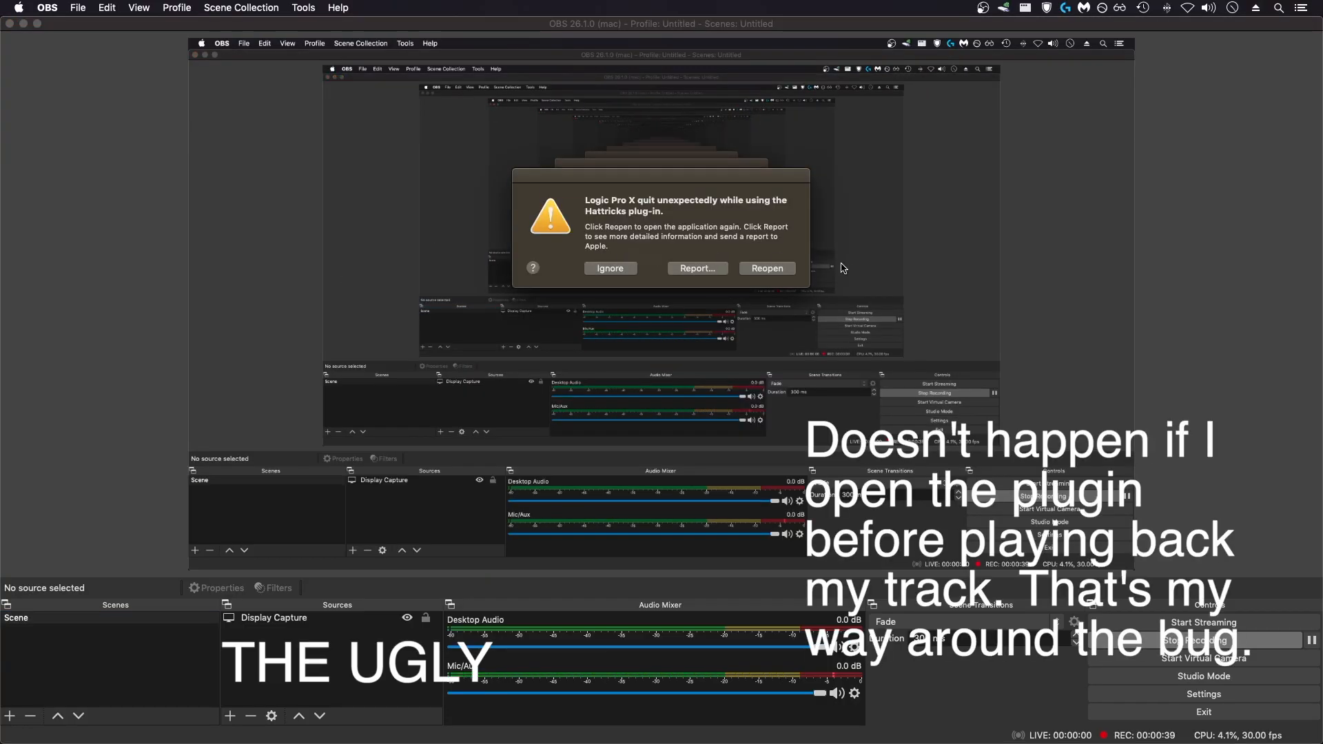
pyautogui.click(766, 267)
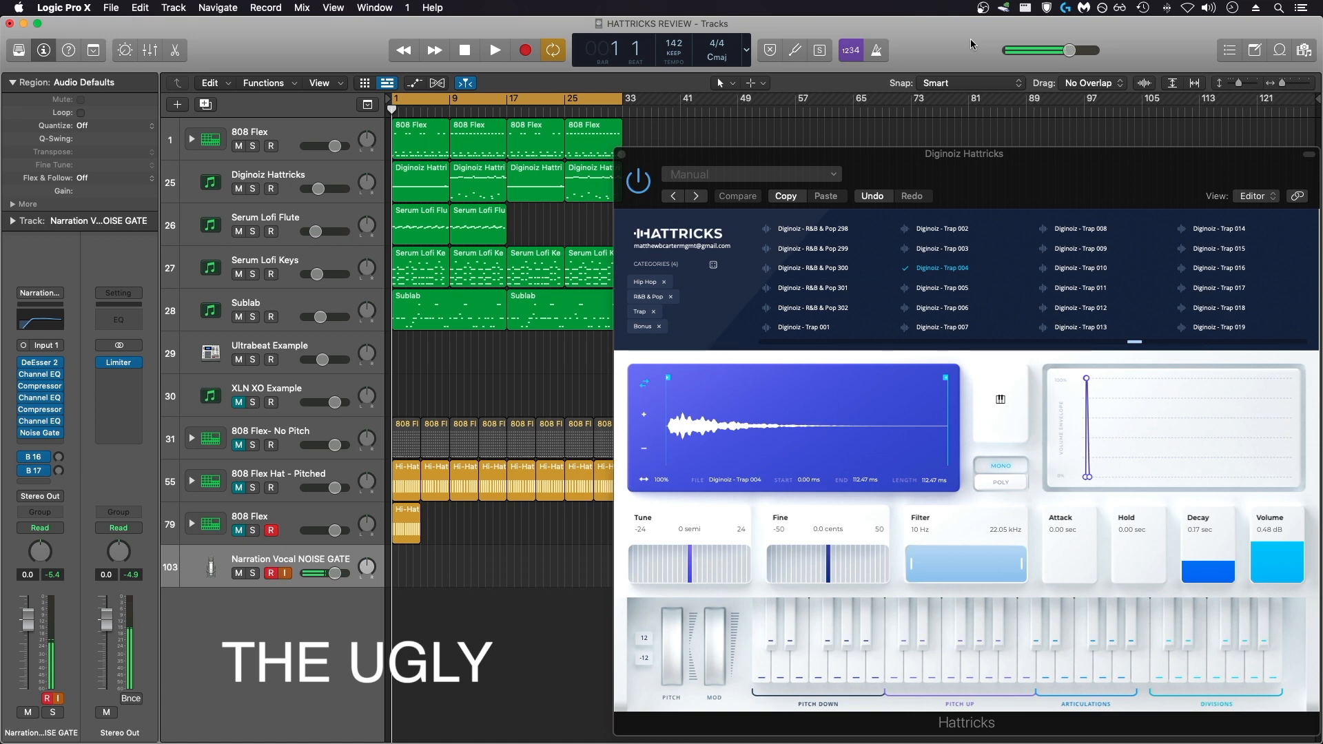
# Bring up the XLN XO instrument showing pattern B on its example track.
pyautogui.click(495, 50)
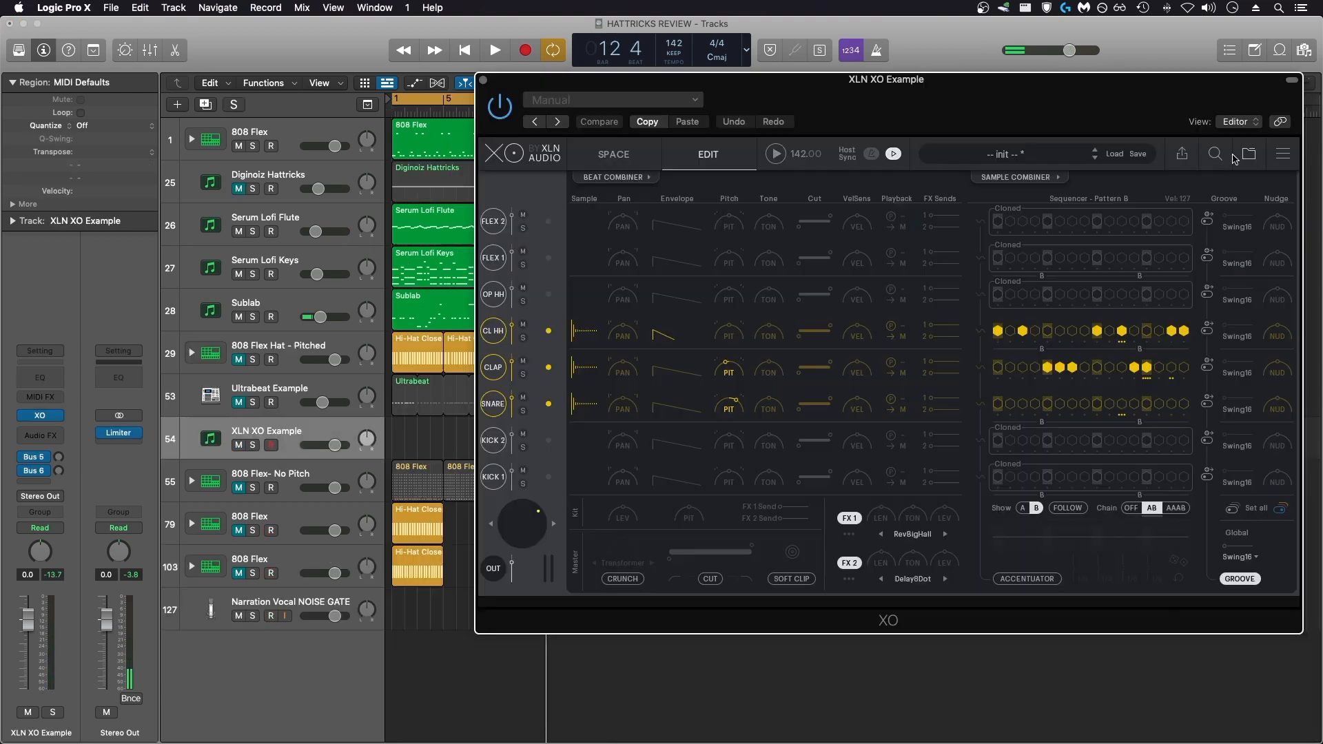
# Place the XO pattern as MIDI on the track, loop it to bar 9 and switch projects.
pyautogui.click(1181, 153)
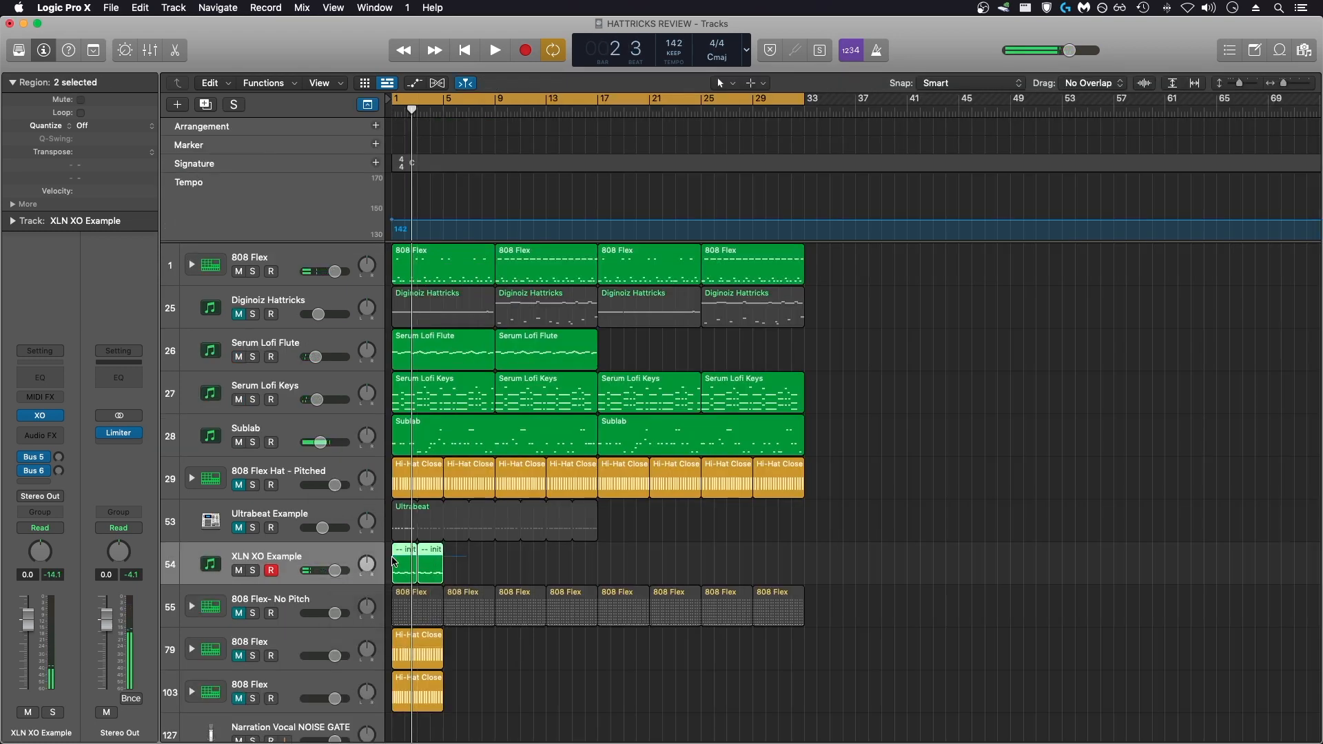
pyautogui.moveTo(419, 564); pyautogui.dragTo(460, 563)
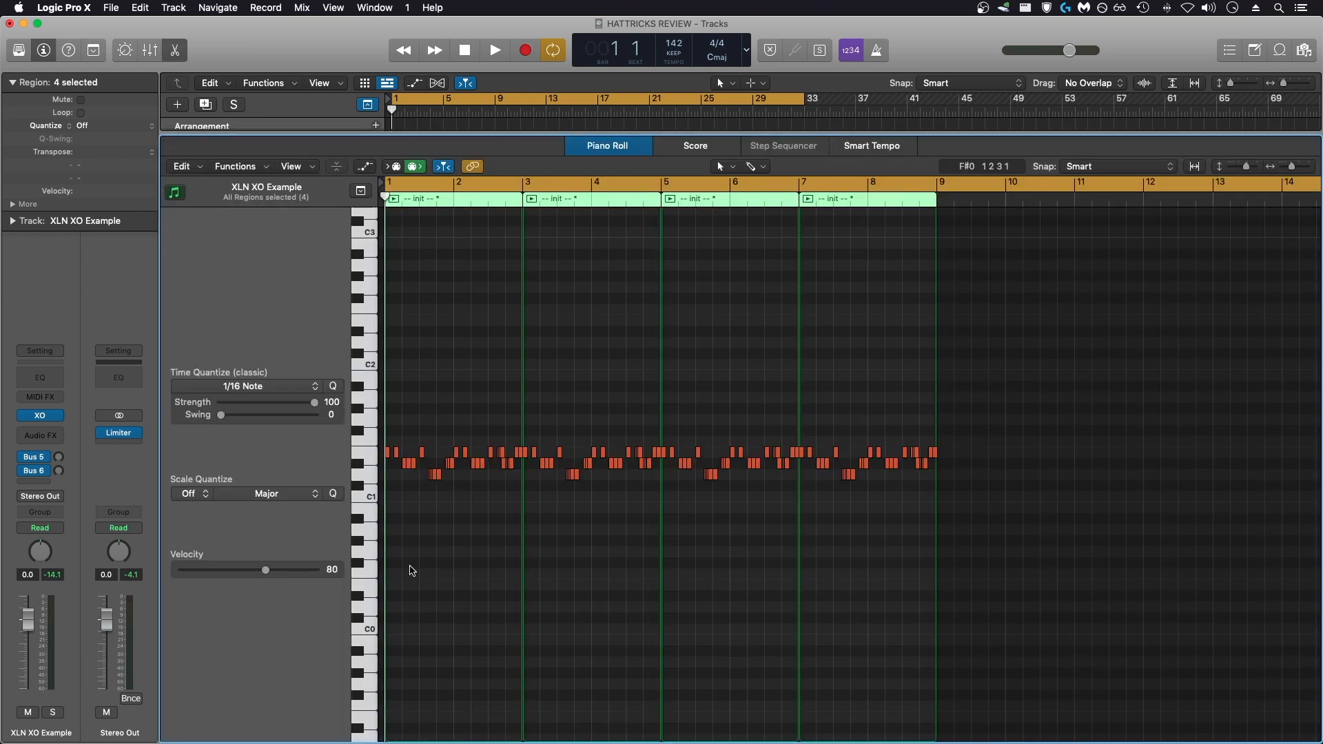
pyautogui.click(494, 49)
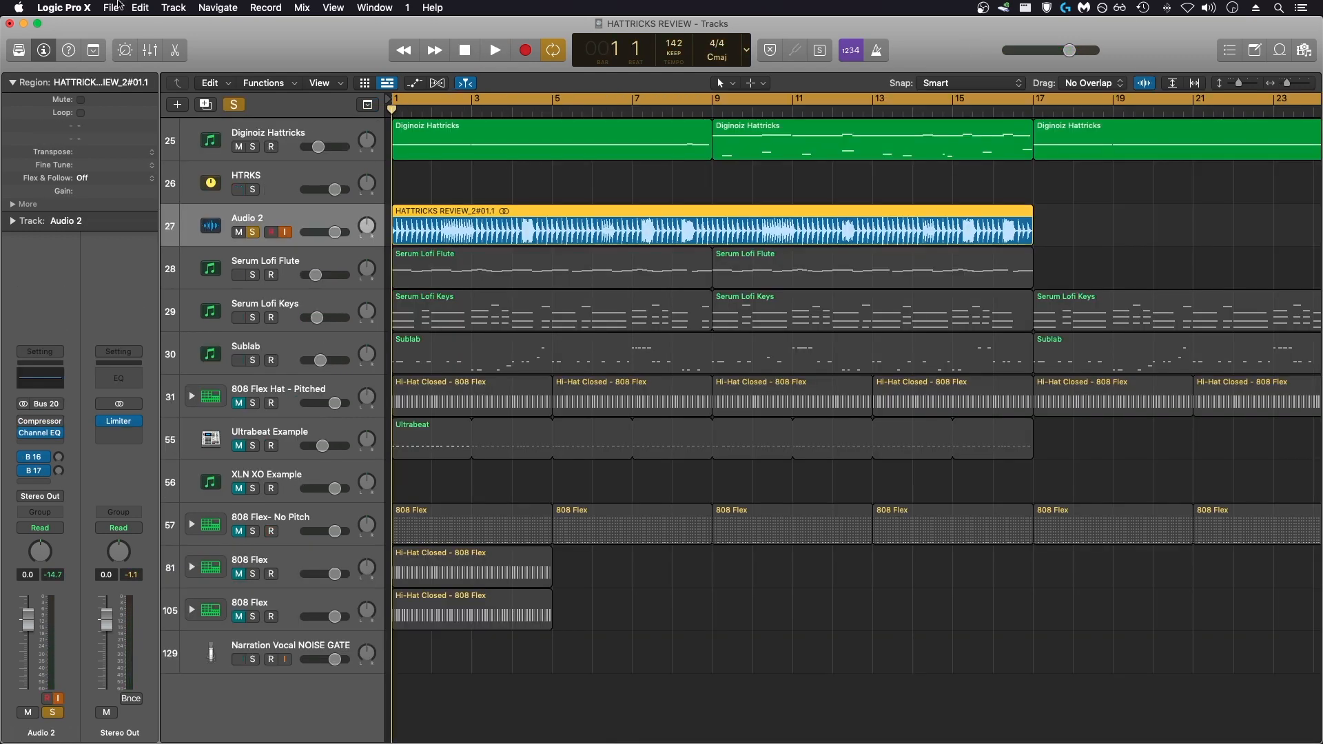
# Double the Audio 2 drum recording with MIDI, instrument type other, trigger note F#1 Closed HH.
pyautogui.click(176, 7)
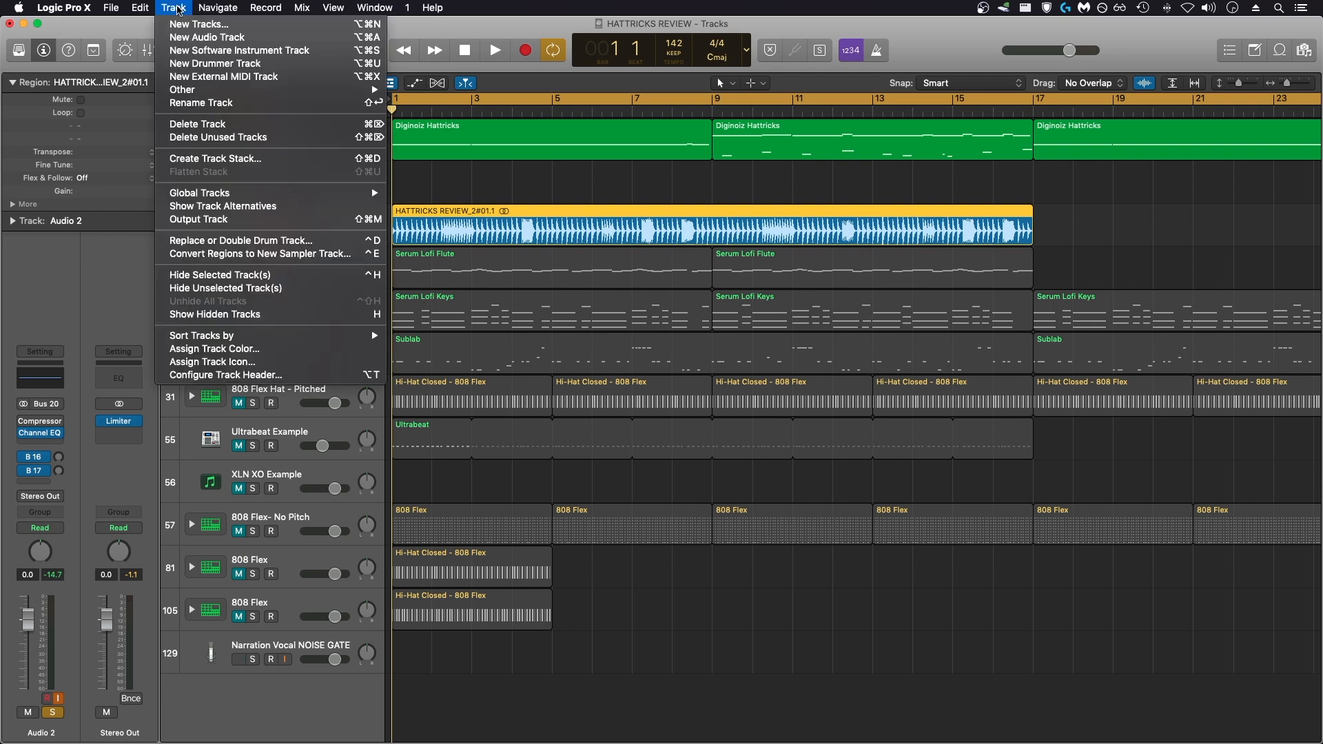
pyautogui.moveTo(206, 240)
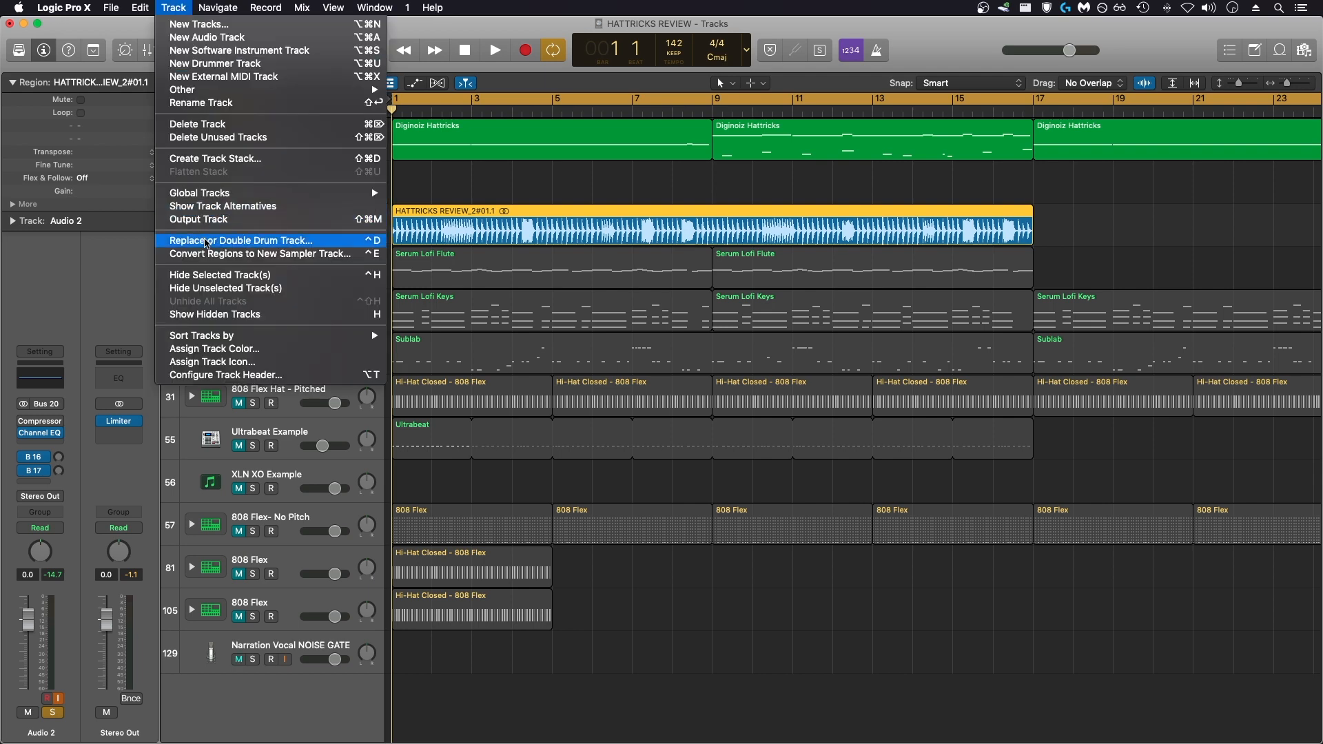
pyautogui.click(210, 240)
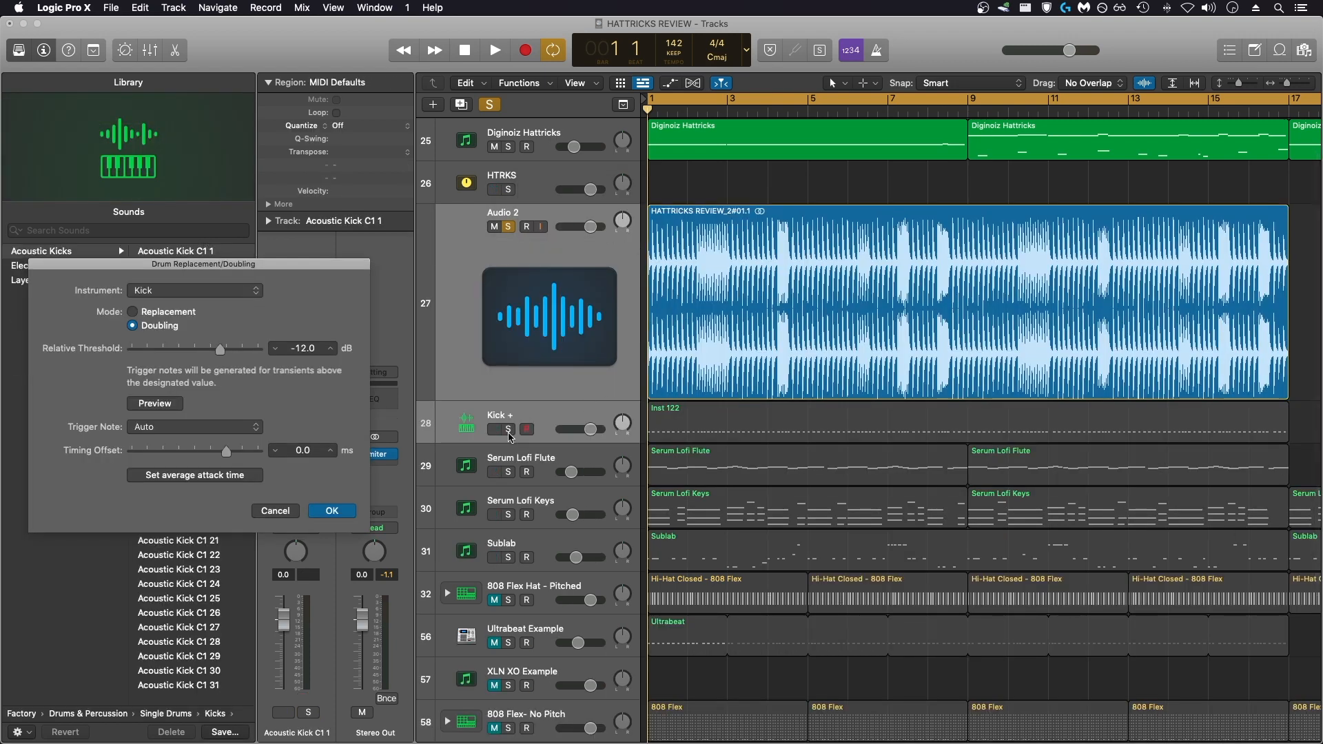
pyautogui.click(196, 289)
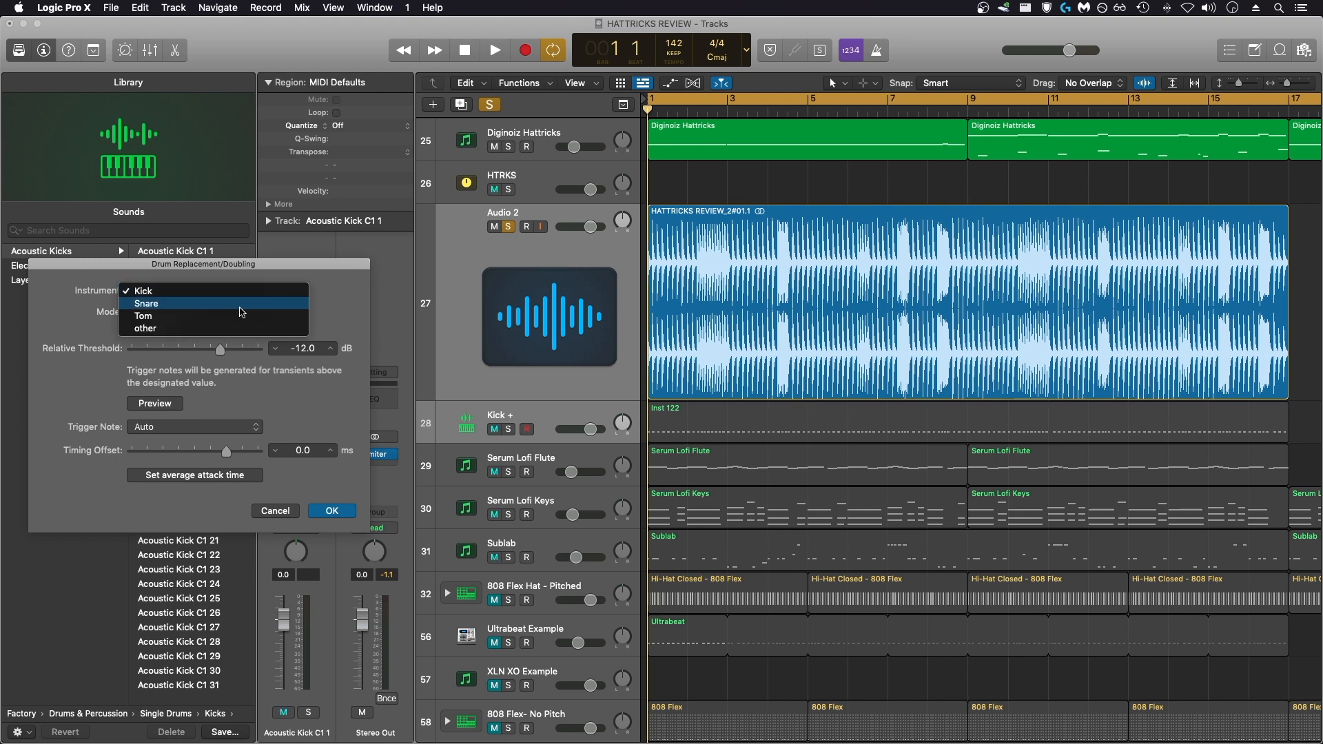
pyautogui.click(145, 328)
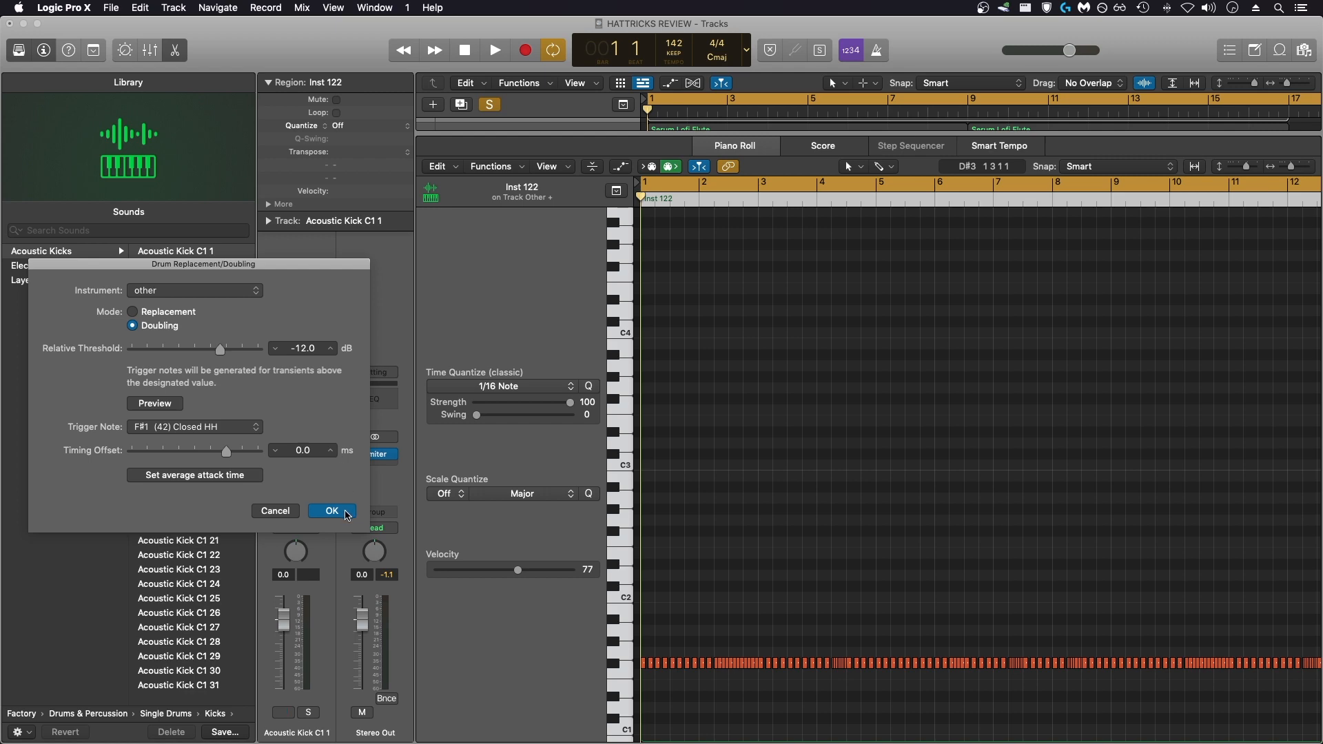
pyautogui.click(331, 510)
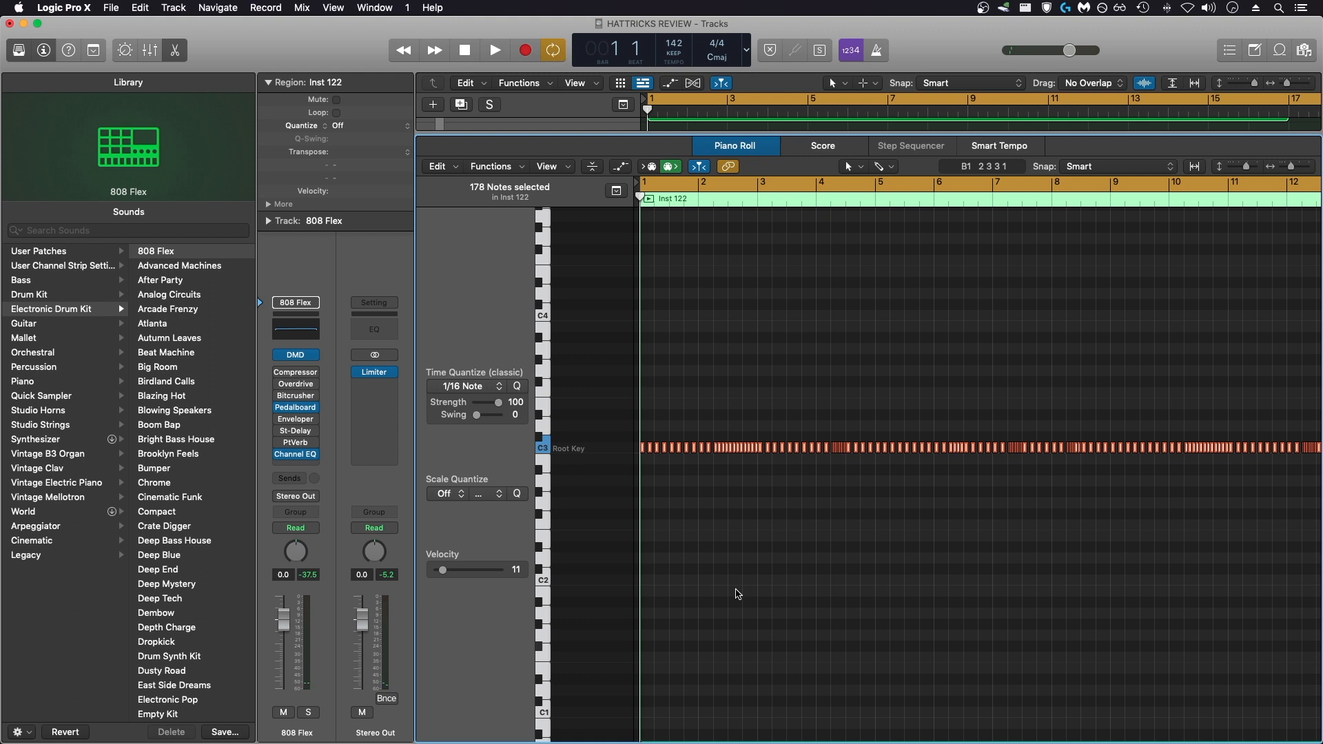
# Play the generated hi-hat part and raise its 178 notes' velocity to 78.
pyautogui.click(494, 50)
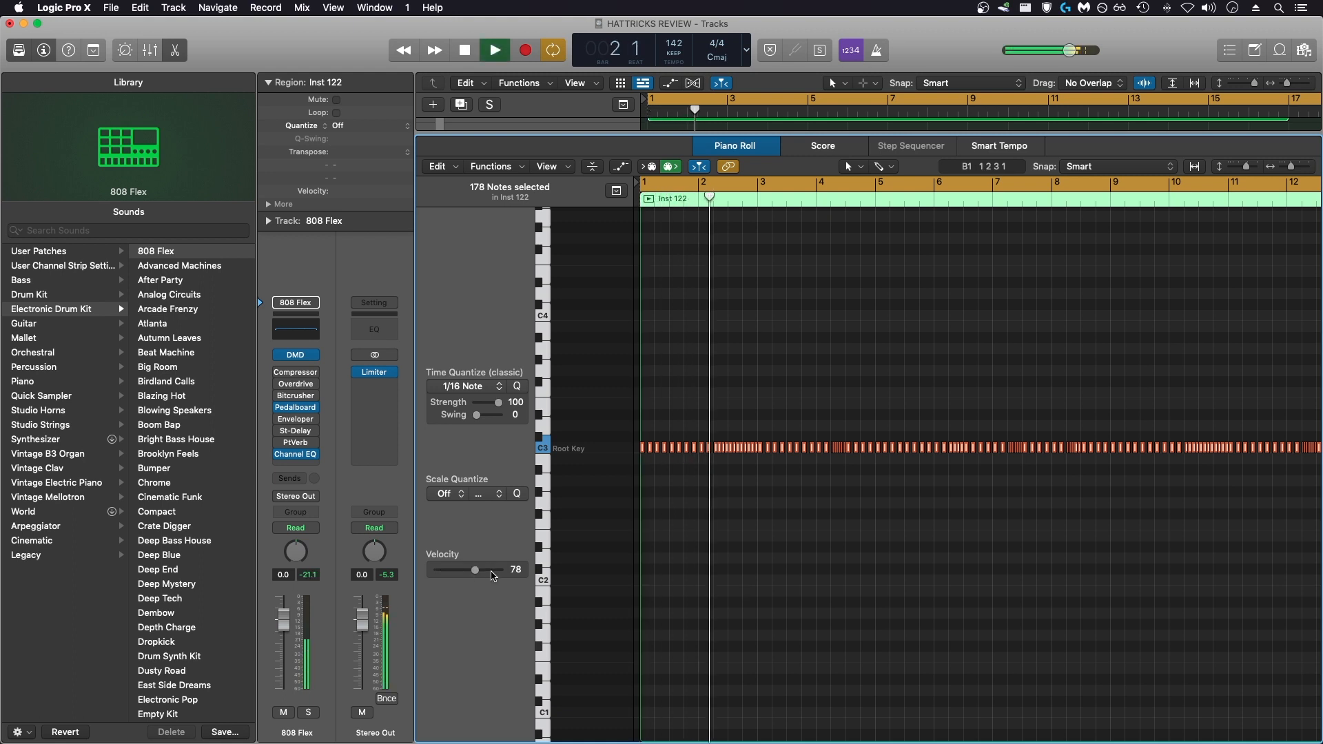
pyautogui.moveTo(474, 569); pyautogui.dragTo(483, 569)
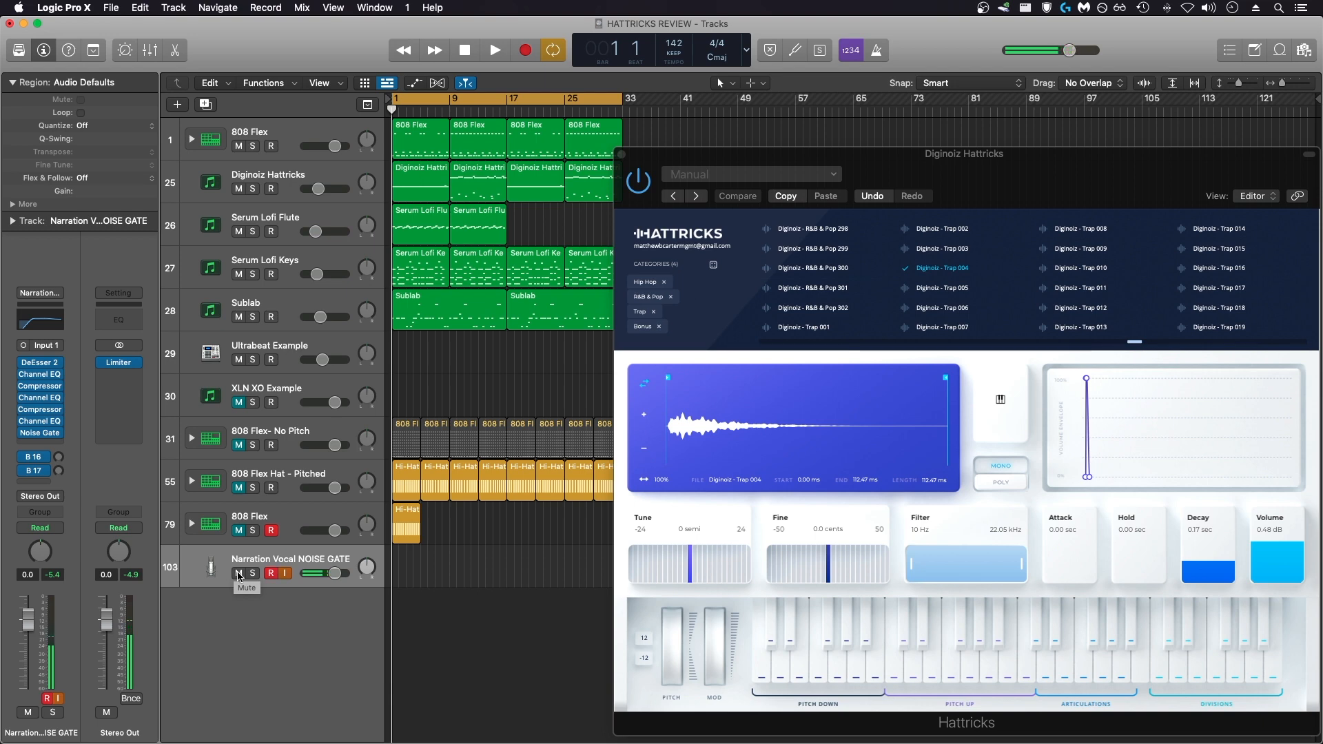
# Mute the Narration Vocal NOISE GATE track and play the project through Hattricks.
pyautogui.click(495, 50)
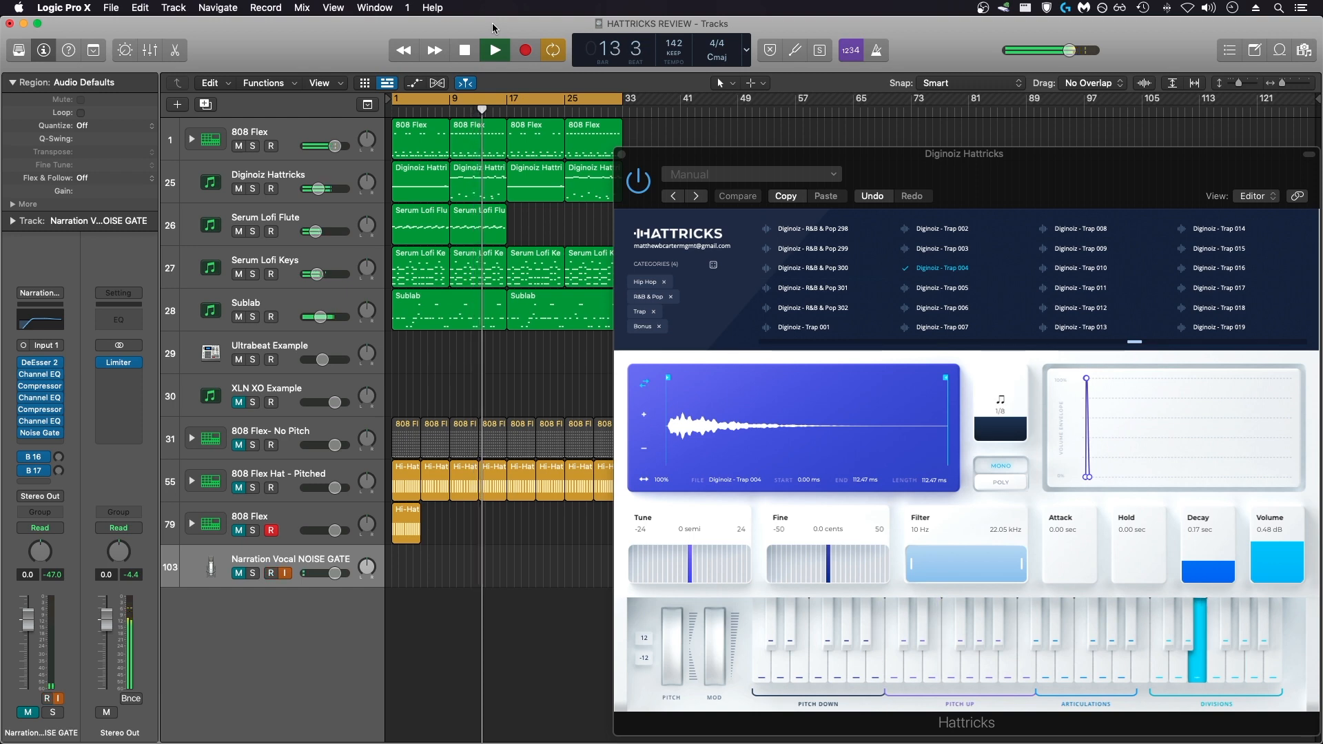
pyautogui.click(493, 50)
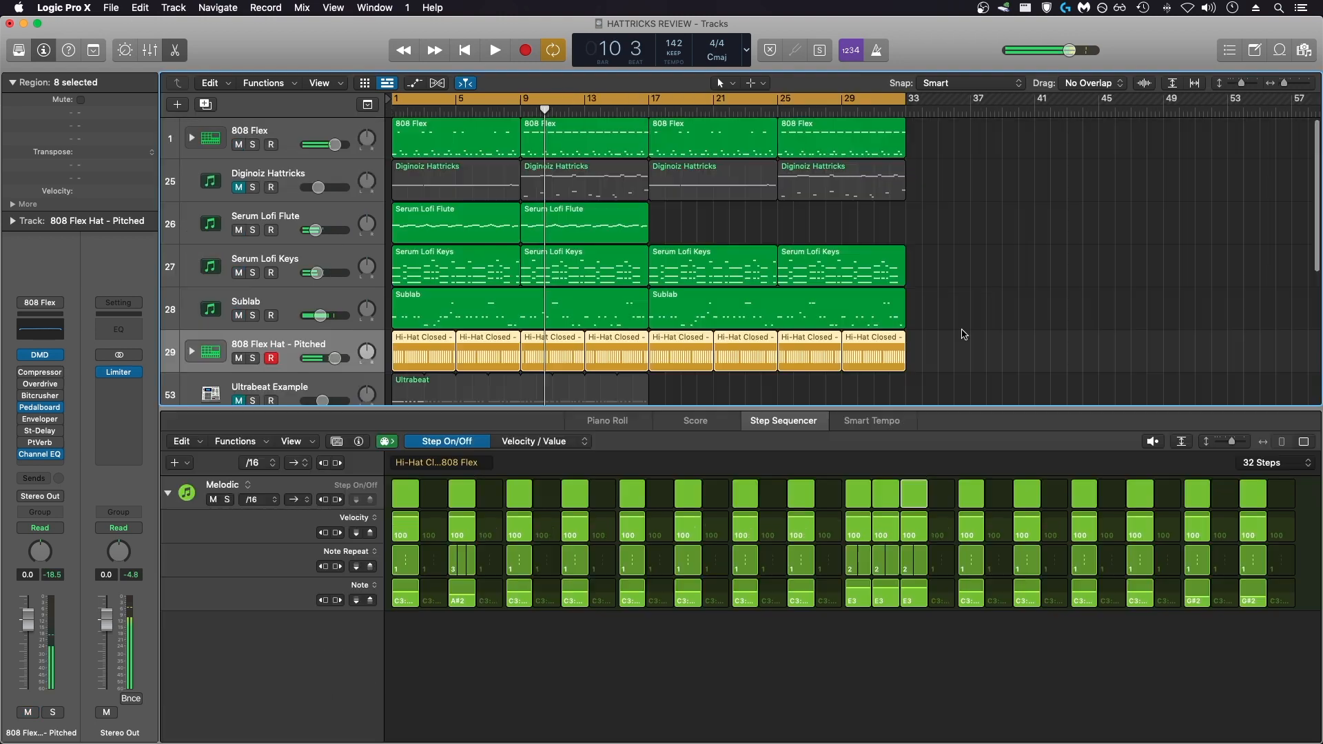
# Audition the 808 Hi-Hat Closed step pattern, then stop and return to the full arrangement.
pyautogui.click(494, 50)
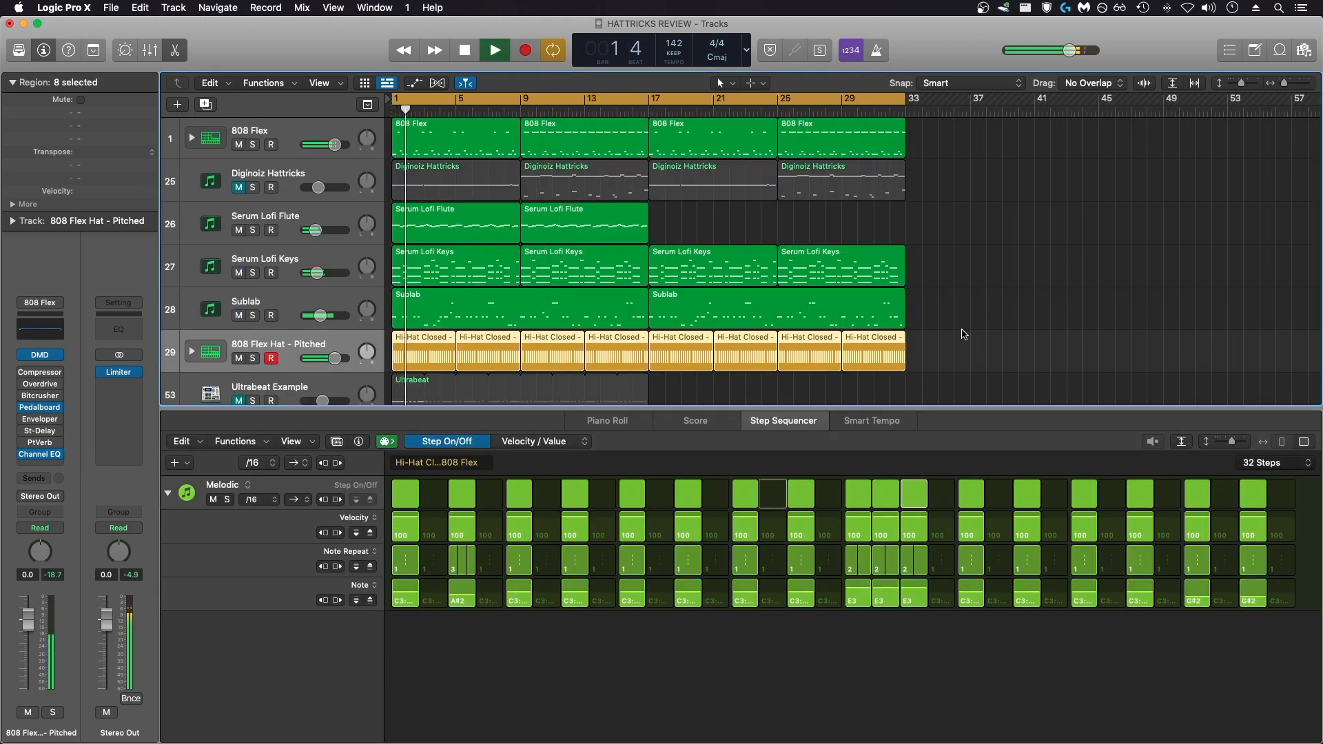
pyautogui.click(494, 50)
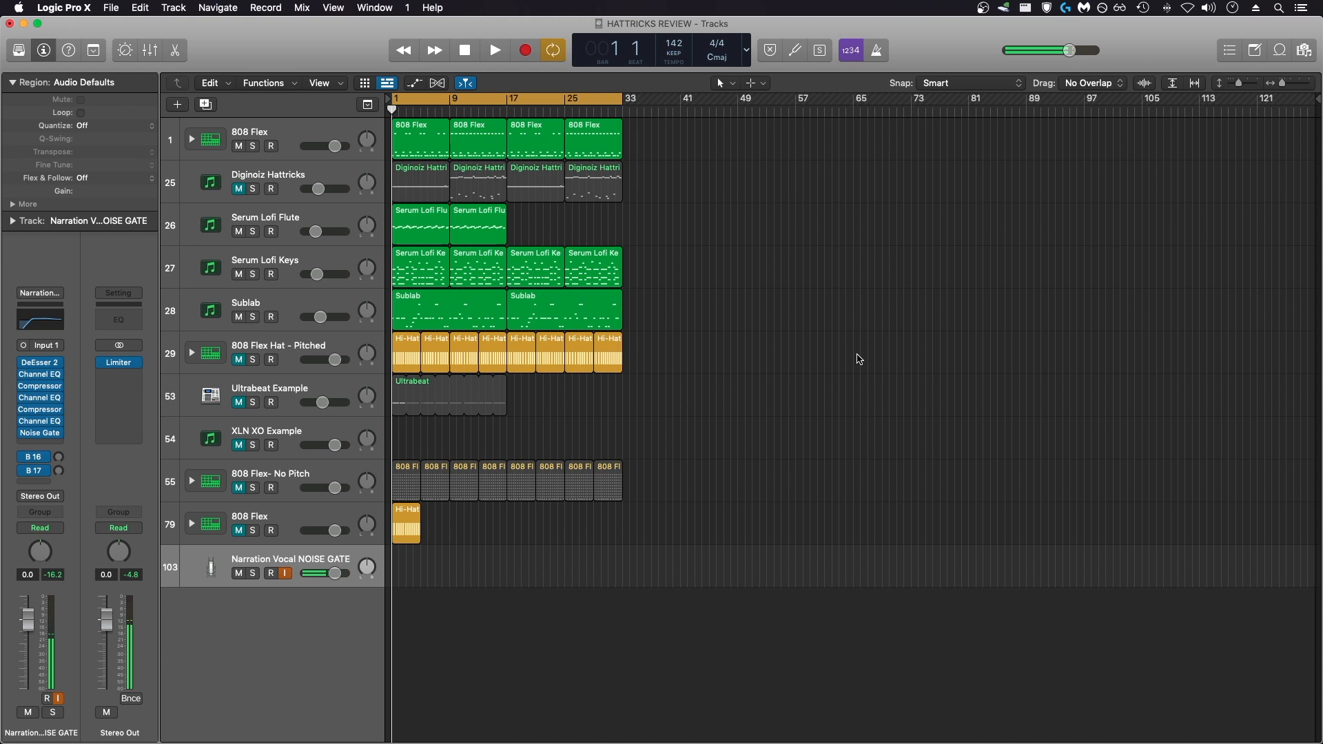
# Create a Software Instrument track below 808 Flex and bring up its instrument plug-in menu.
pyautogui.click(270, 573)
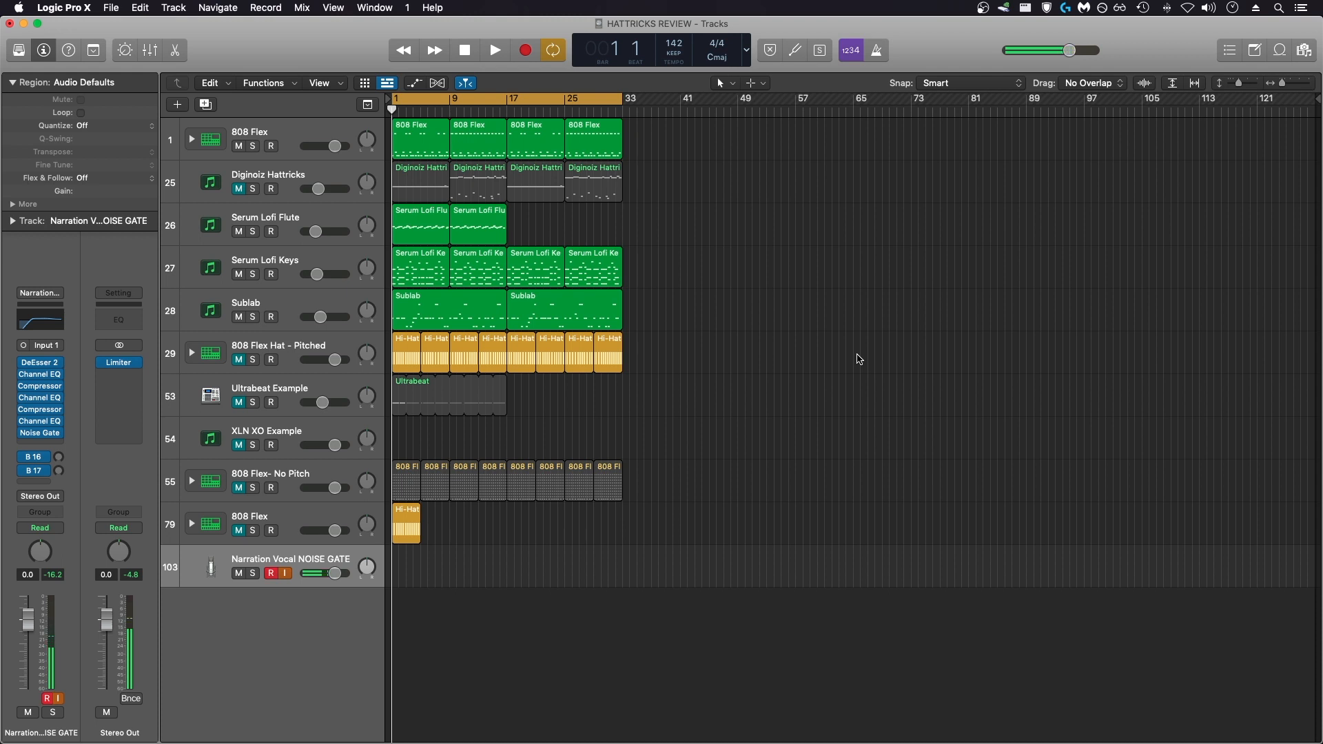
pyautogui.click(284, 515)
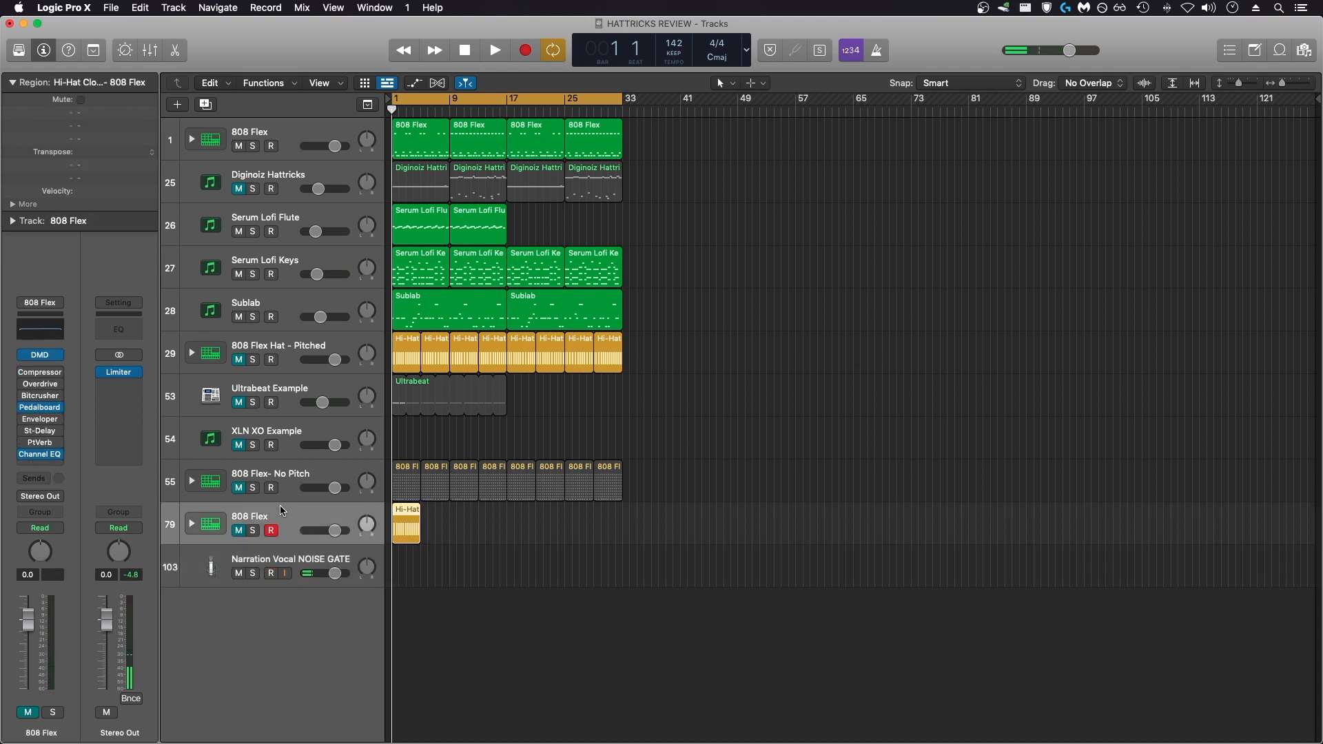
pyautogui.click(176, 105)
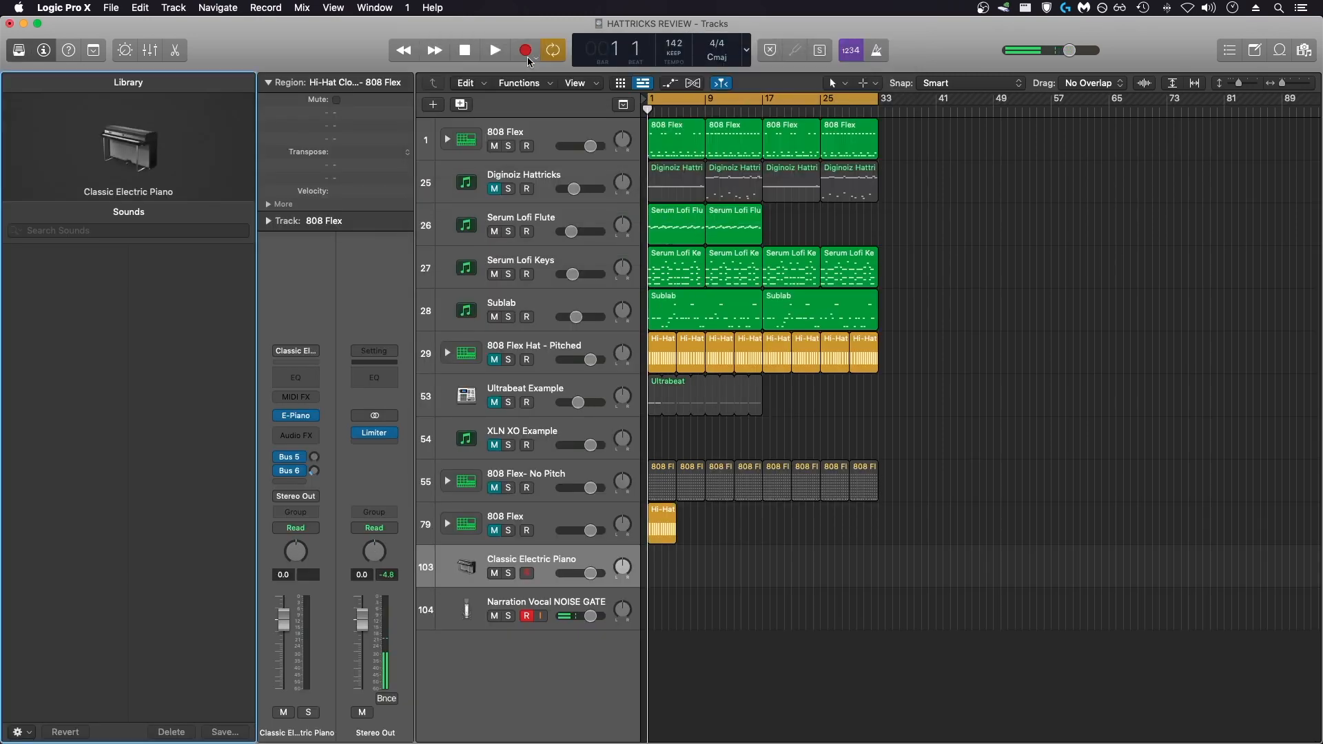
pyautogui.click(295, 415)
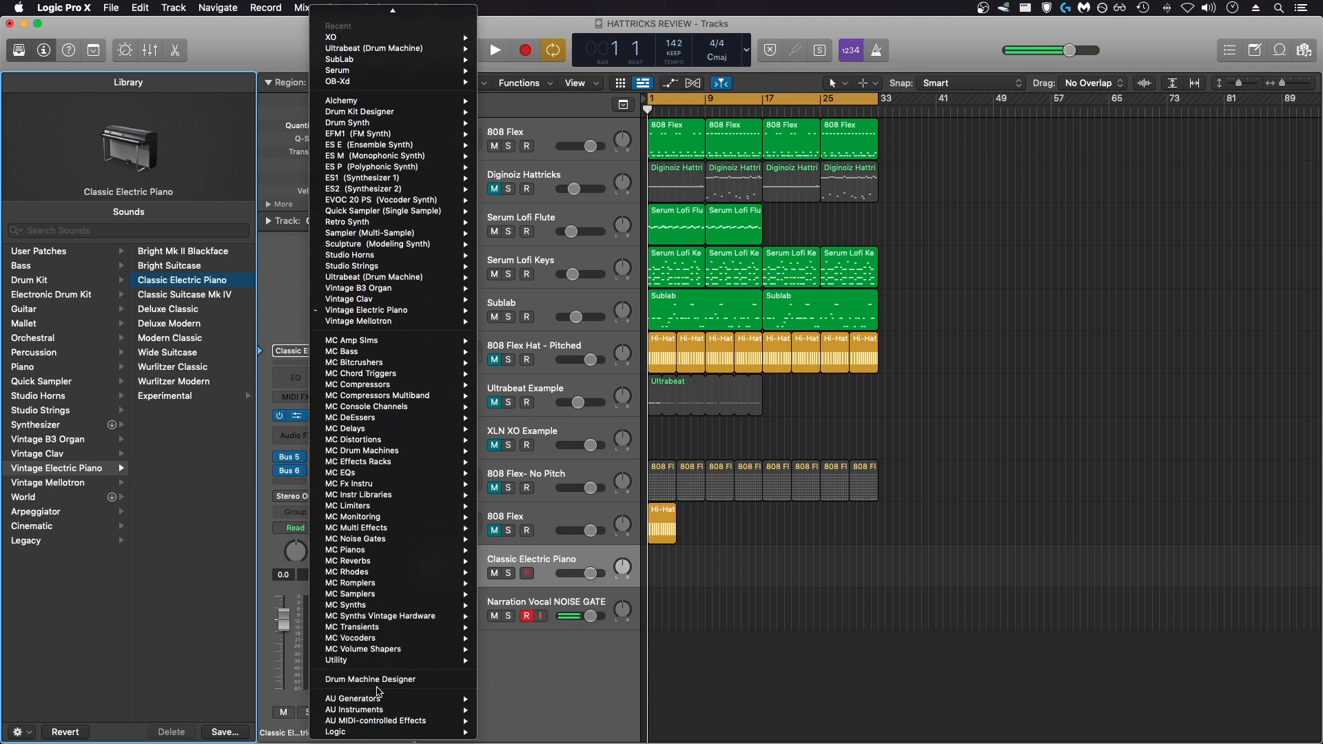
# Load the Electronic Drum Kit 808 Flex onto the Empty Kit track from the Library.
pyautogui.click(369, 679)
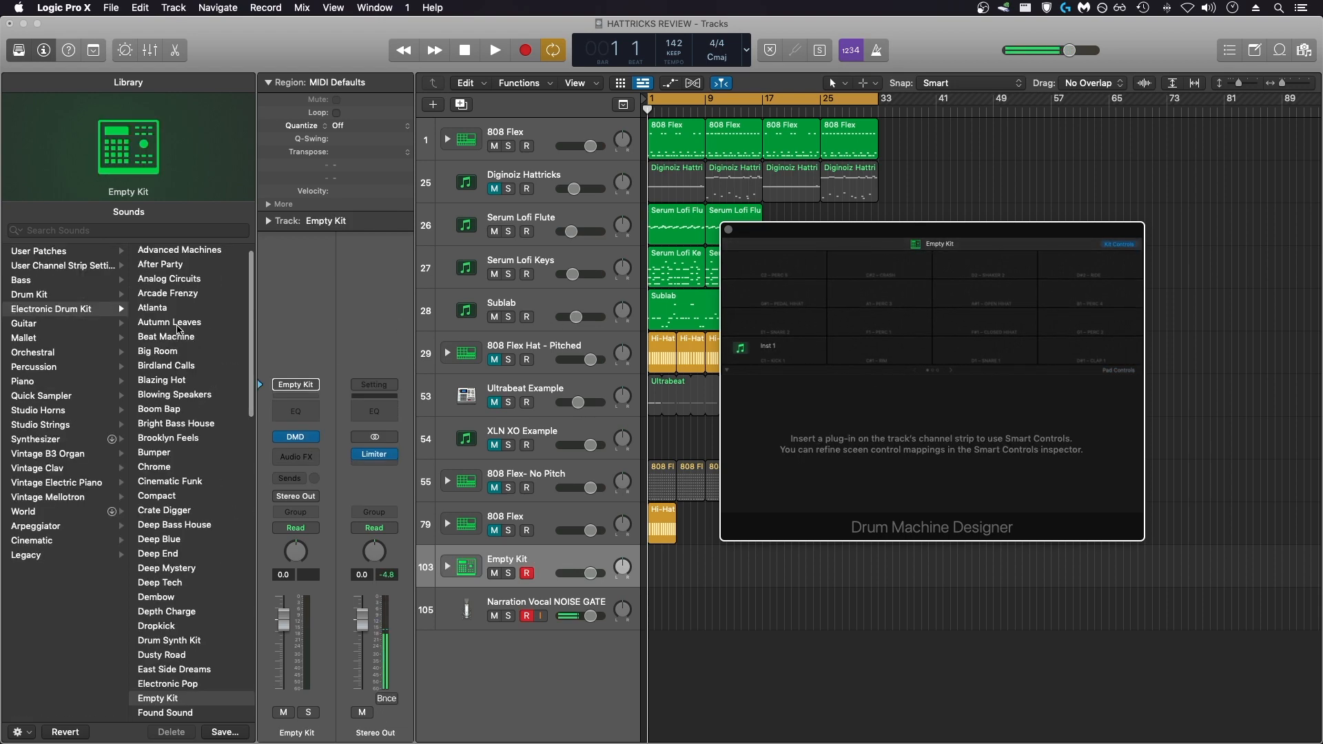
pyautogui.scroll(-3)
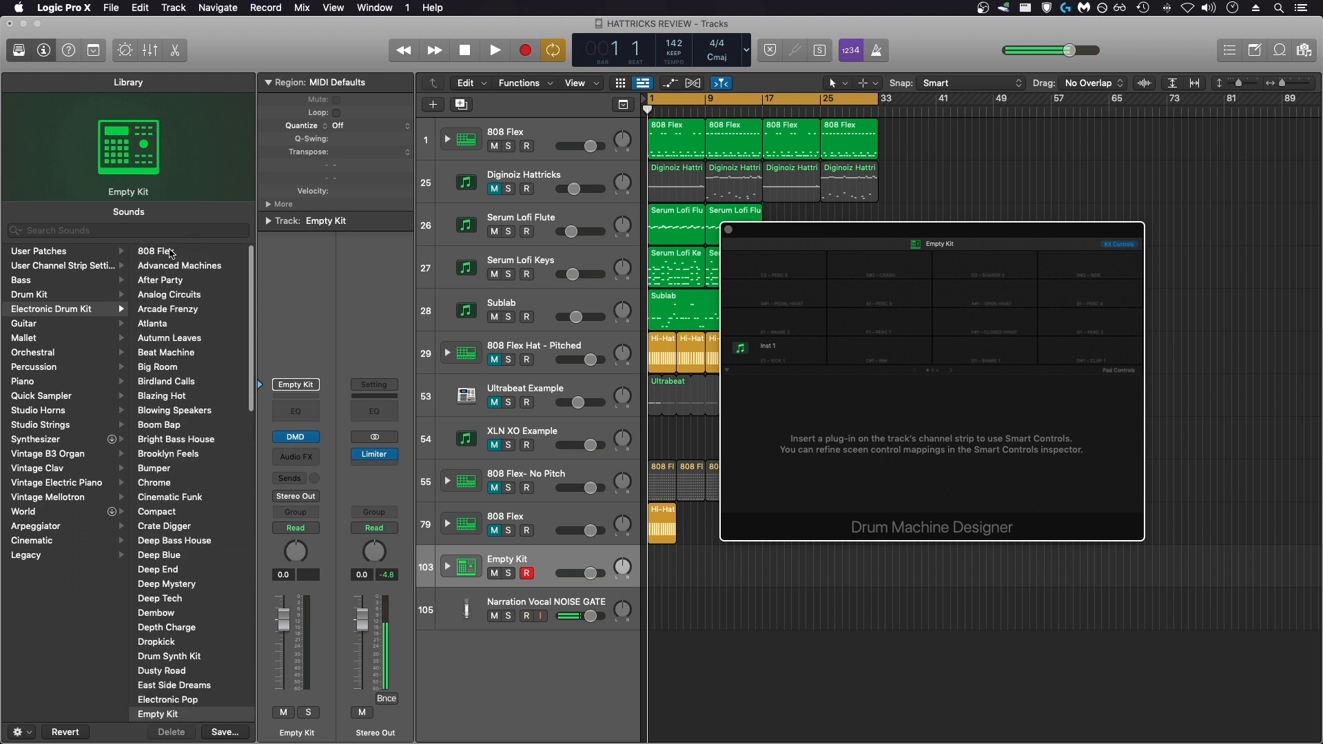
pyautogui.click(156, 251)
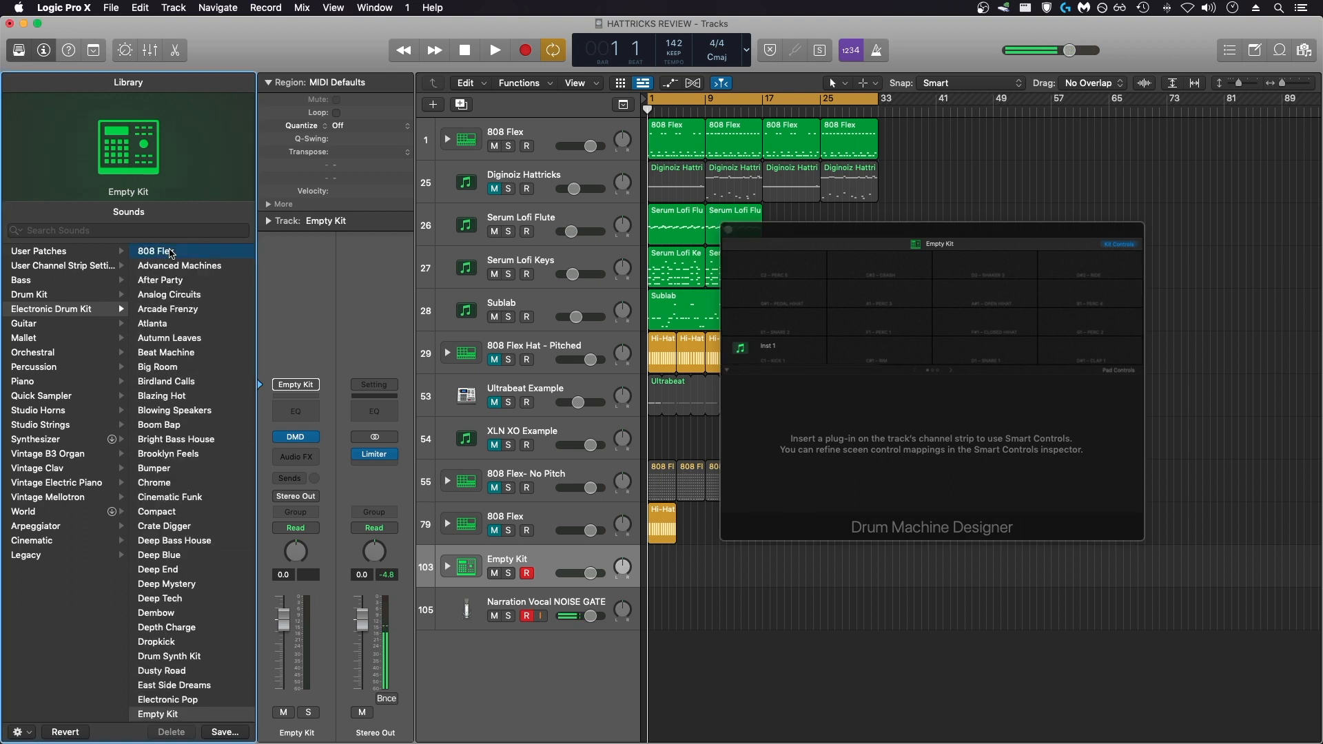
pyautogui.click(155, 250)
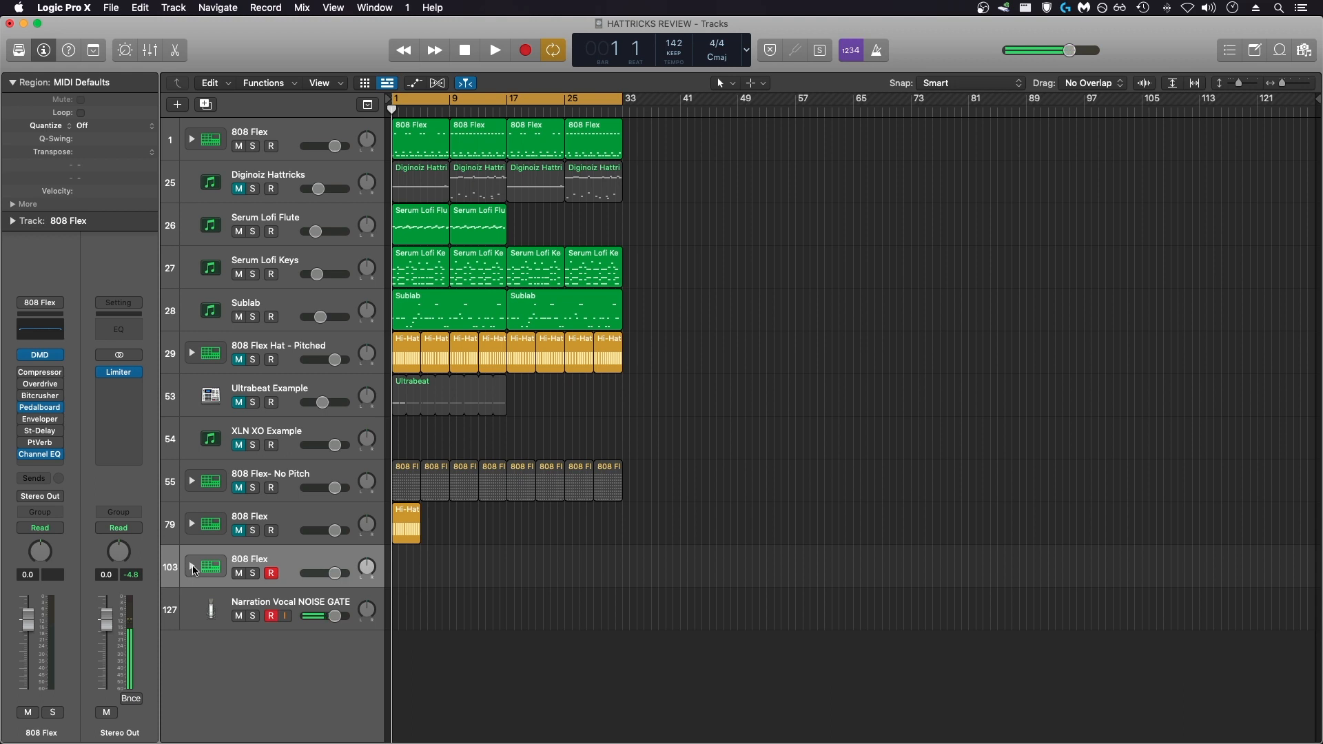
# Expand the 808 Flex stack and bring up the Step Sequencer for Hi-Hat Closed.
pyautogui.click(190, 566)
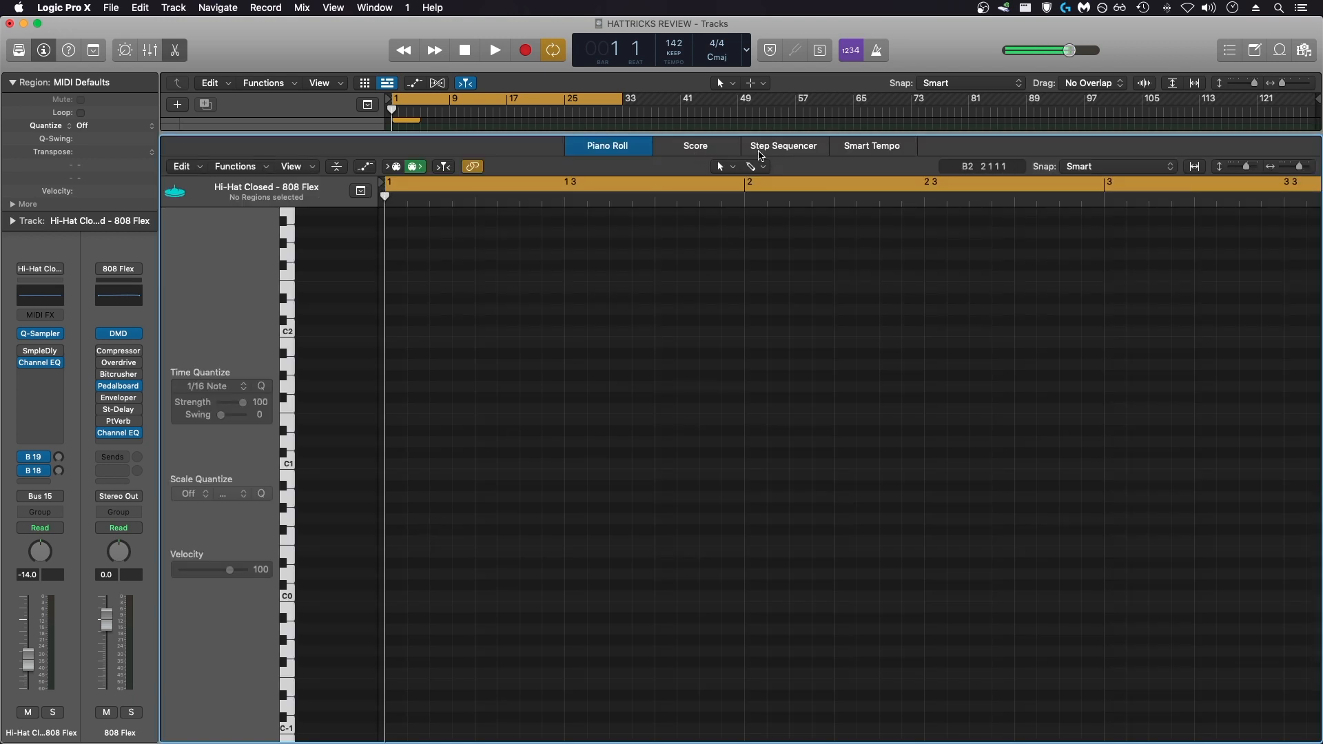
pyautogui.click(782, 146)
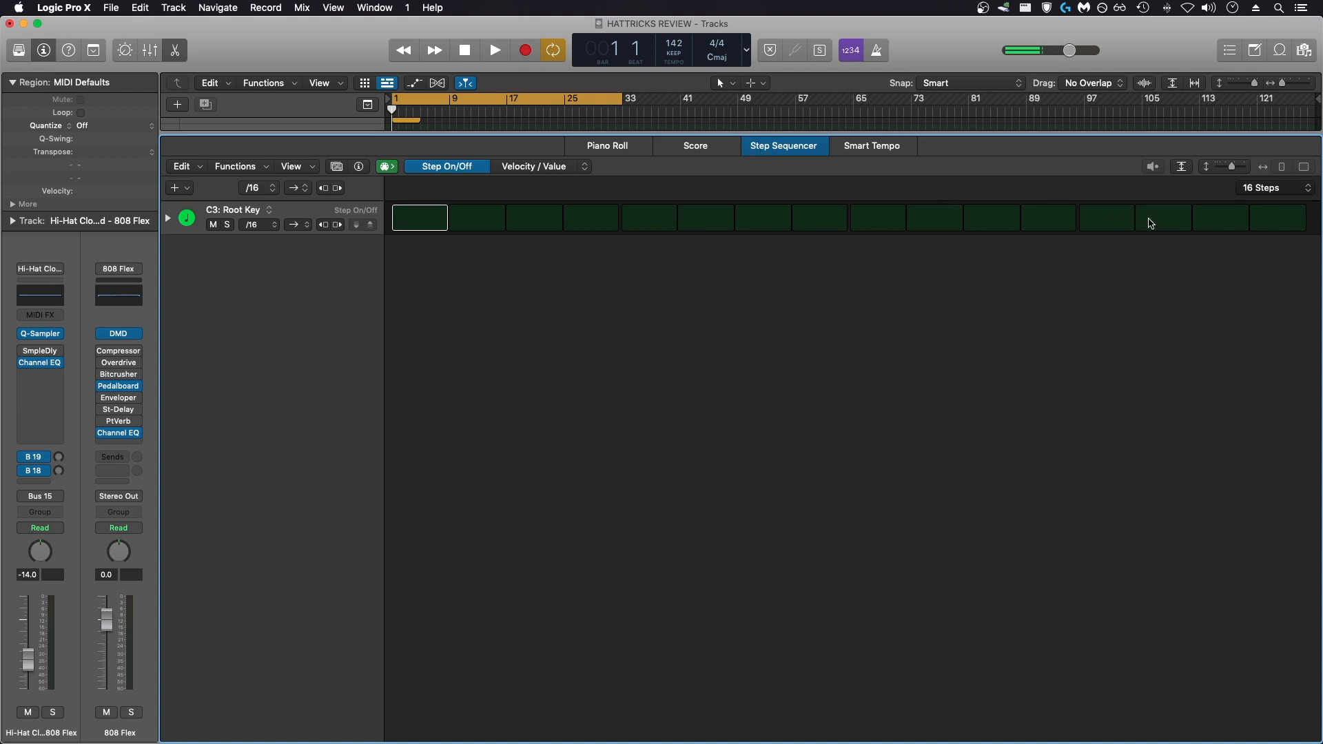
# Set the closed hi-hat pattern length to 32 Steps.
pyautogui.click(1271, 187)
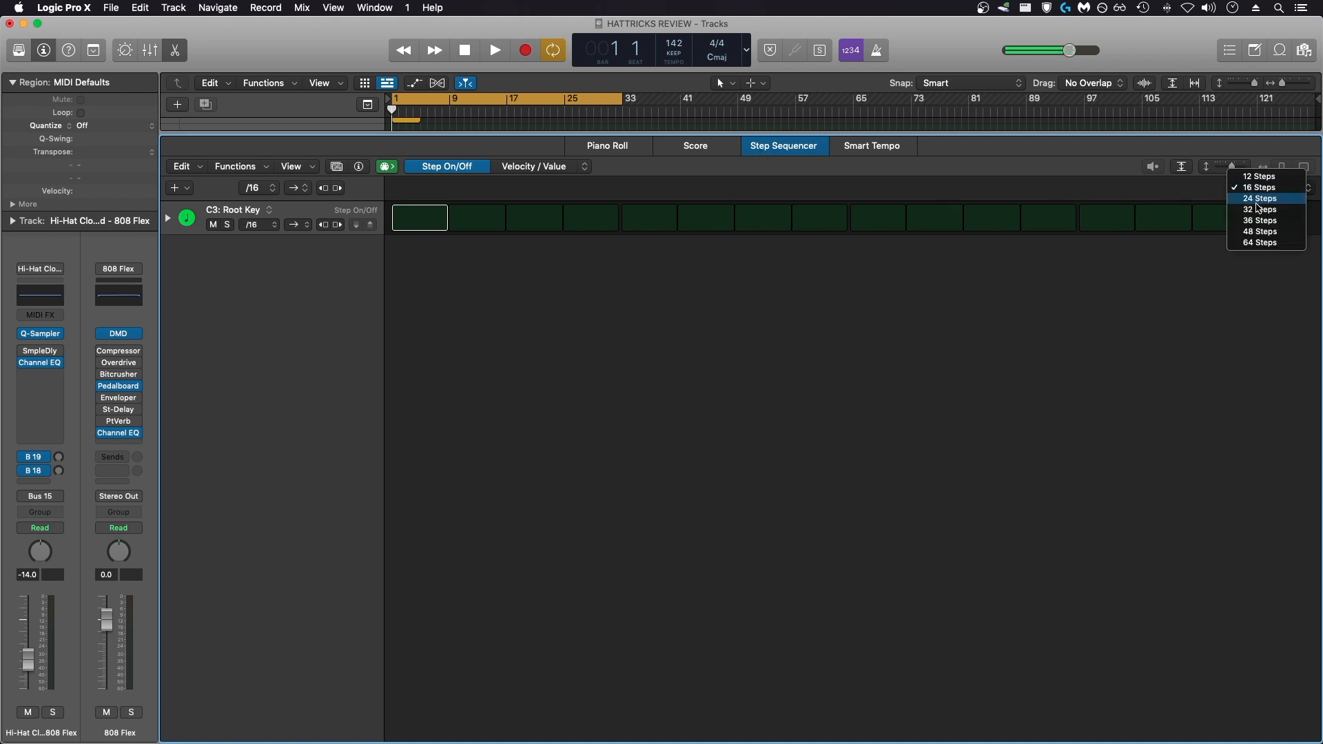
pyautogui.click(1262, 210)
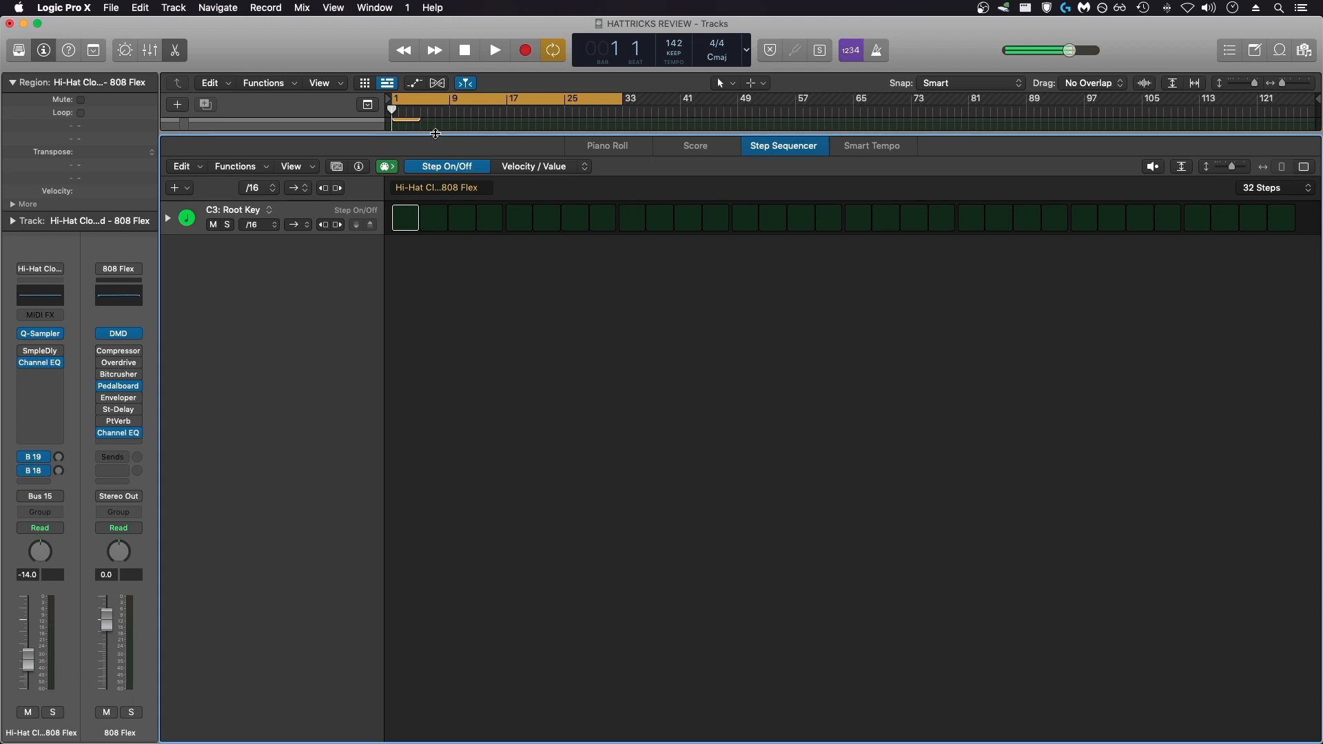
# Switch on hi-hat steps across the Root Key row and reveal the step parameter subrows.
pyautogui.click(462, 218)
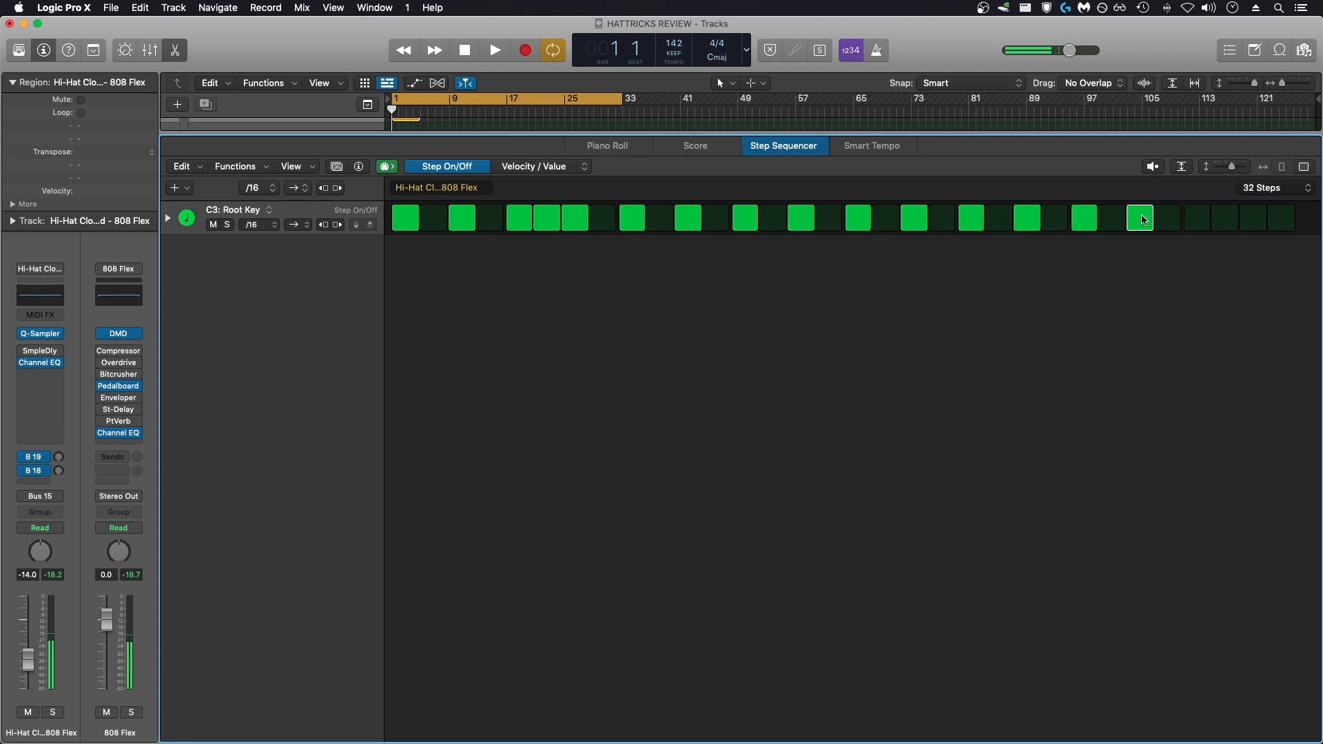
pyautogui.click(493, 50)
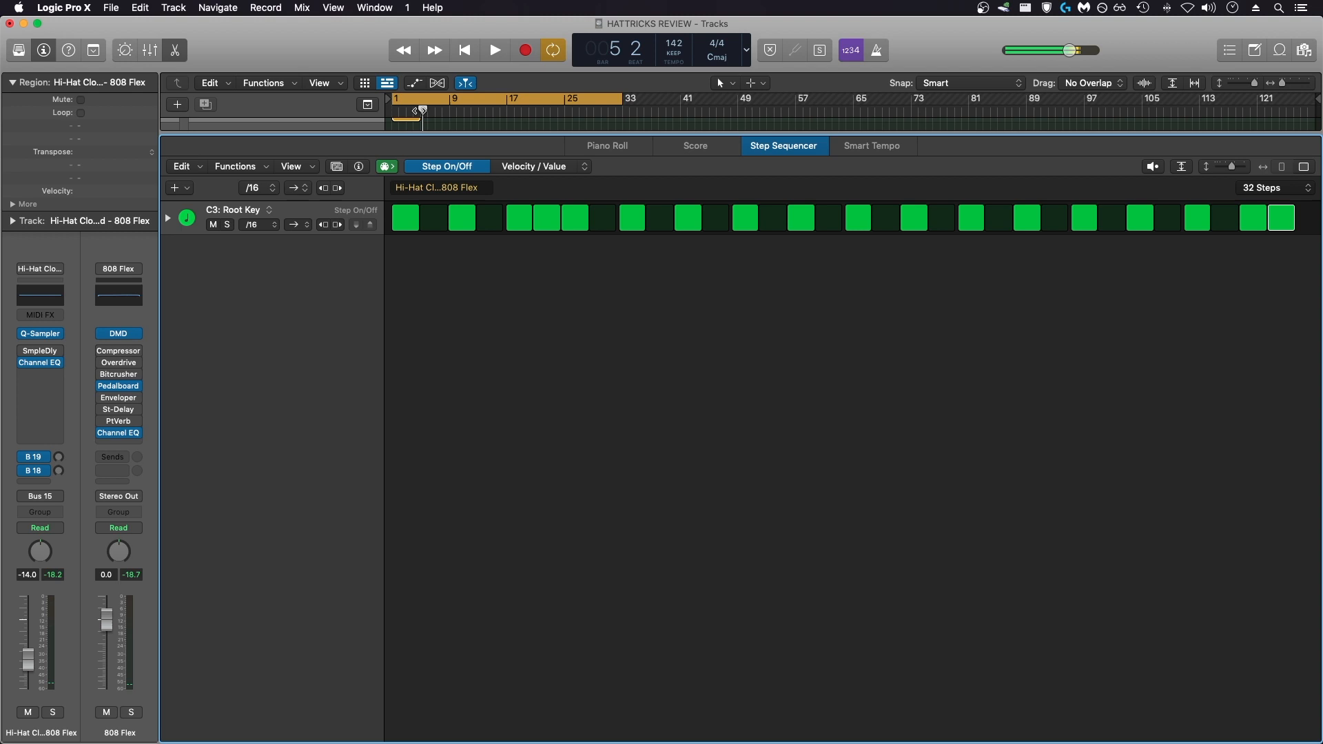
pyautogui.moveTo(419, 111)
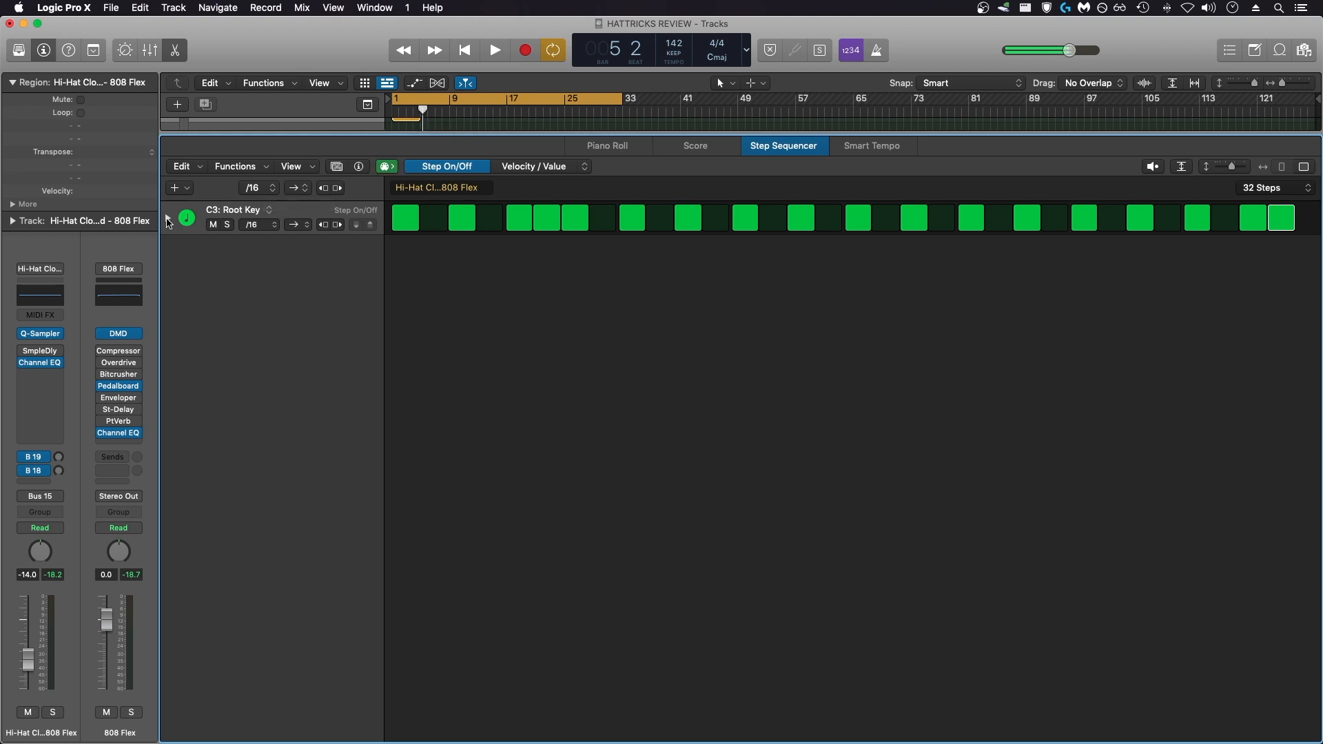
pyautogui.click(169, 218)
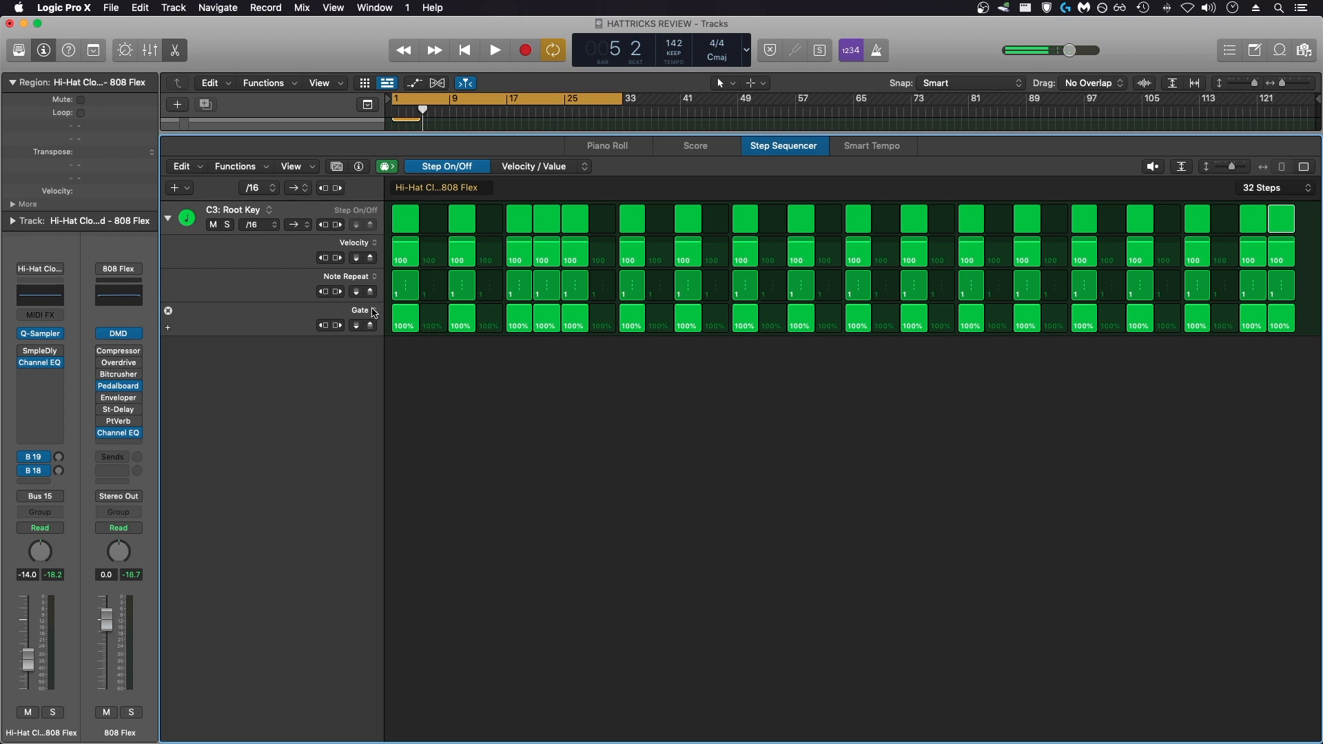
# Change the third subrow's parameter from Gate to Note.
pyautogui.click(361, 308)
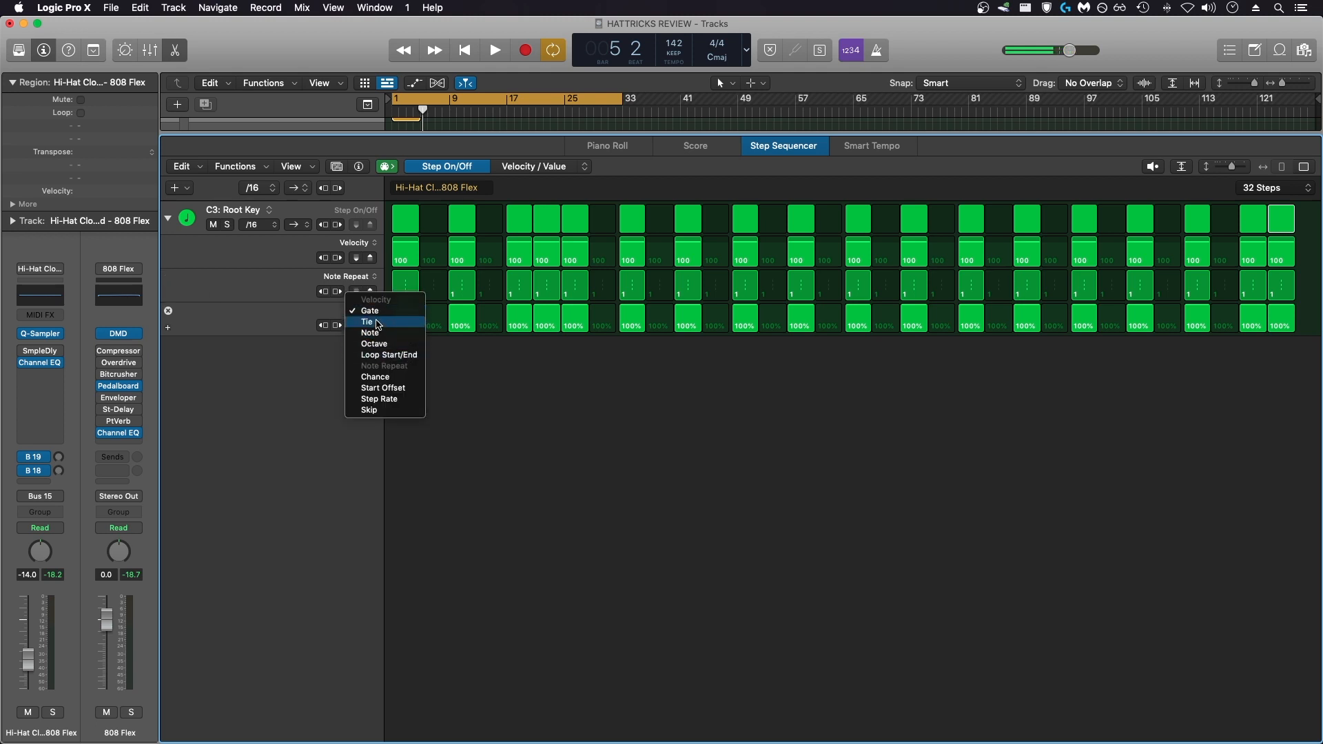
pyautogui.moveTo(383, 389)
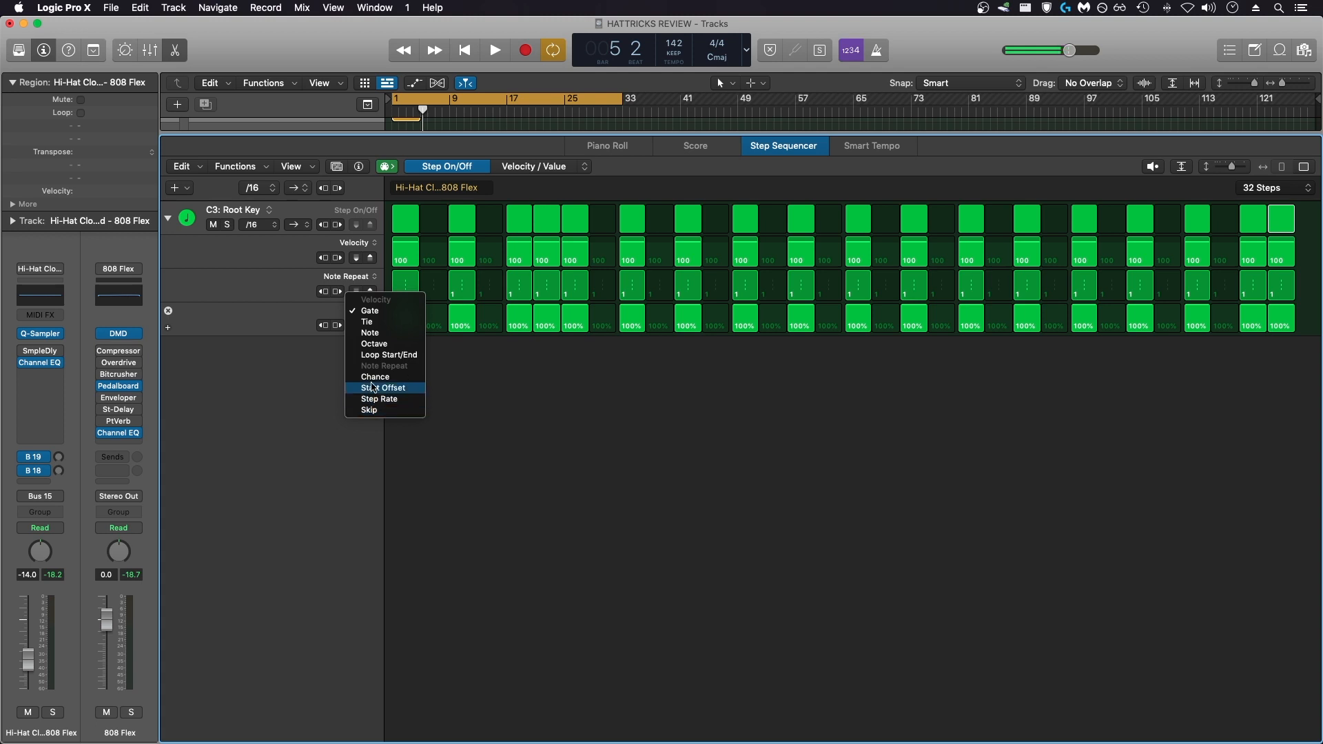
pyautogui.moveTo(370, 332)
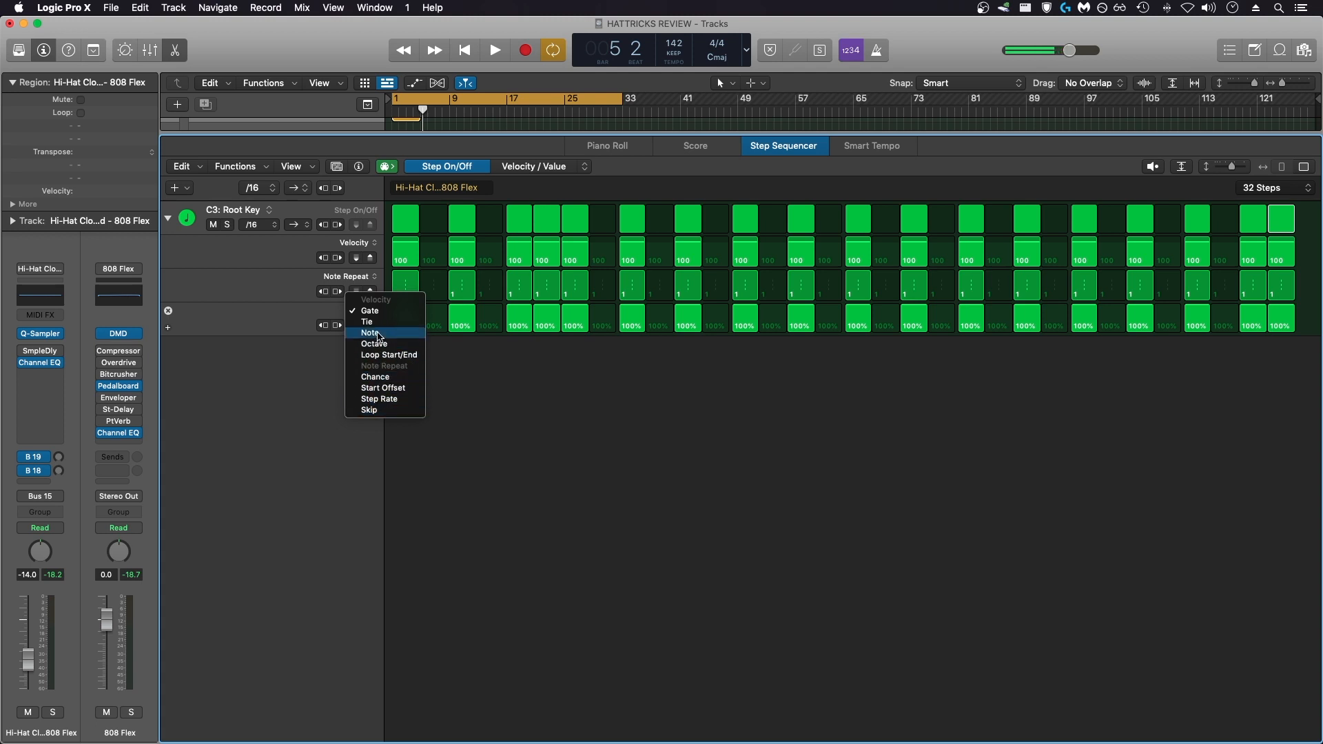
pyautogui.click(370, 332)
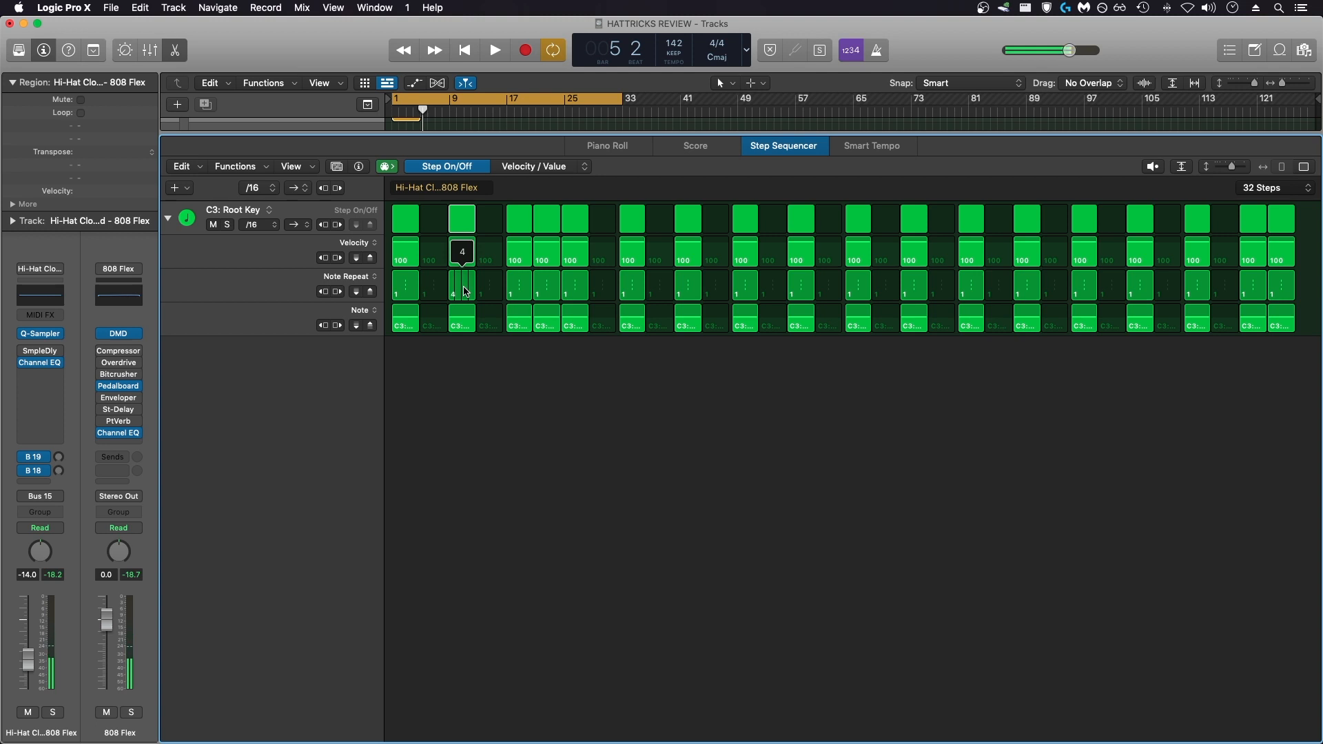
# Give the second, a middle and a later hi-hat step note-repeat rolls of up to four hits.
pyautogui.moveTo(461, 291); pyautogui.dragTo(462, 270)
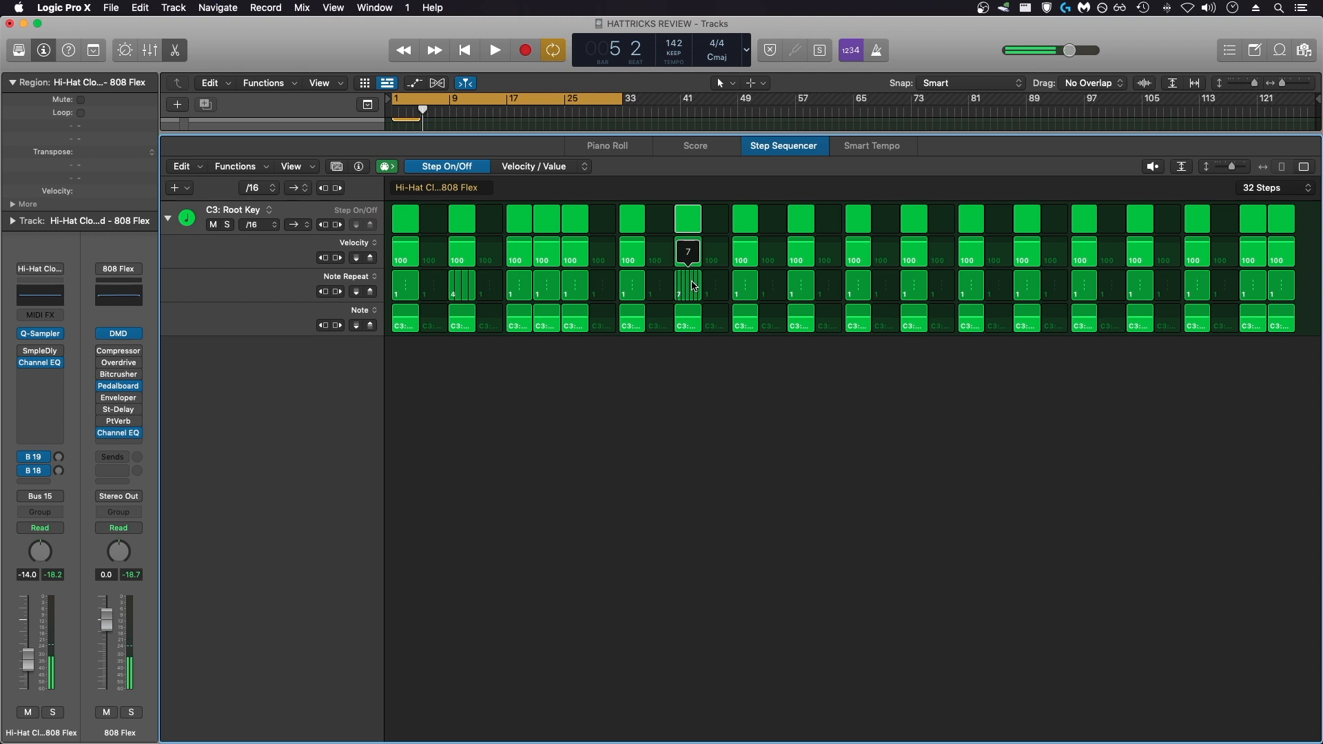
pyautogui.moveTo(688, 262); pyautogui.dragTo(688, 294)
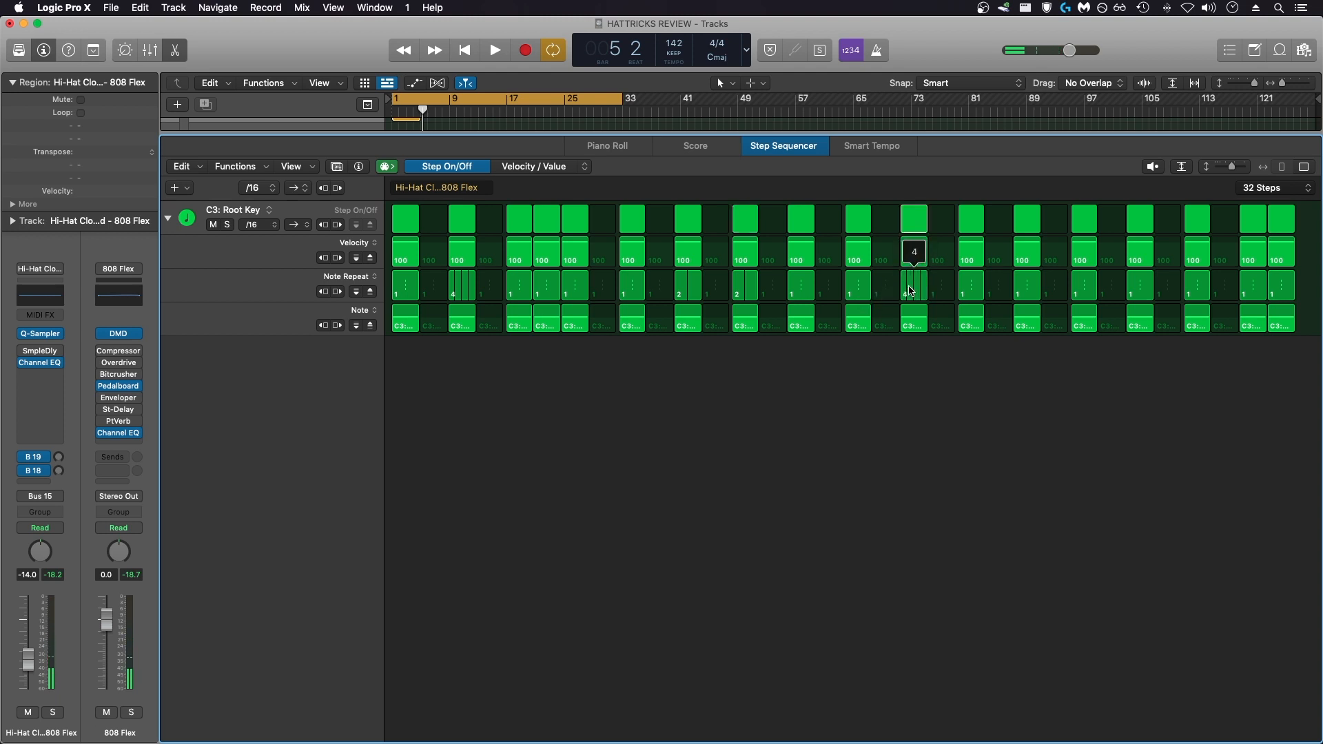
pyautogui.moveTo(912, 282); pyautogui.dragTo(913, 303)
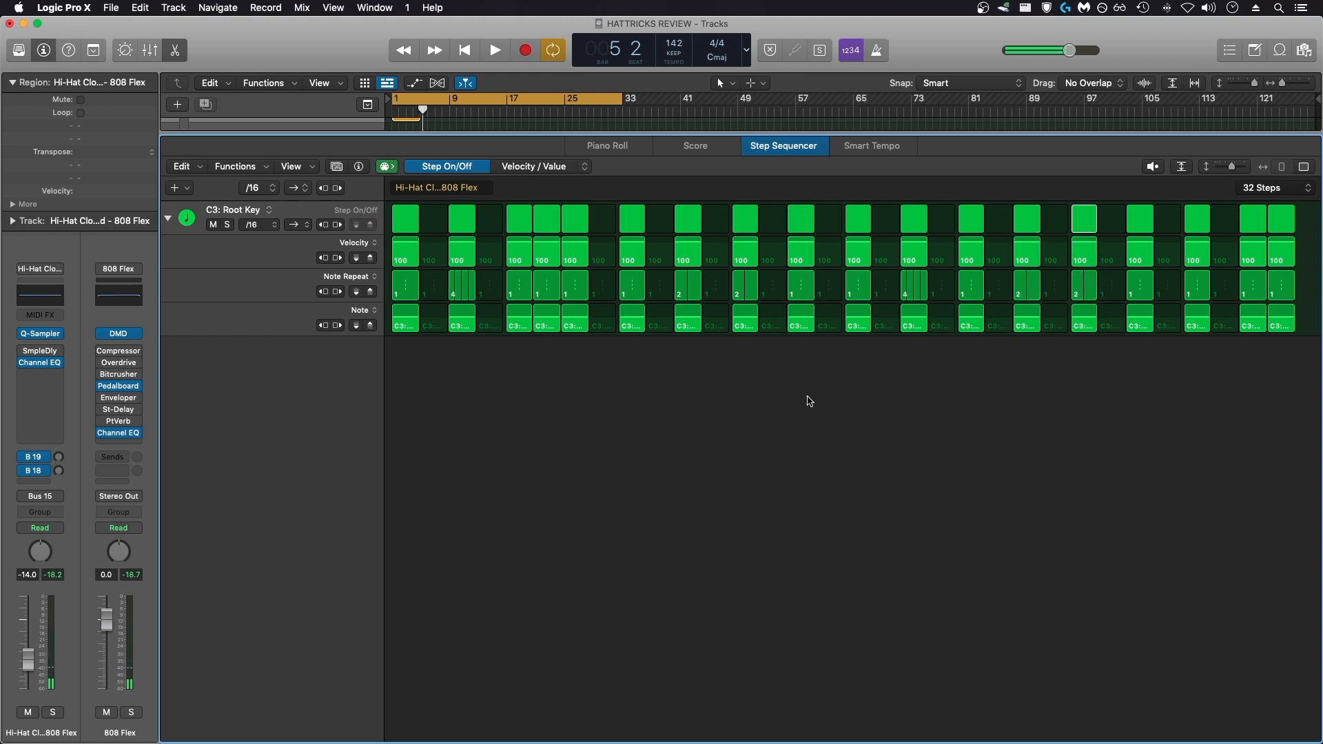
# Play the pattern, enable an extra rolled step near the end, then stop playback.
pyautogui.click(494, 49)
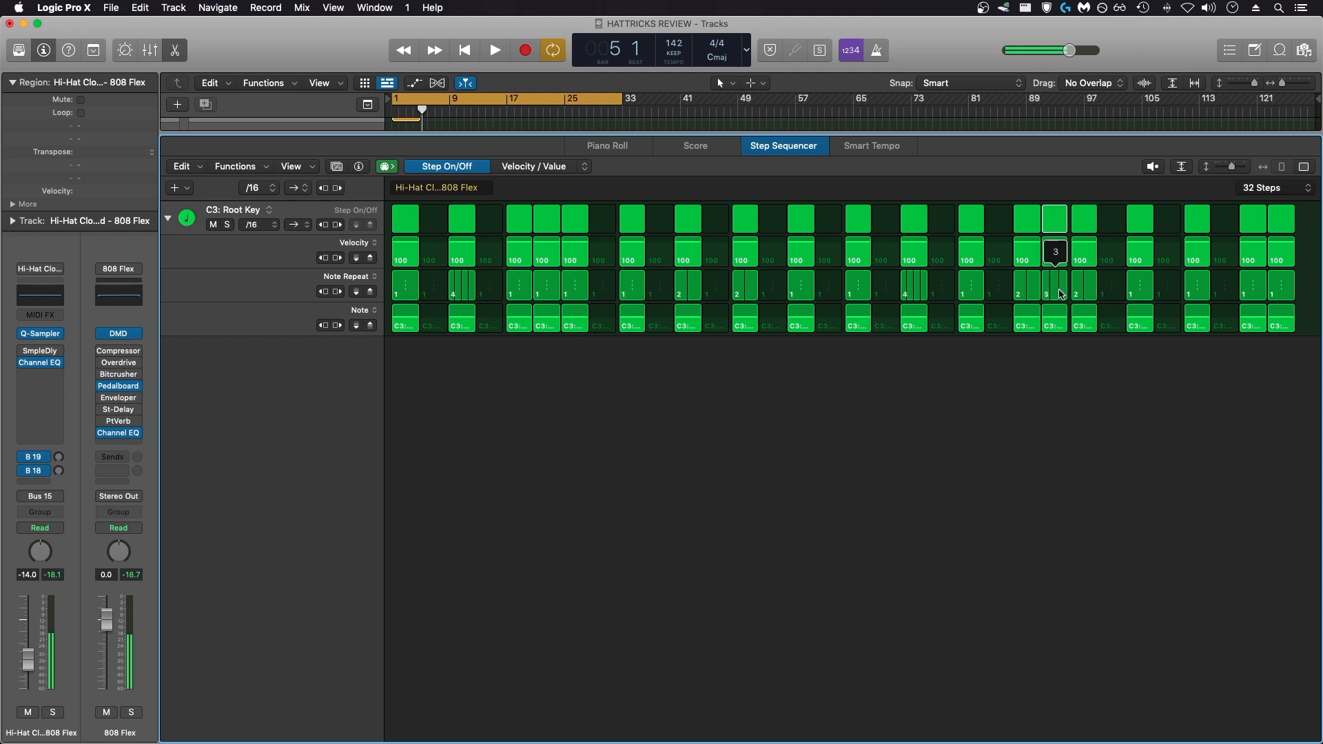
pyautogui.click(493, 50)
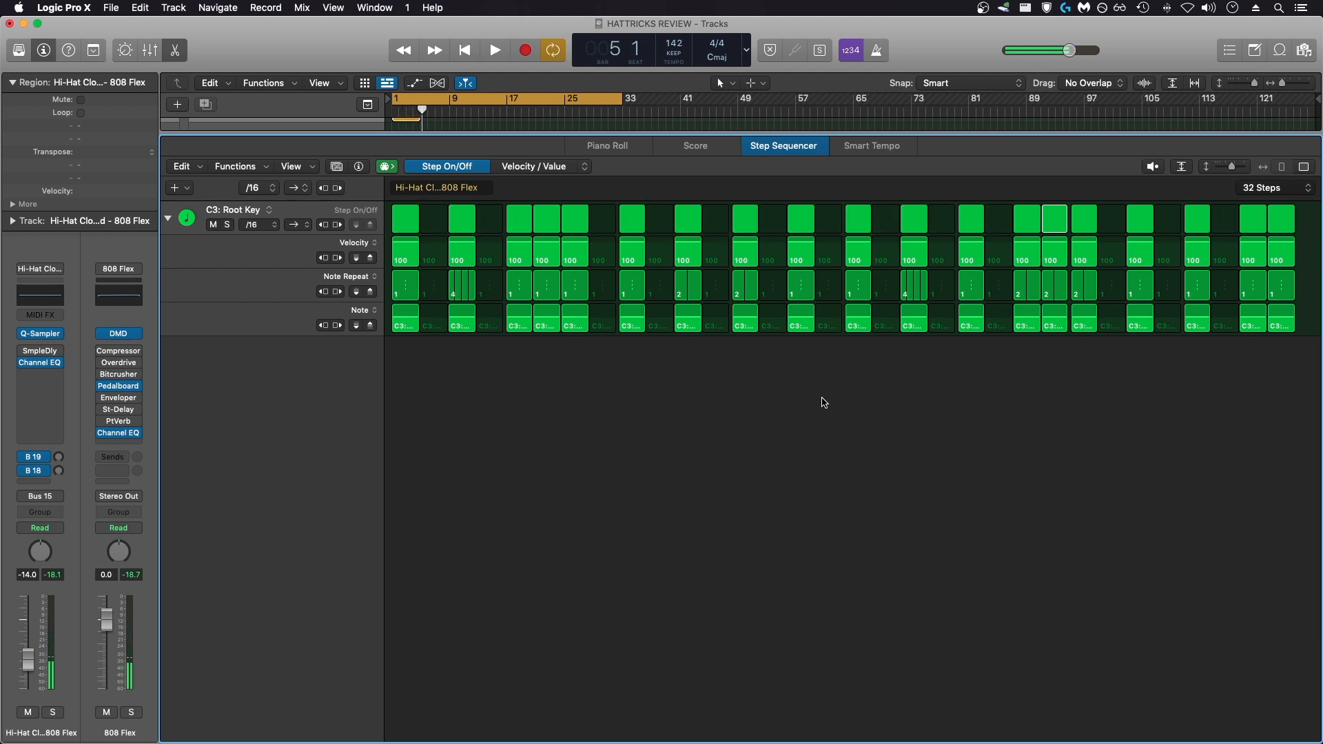
pyautogui.click(493, 49)
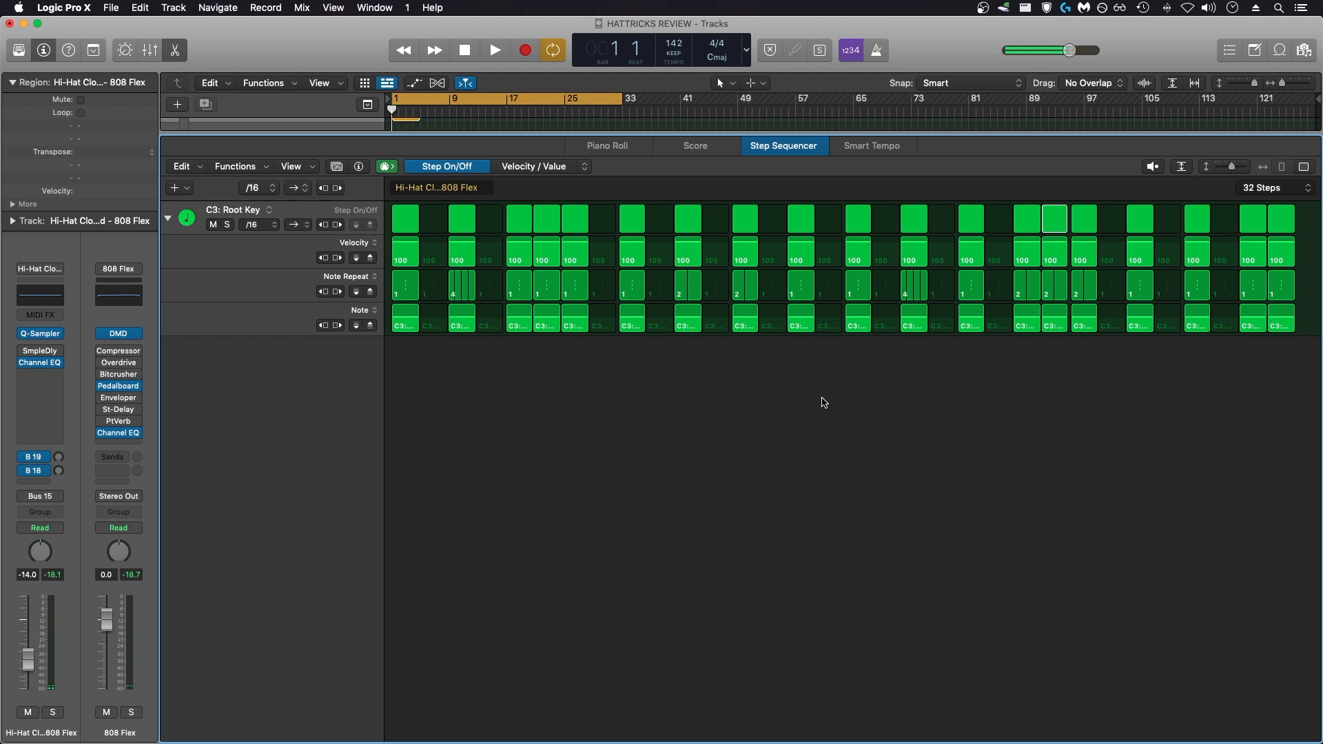
pyautogui.moveTo(492, 324)
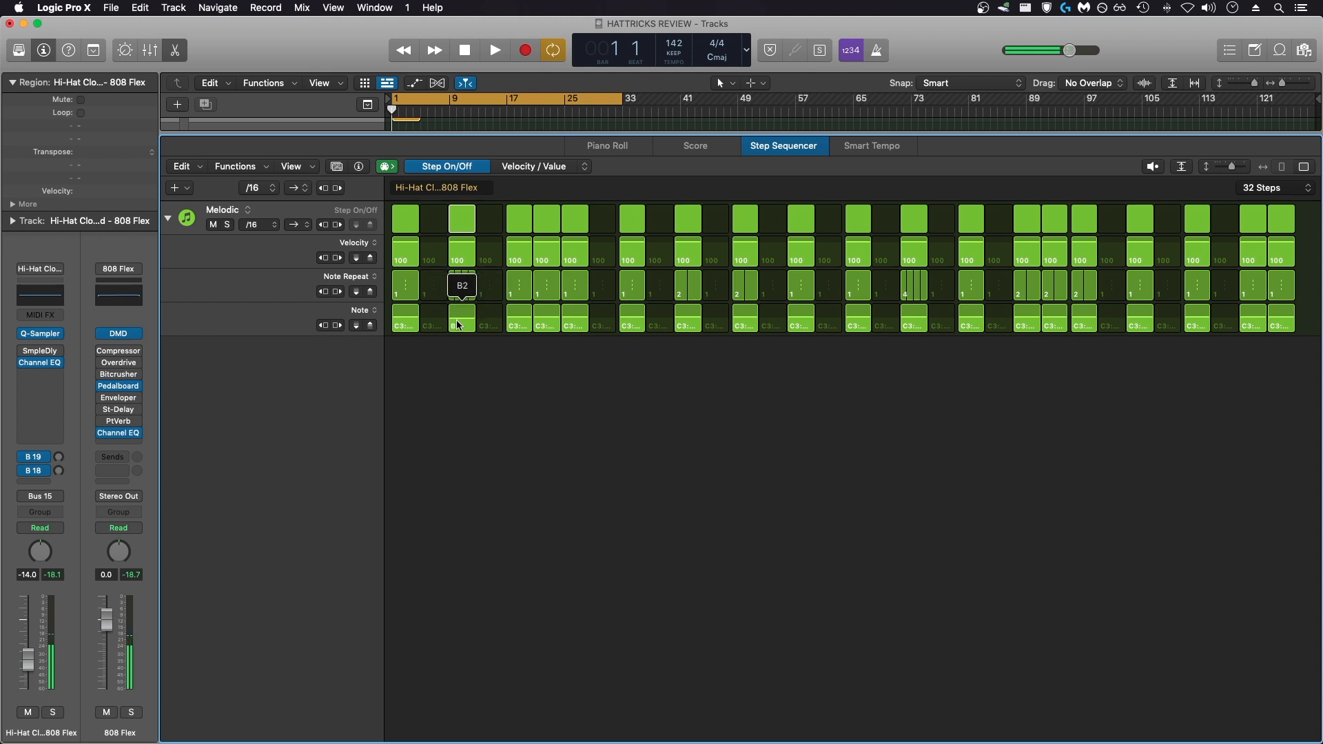
# Pitch hi-hat steps to notes such as A3, D#3, B2 and A#2 in Melodic mode and audition the result.
pyautogui.click(494, 50)
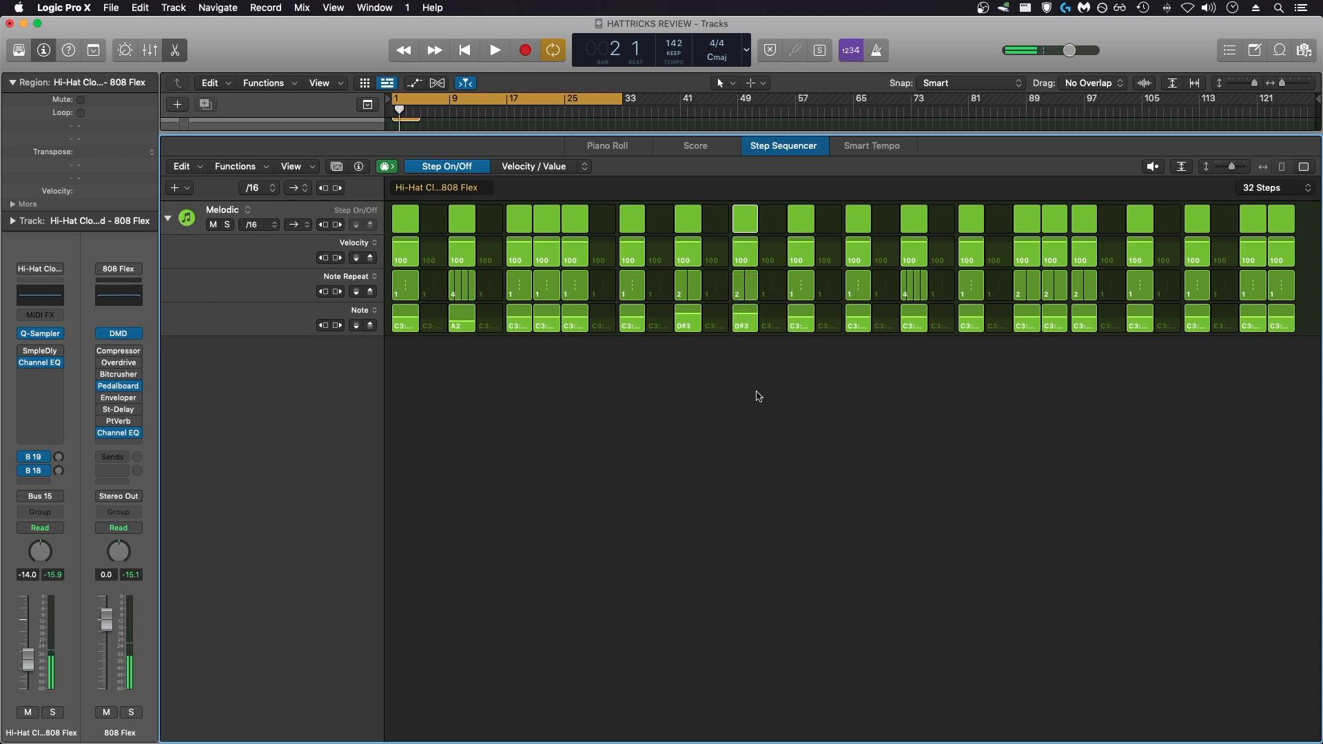
pyautogui.click(495, 49)
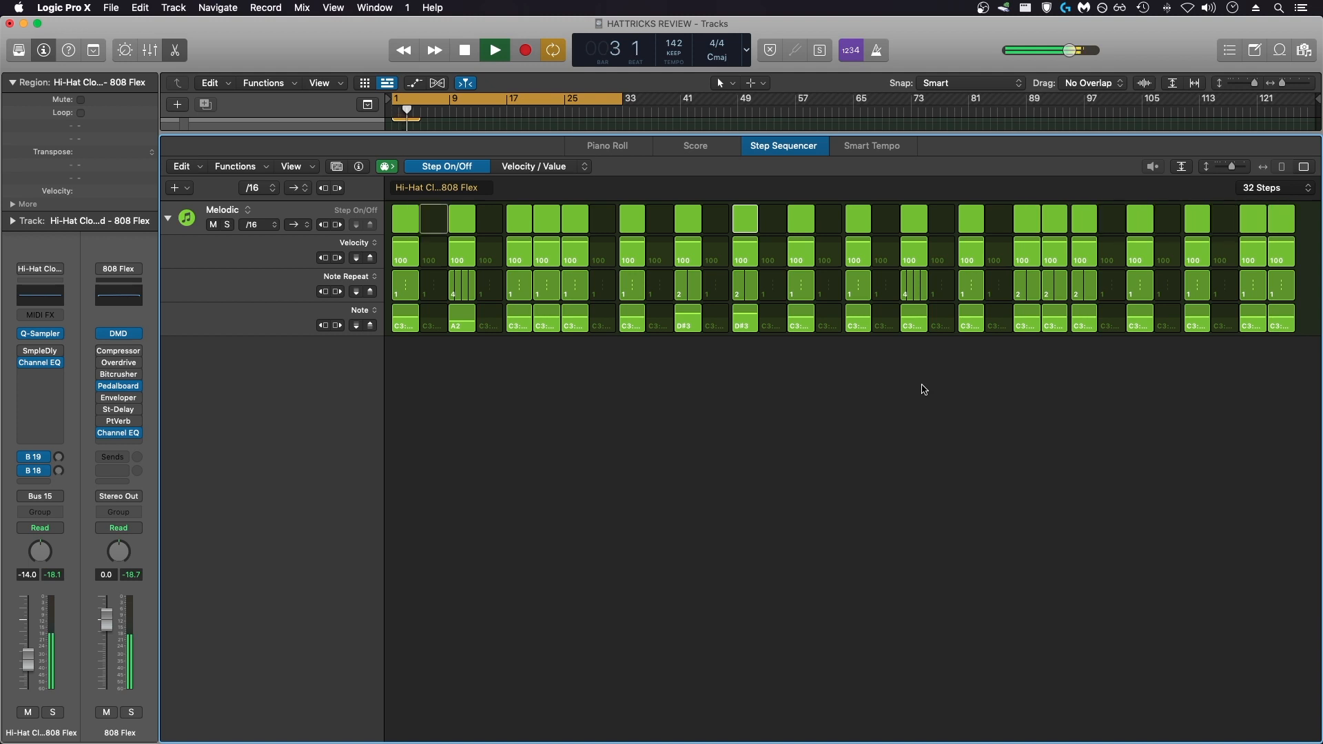
pyautogui.click(462, 49)
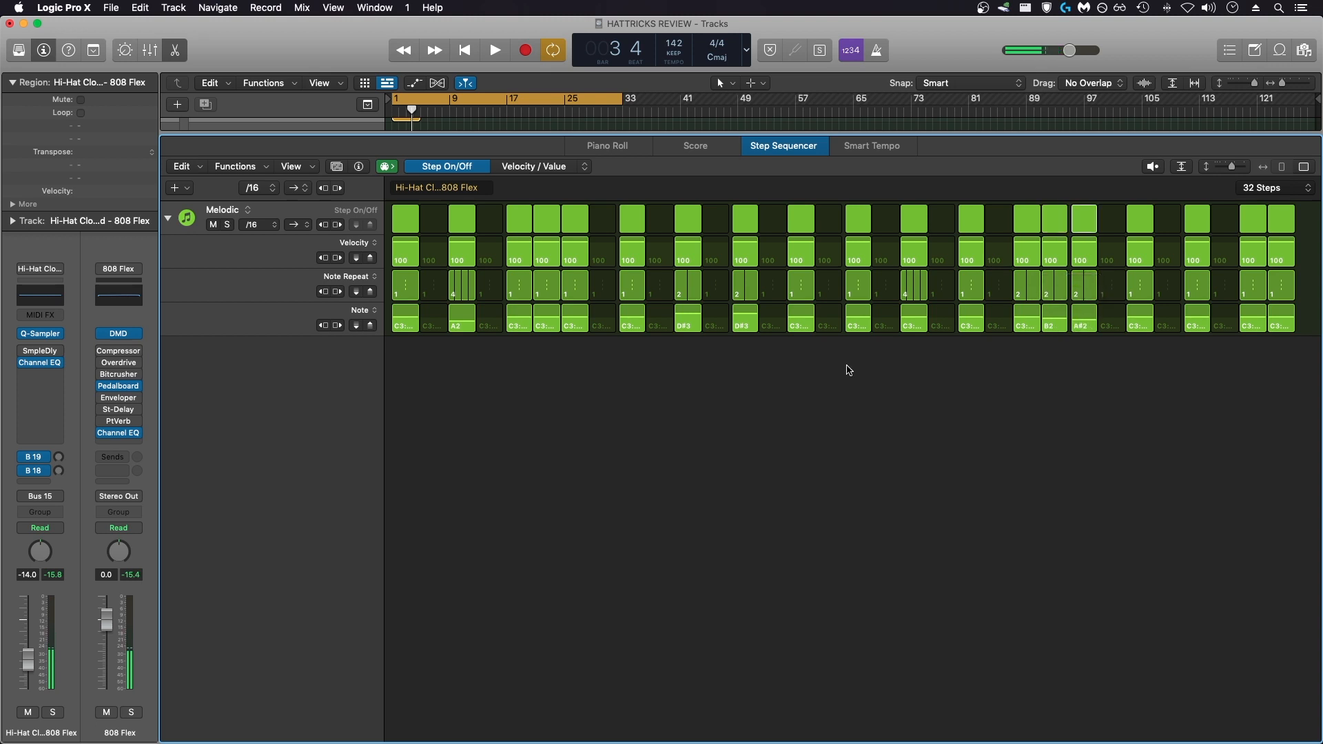
pyautogui.click(493, 50)
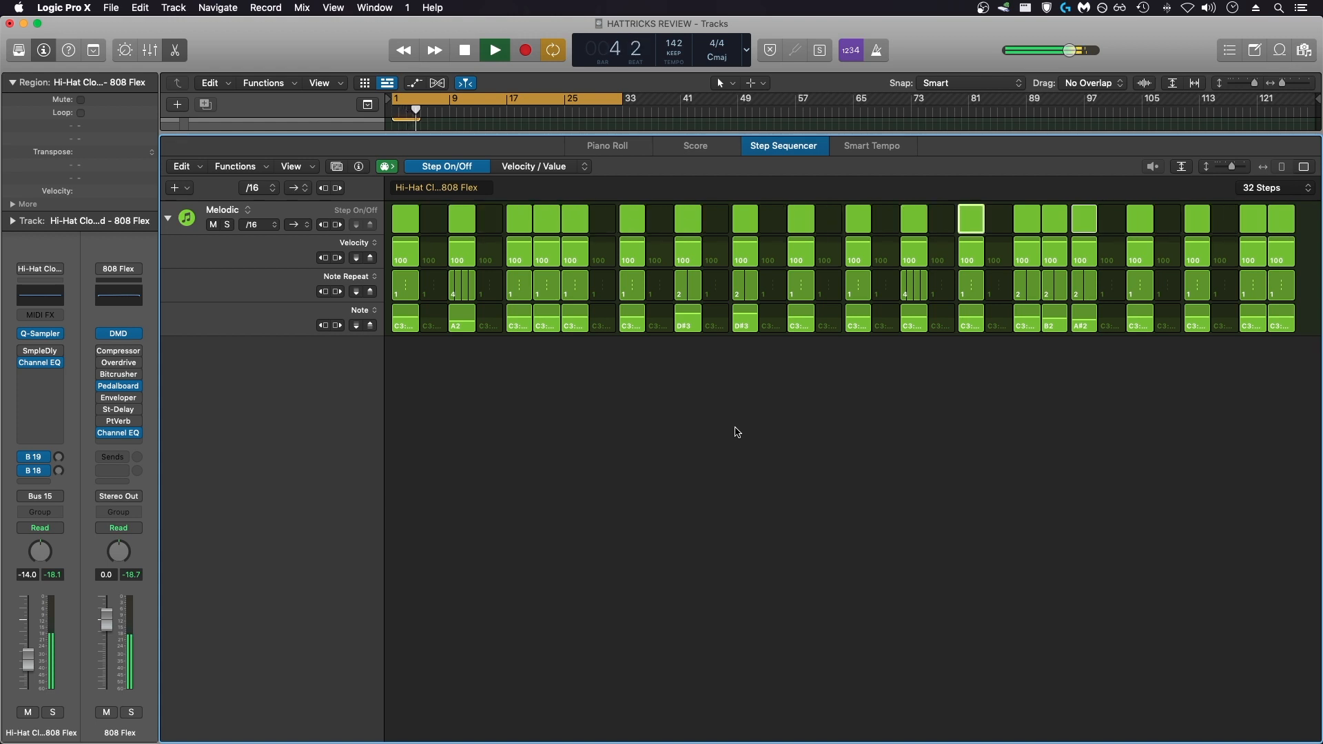
pyautogui.click(493, 49)
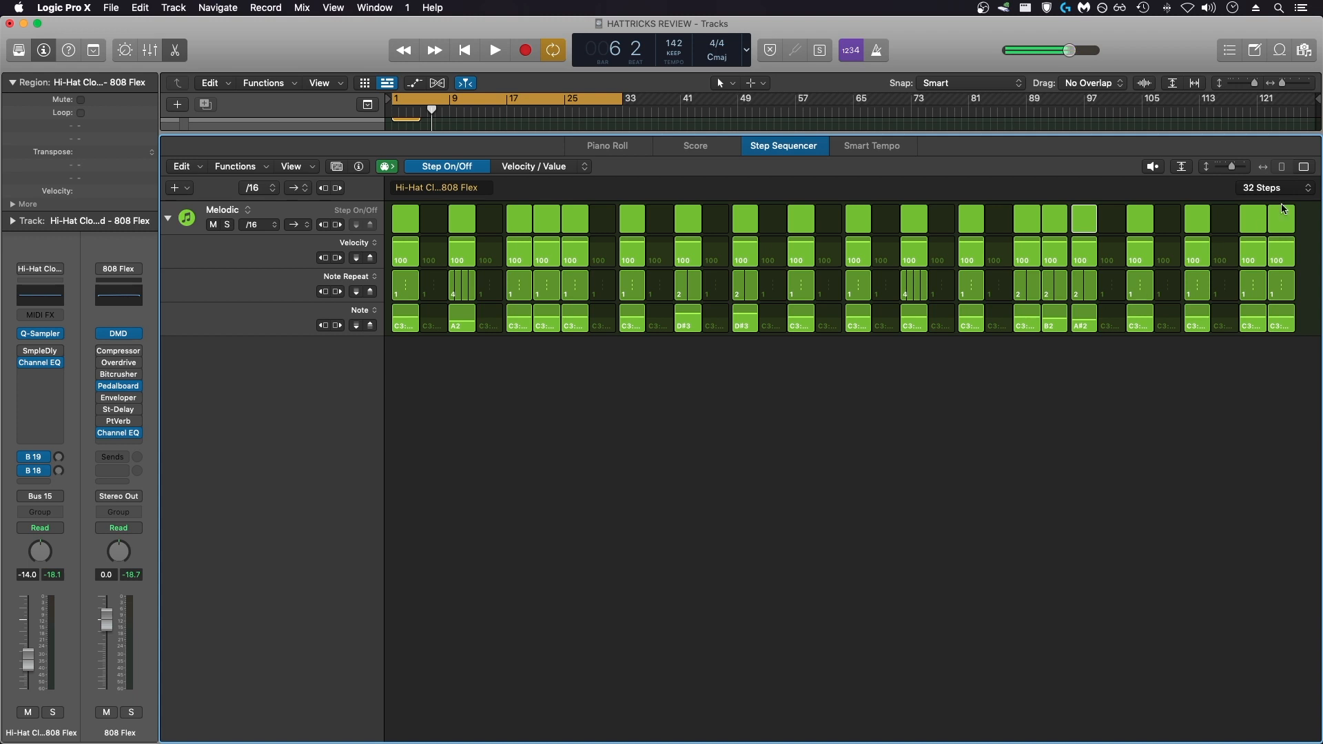
# Set the pattern length to 64 Steps and view the second page of the pattern.
pyautogui.click(1264, 187)
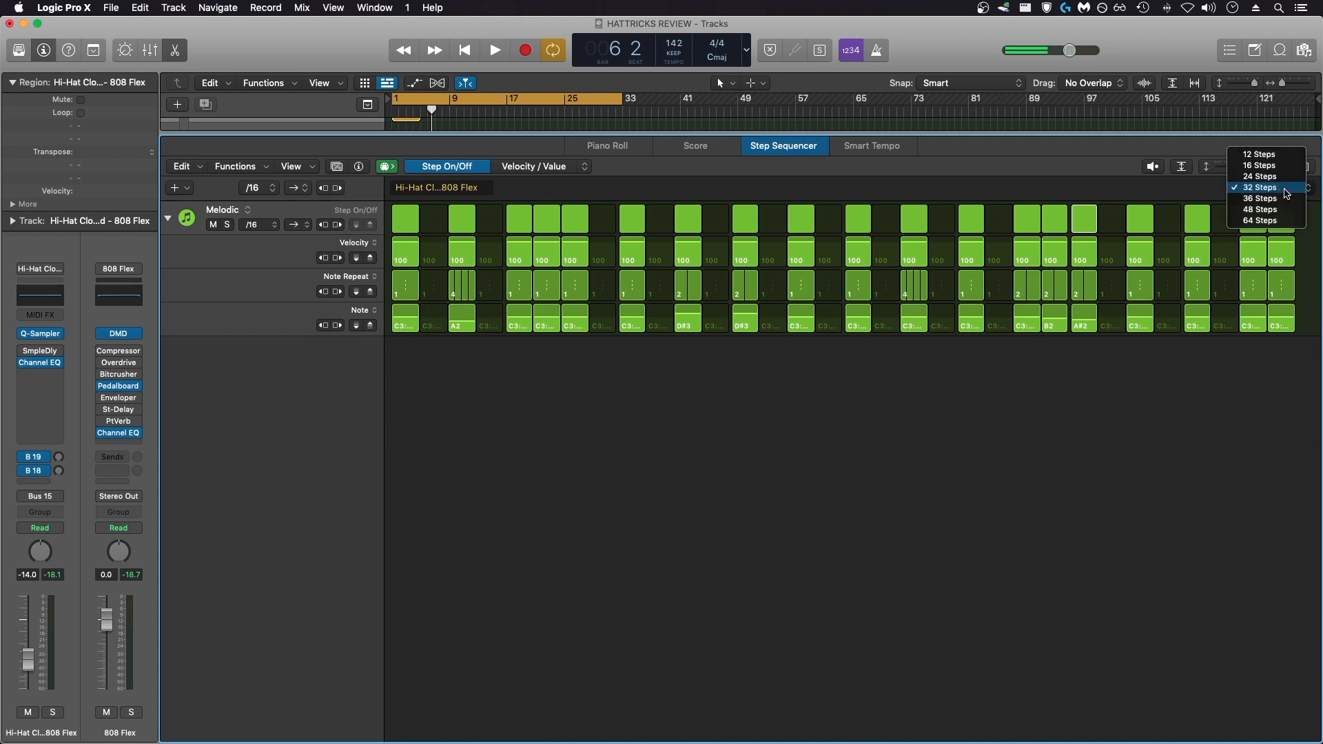
pyautogui.moveTo(1265, 219)
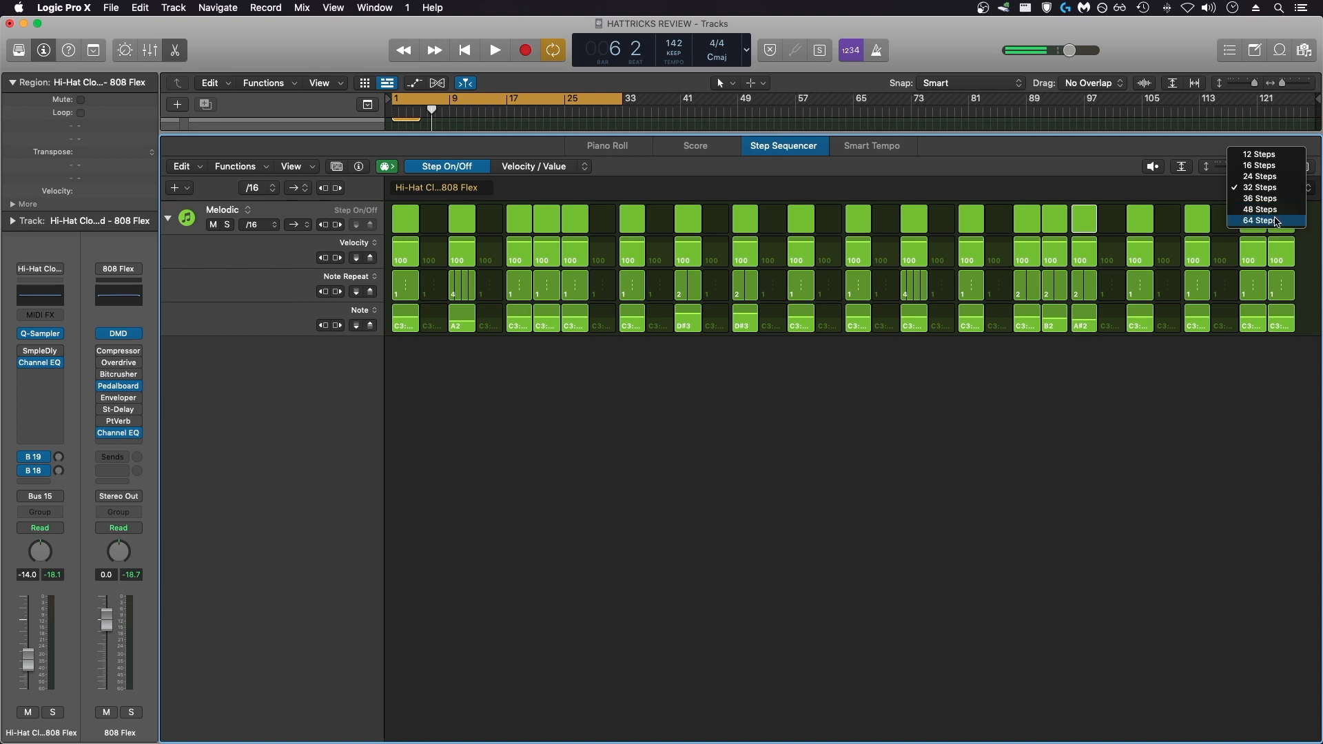
pyautogui.click(1259, 221)
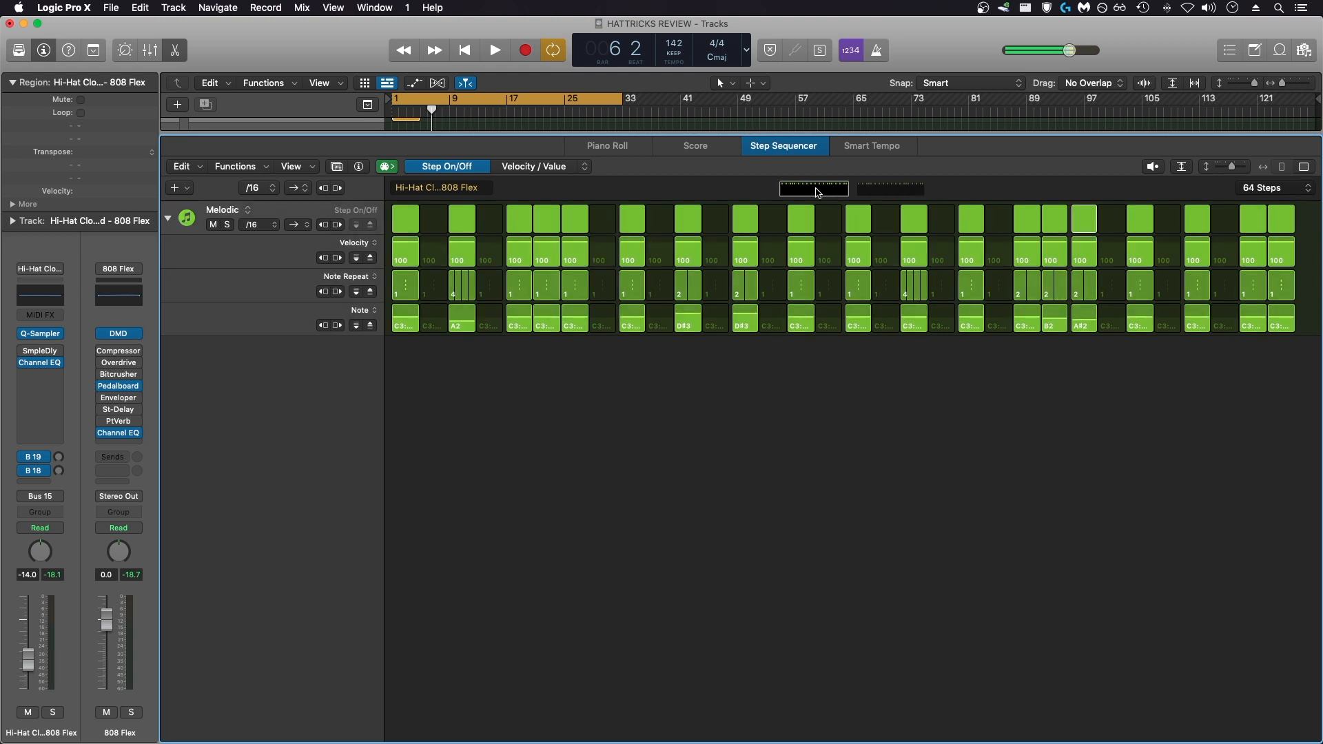
pyautogui.click(890, 188)
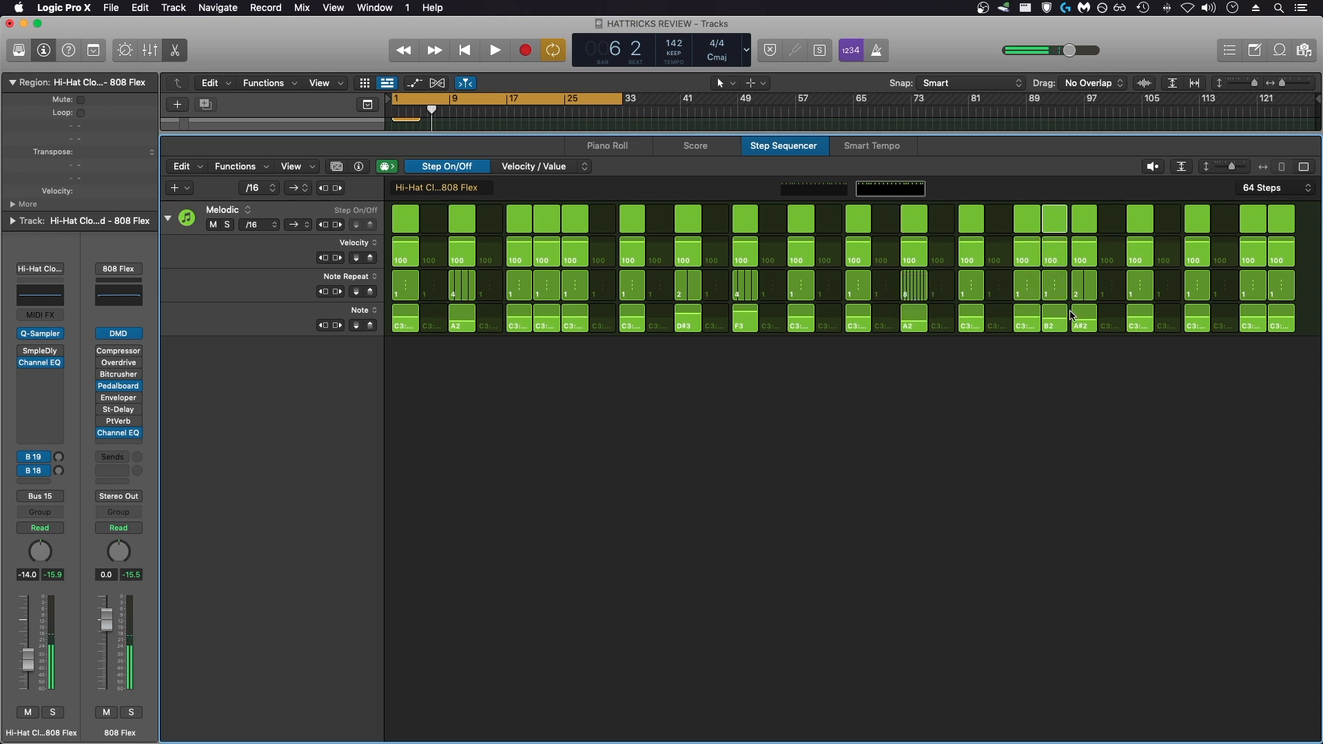
pyautogui.click(494, 50)
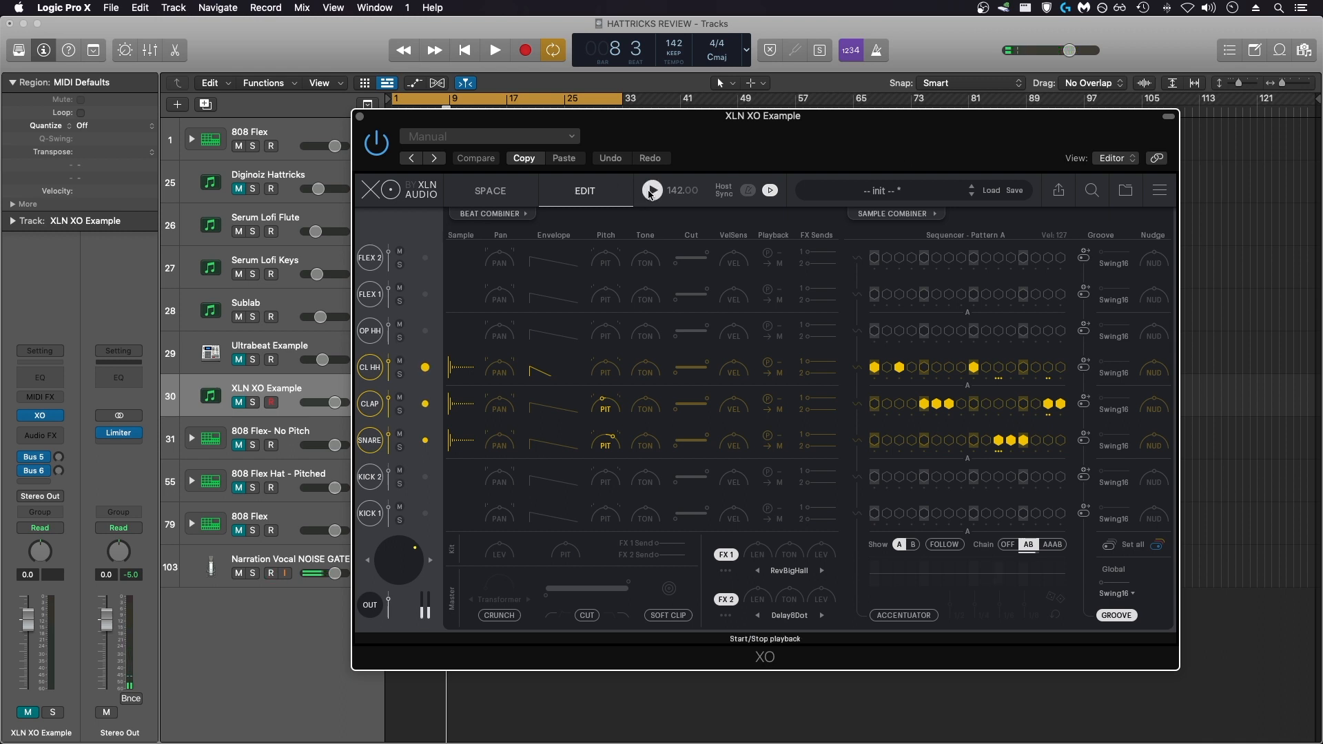
# Play the XO beat, display Pattern B in the sequencer, then stop playback.
pyautogui.click(495, 49)
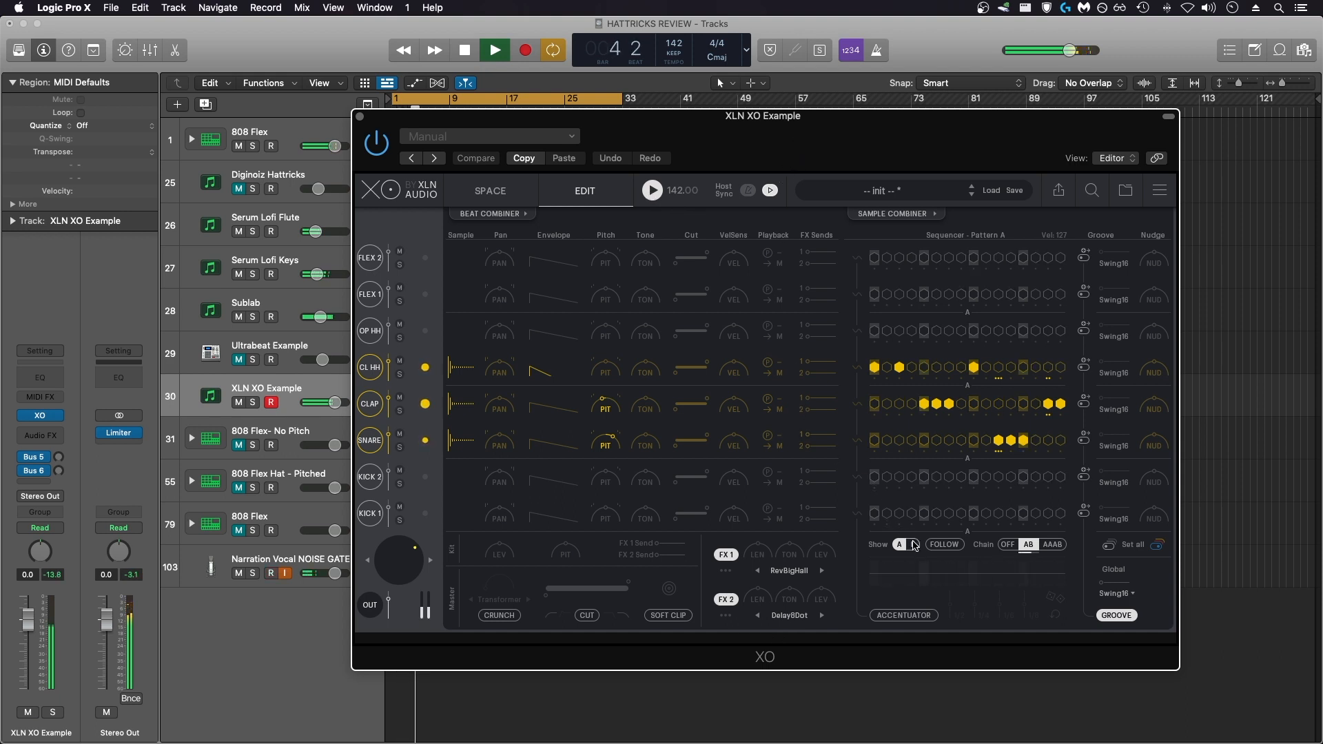
pyautogui.click(912, 545)
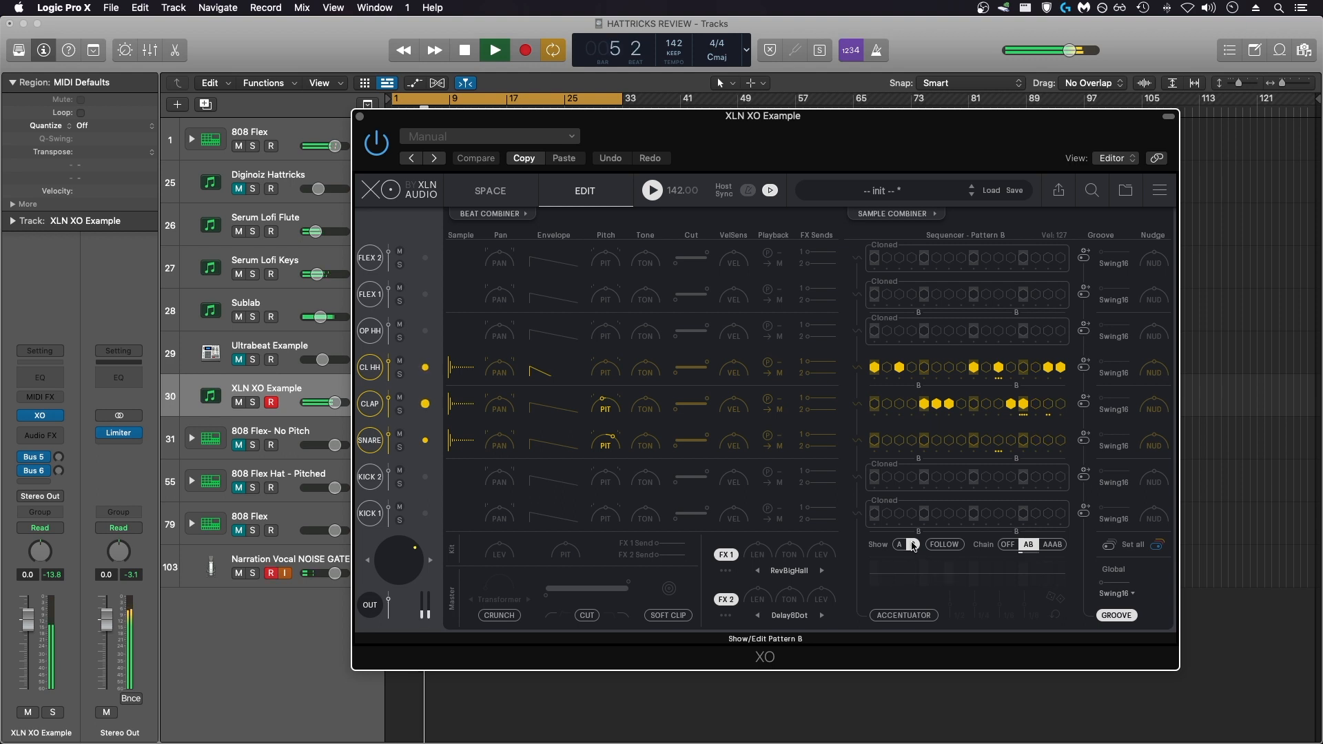
pyautogui.click(899, 544)
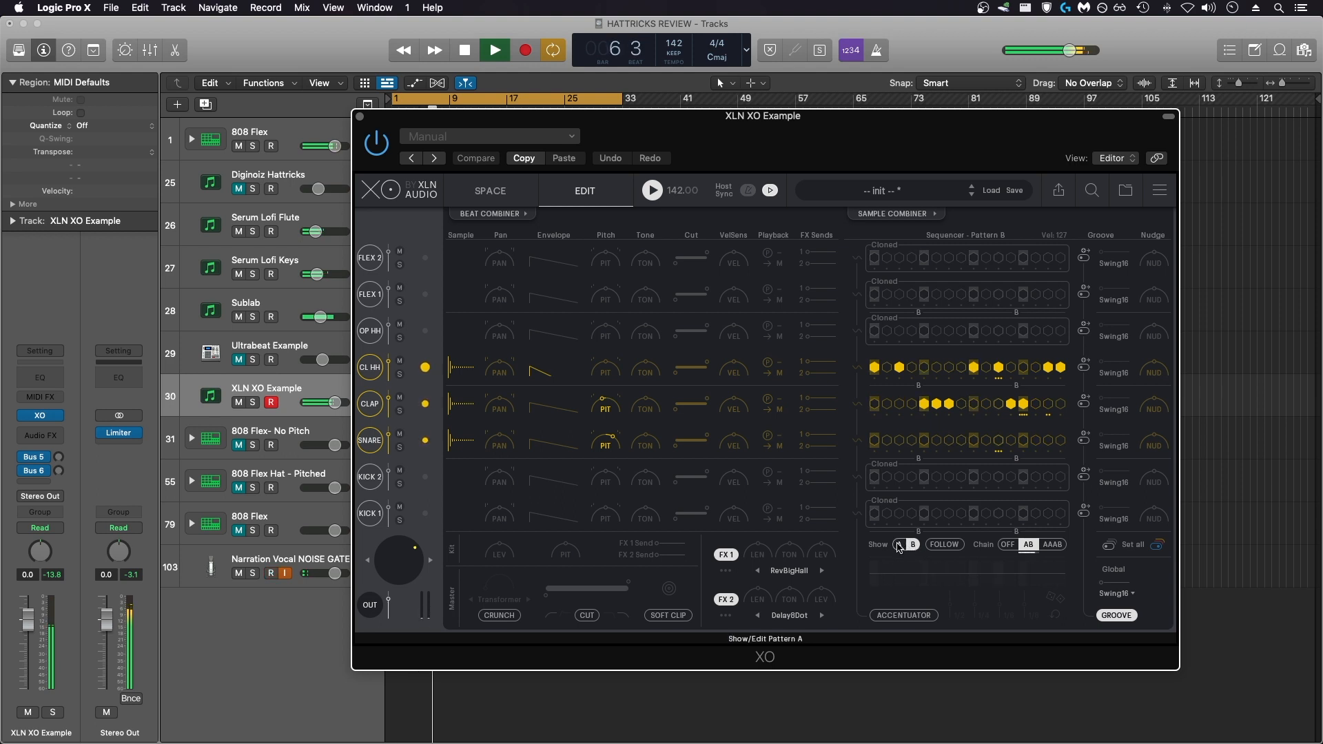
pyautogui.click(899, 544)
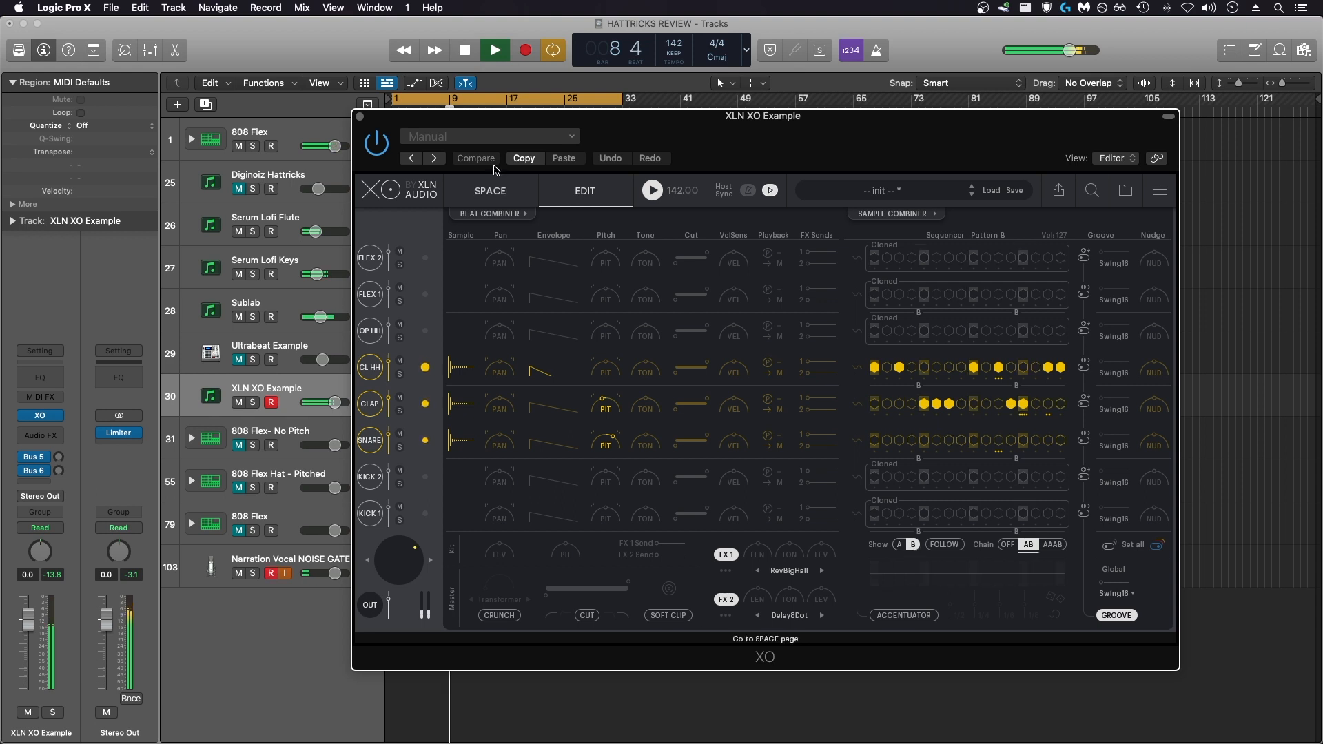
pyautogui.click(493, 50)
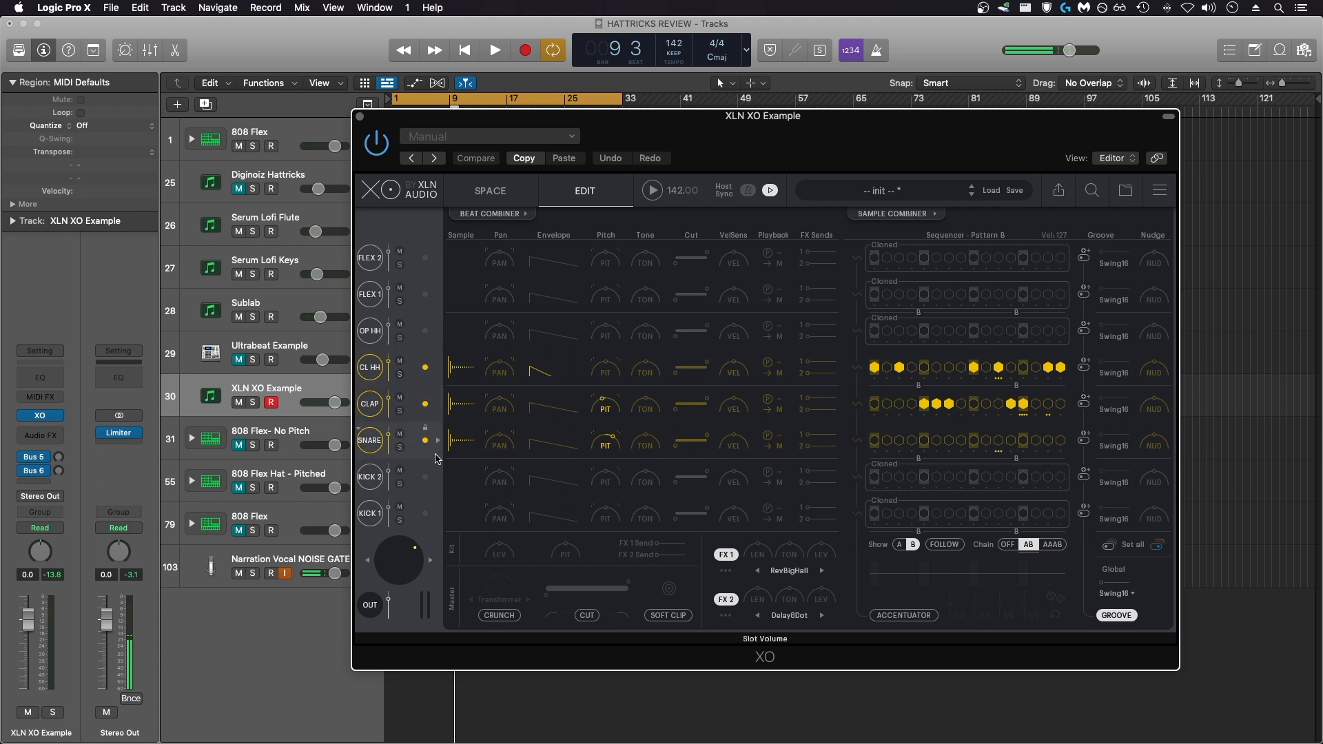
pyautogui.moveTo(610, 427)
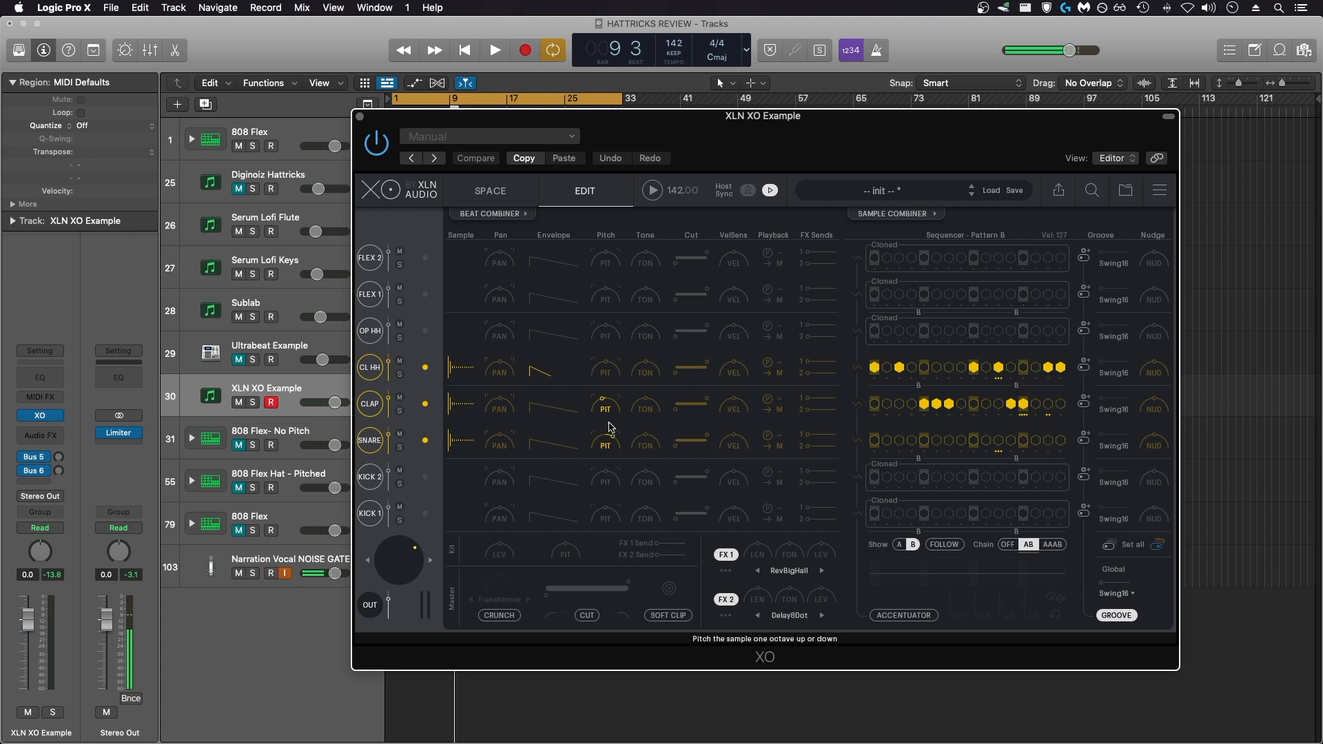
pyautogui.moveTo(609, 444)
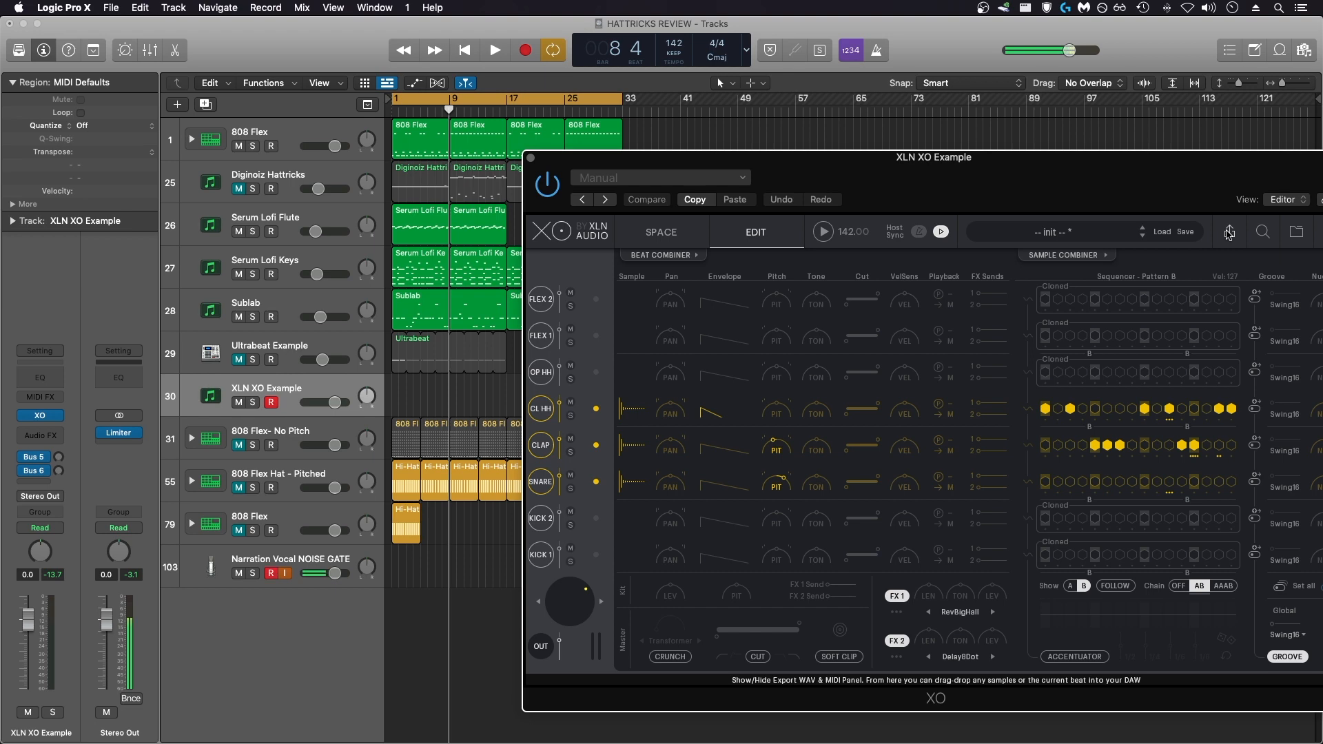
# Export the XO beat as a MIDI region onto the XLN XO Example track and show its notes in the piano roll.
pyautogui.click(1228, 232)
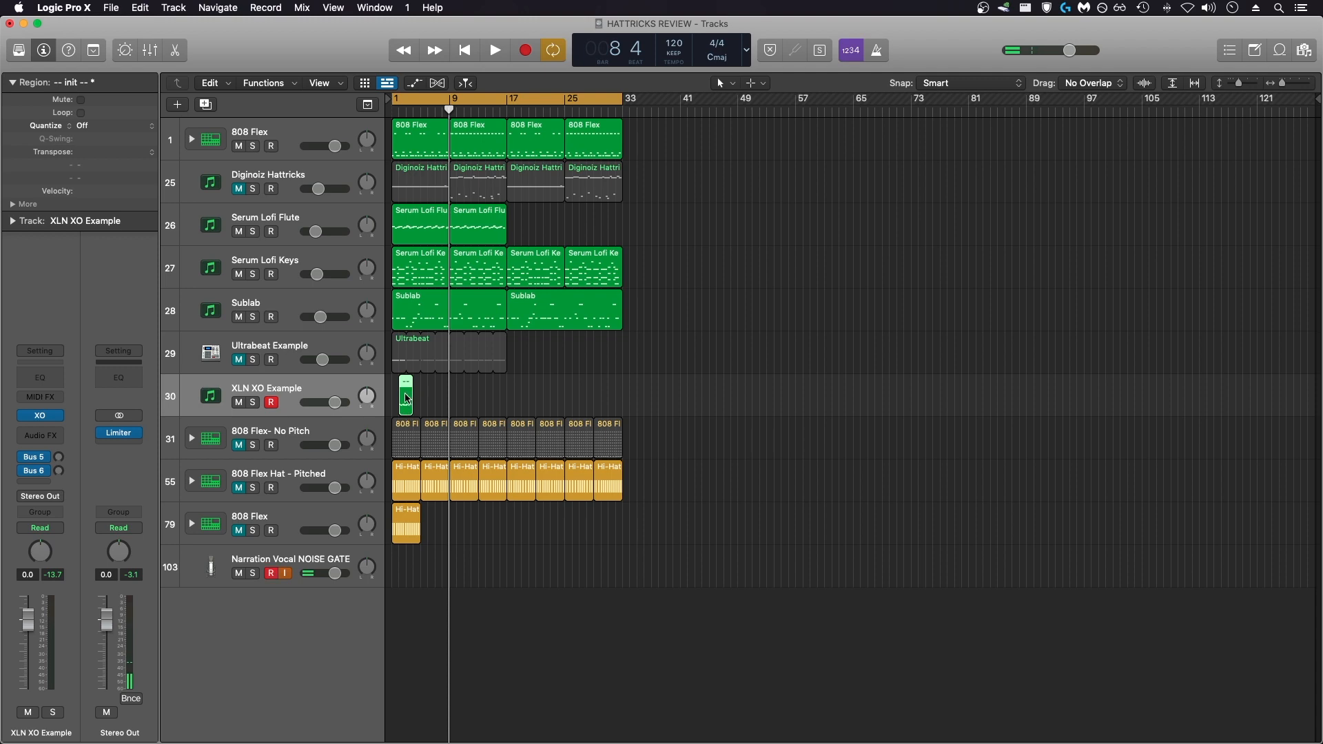
pyautogui.doubleClick(405, 394)
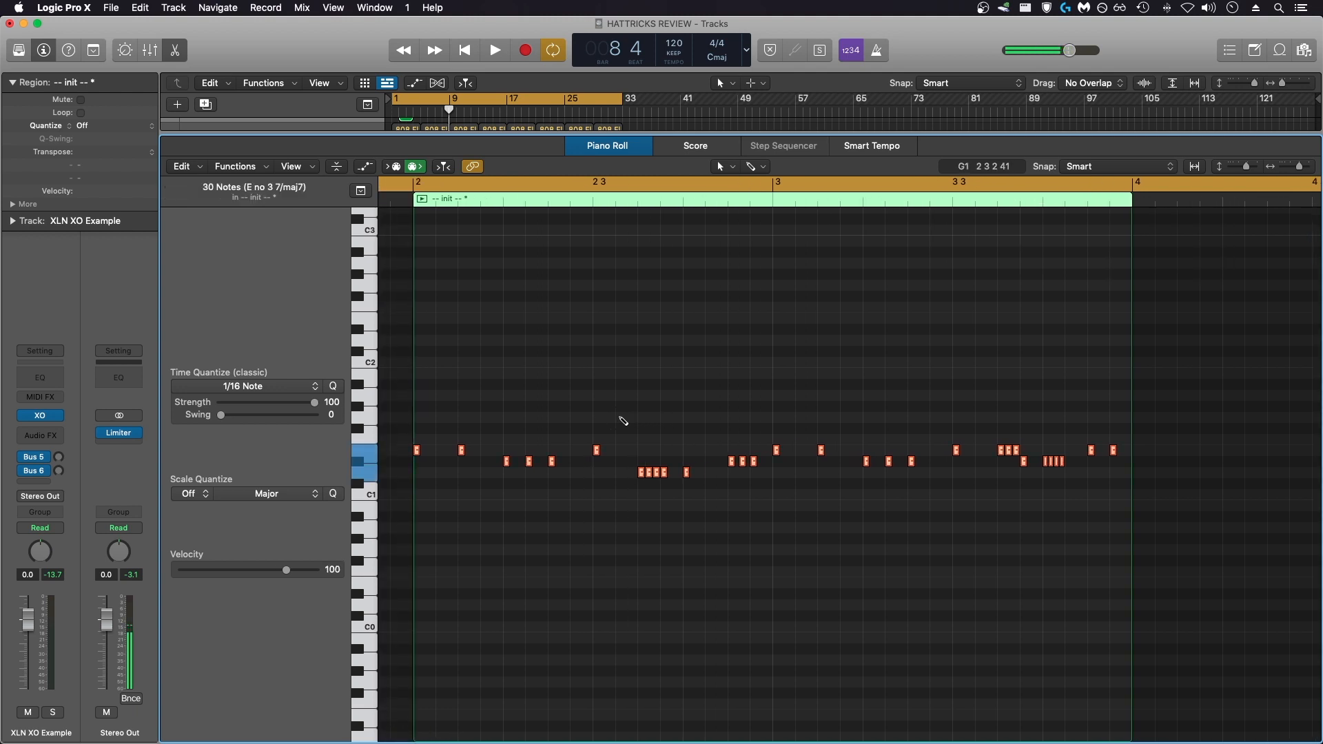
# Drag the 1/16 Time Quantize Swing slider up to roughly 36 for the XO notes.
pyautogui.moveTo(220, 415); pyautogui.dragTo(248, 415)
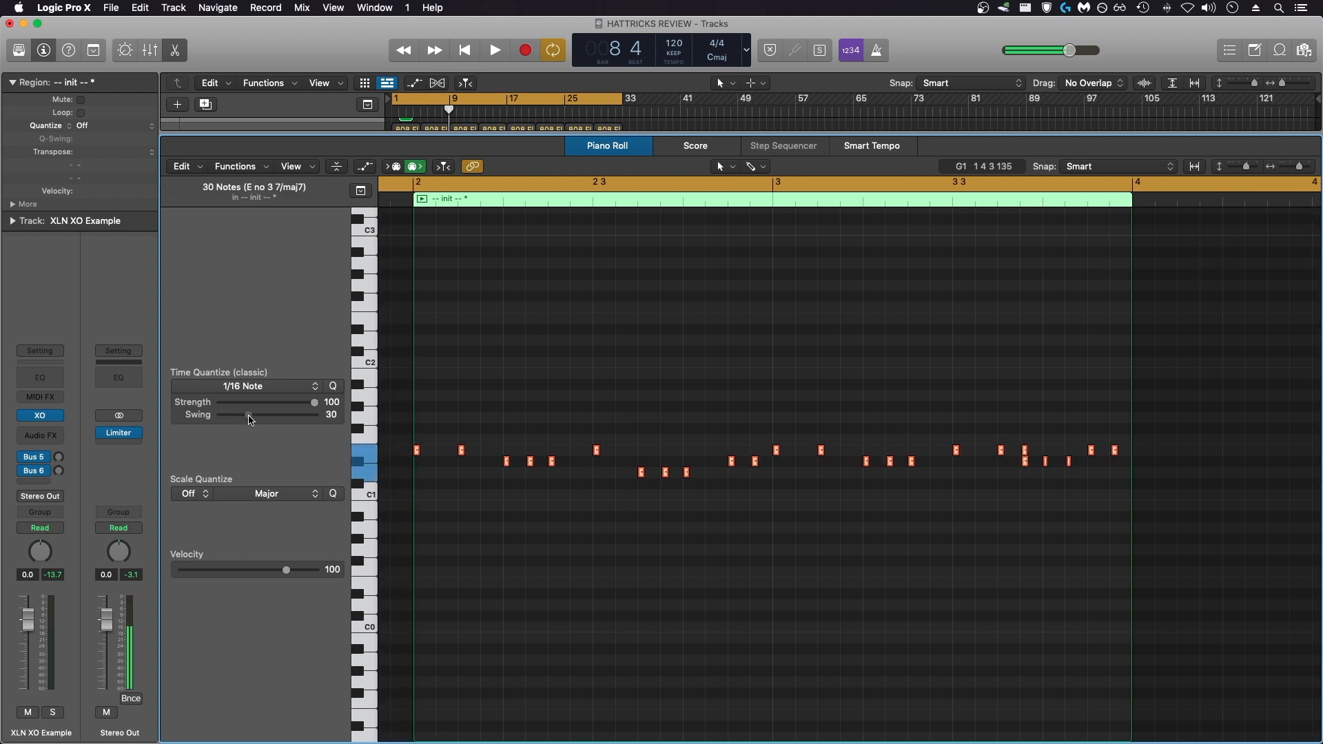
pyautogui.moveTo(249, 415); pyautogui.dragTo(254, 415)
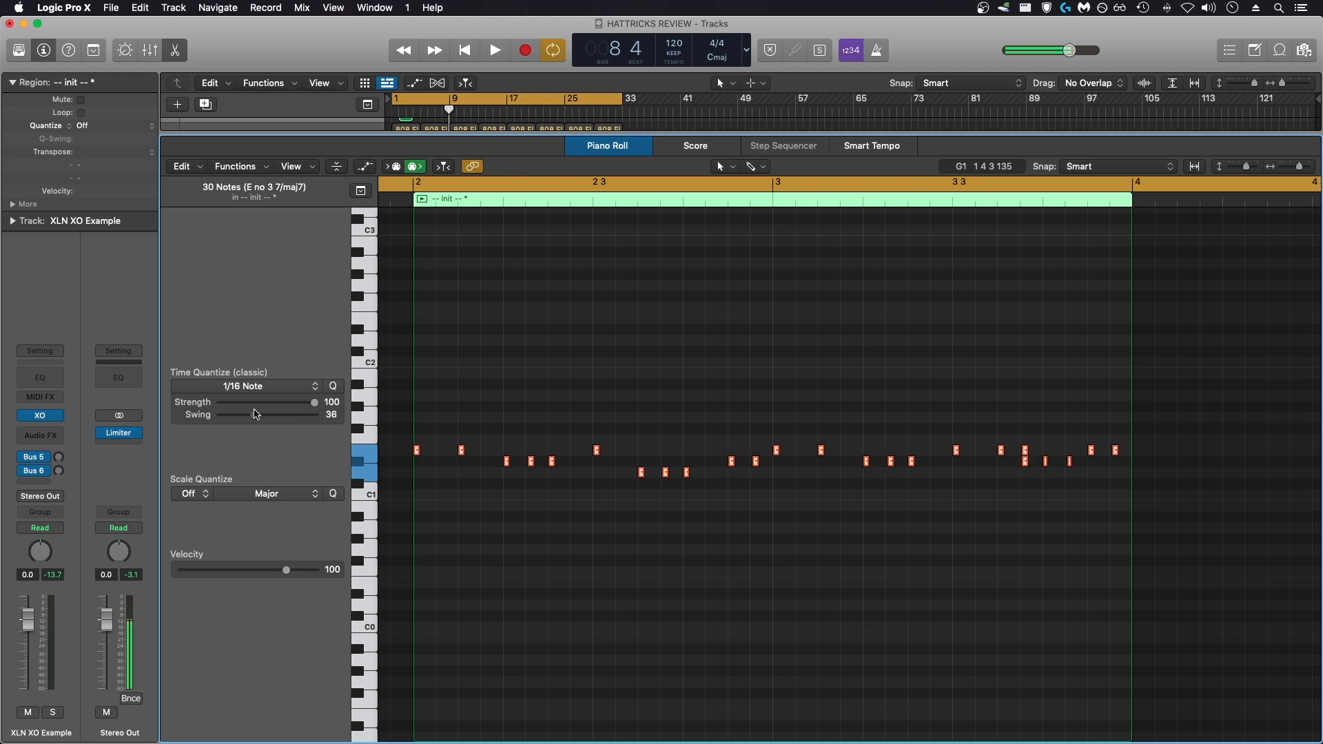
pyautogui.moveTo(253, 415); pyautogui.dragTo(290, 415)
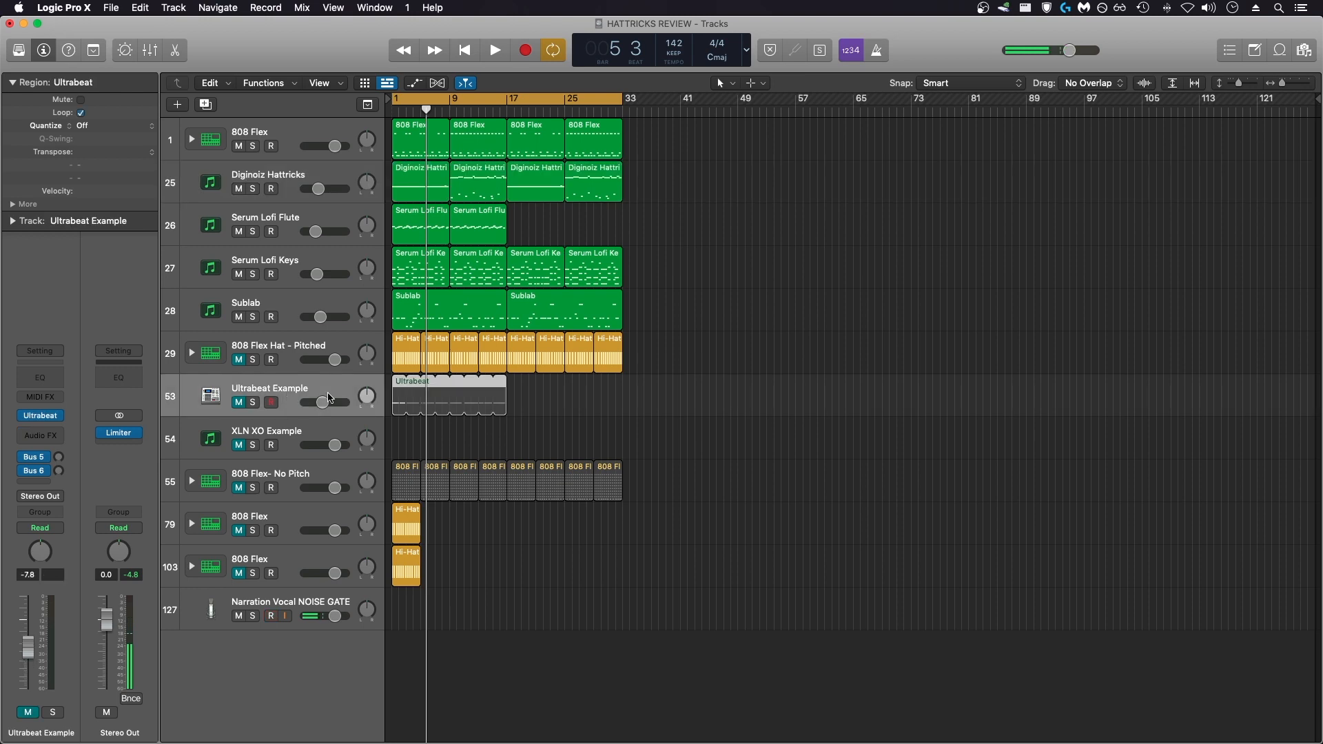
# Open the Ultrabeat Example region in the Piano Roll and return to the arrangement.
pyautogui.doubleClick(449, 395)
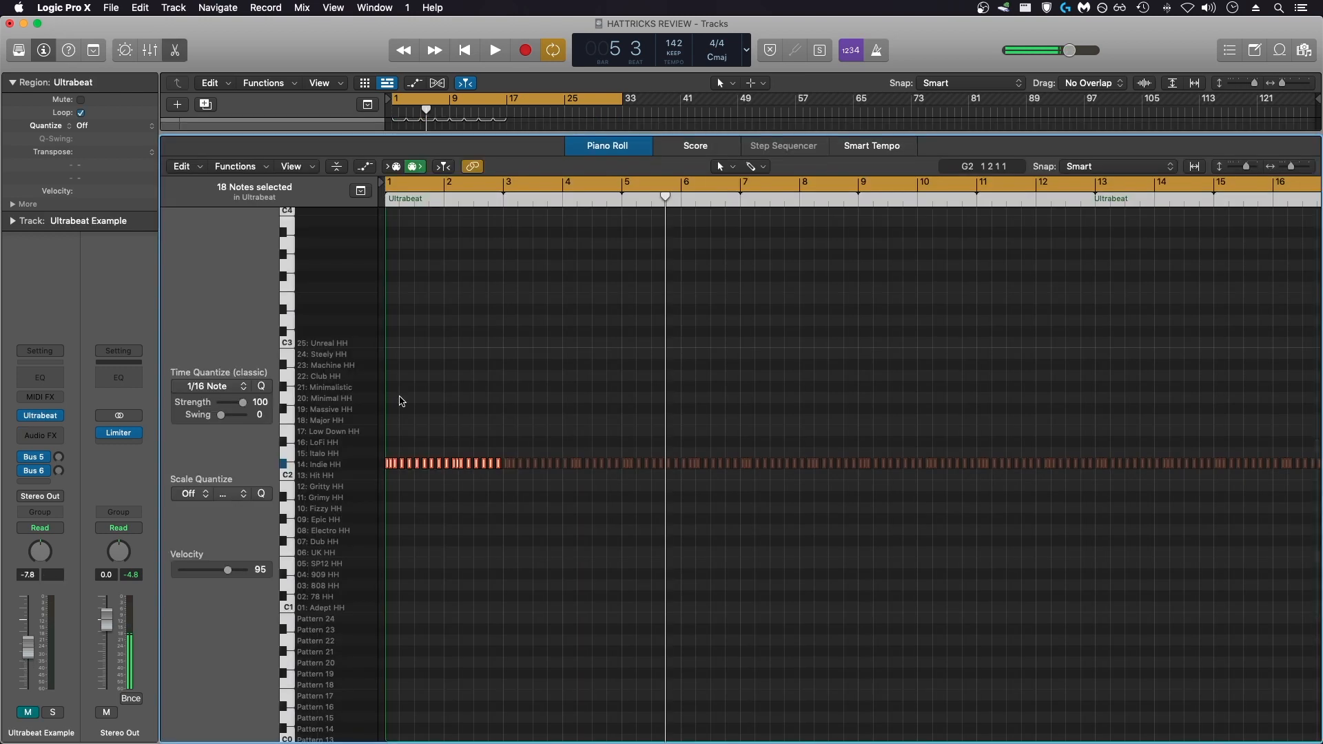
pyautogui.click(463, 50)
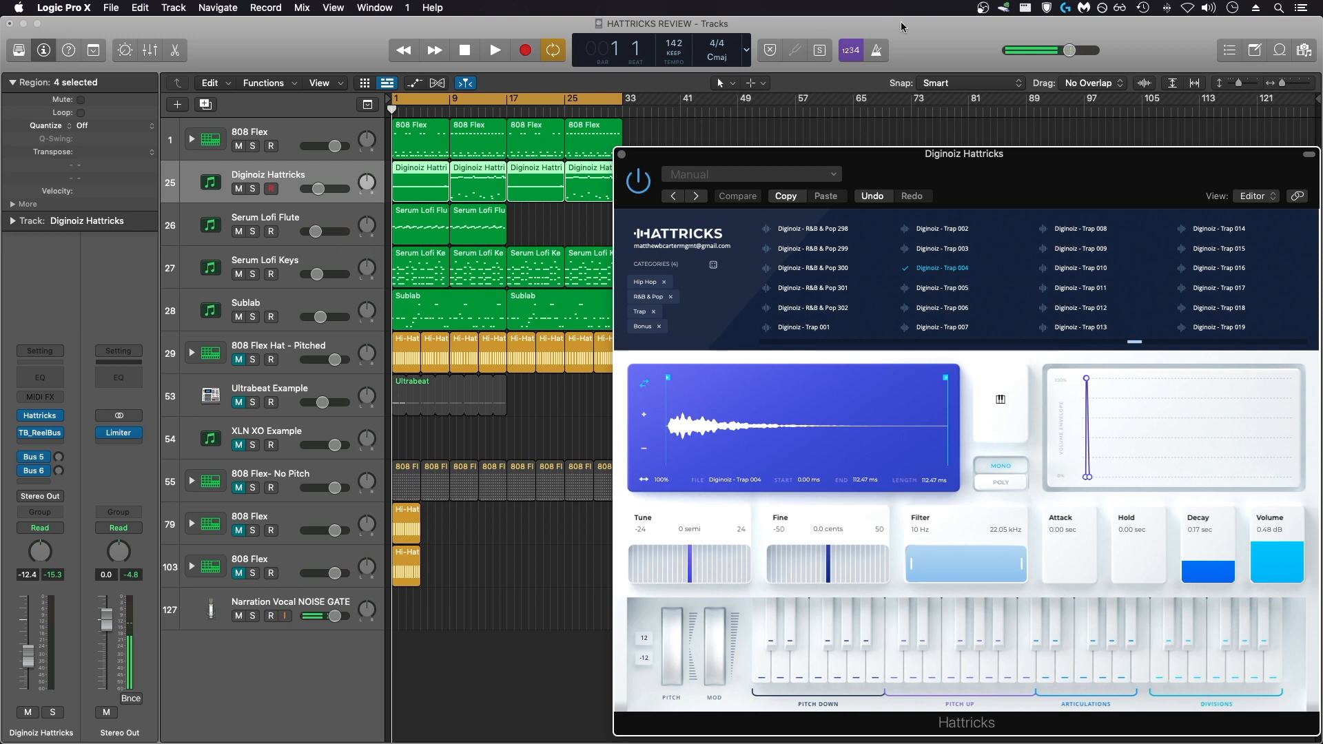
# Repeatedly toggle the Diginoiz Hattricks track control while Trap 004 plays, leaving the narration track armed.
pyautogui.click(264, 616)
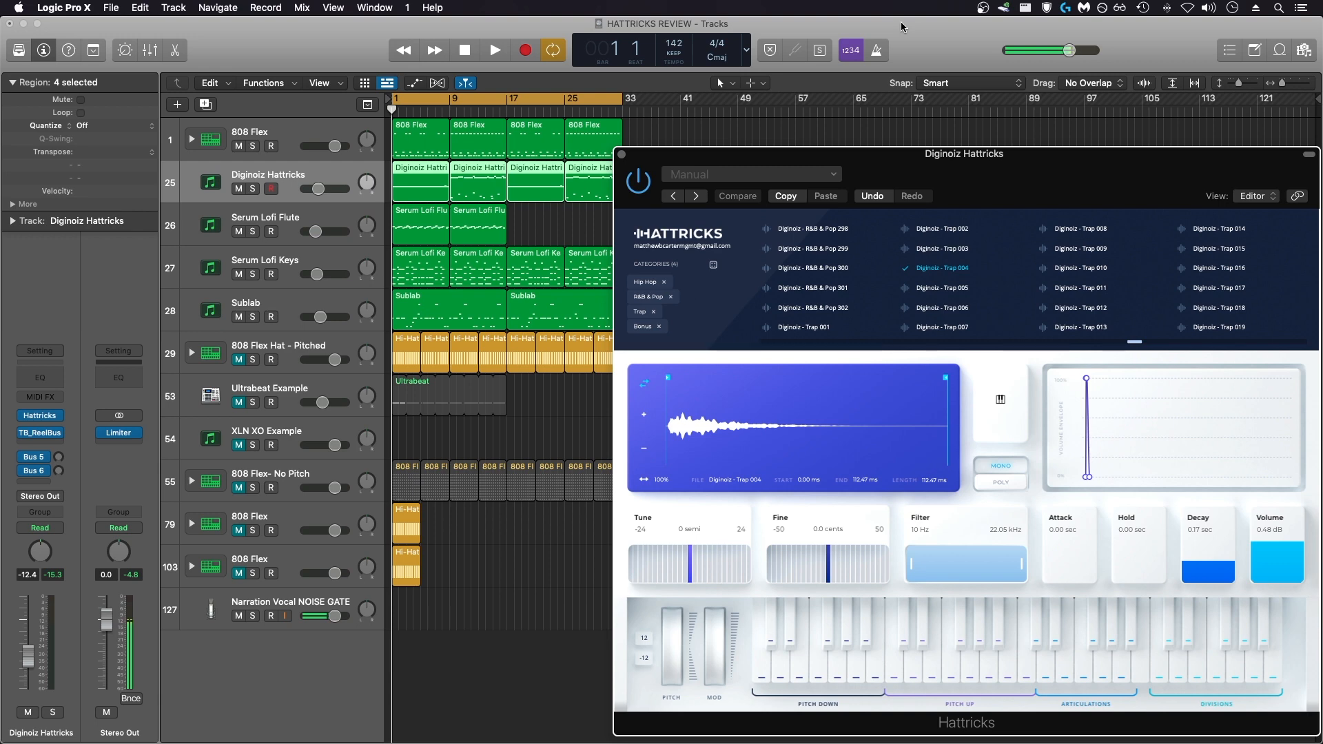
pyautogui.click(270, 616)
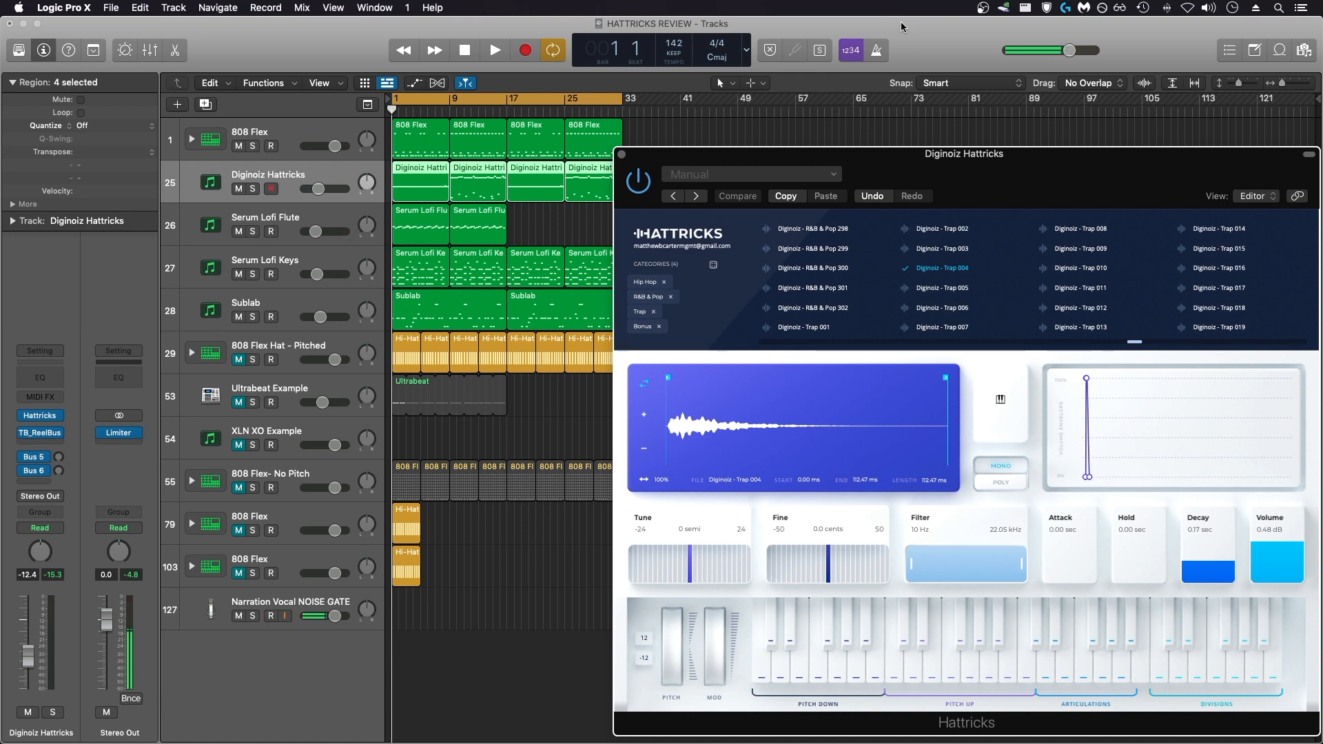
pyautogui.click(269, 615)
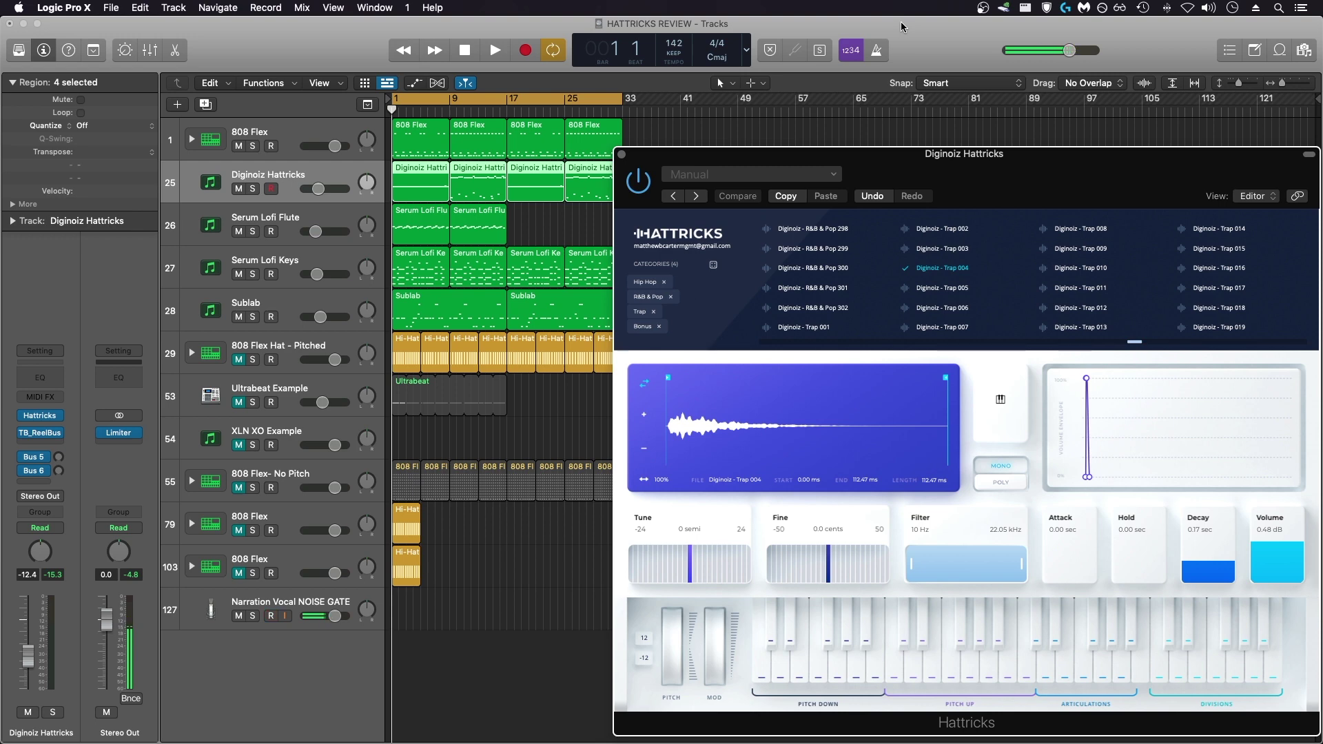
pyautogui.click(270, 616)
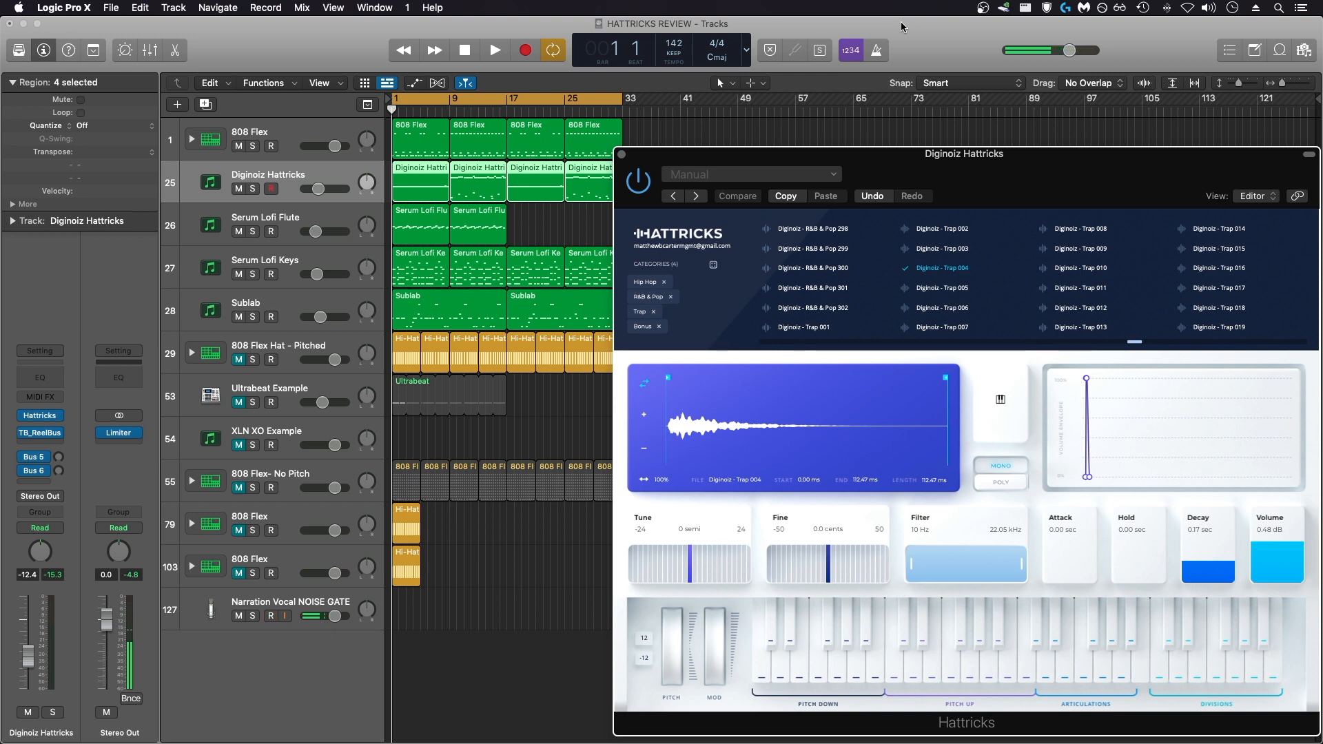
pyautogui.click(270, 616)
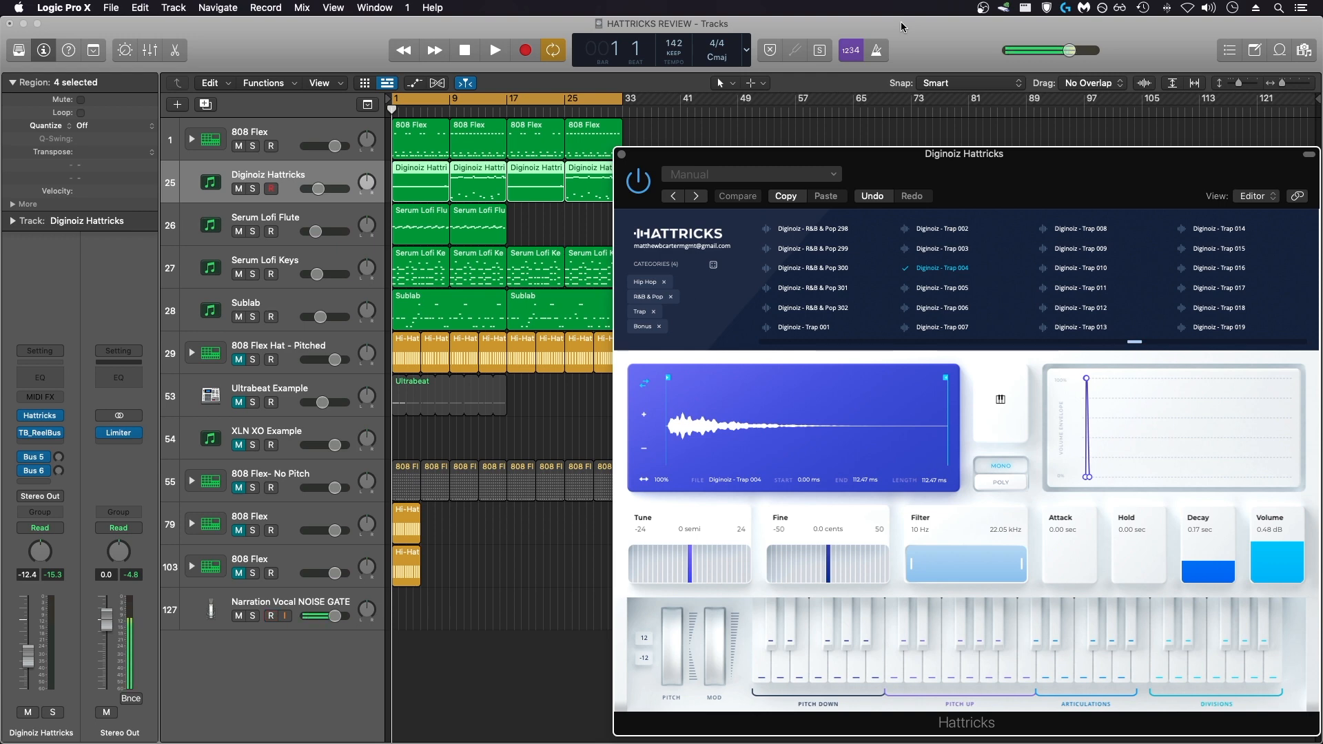
pyautogui.click(270, 615)
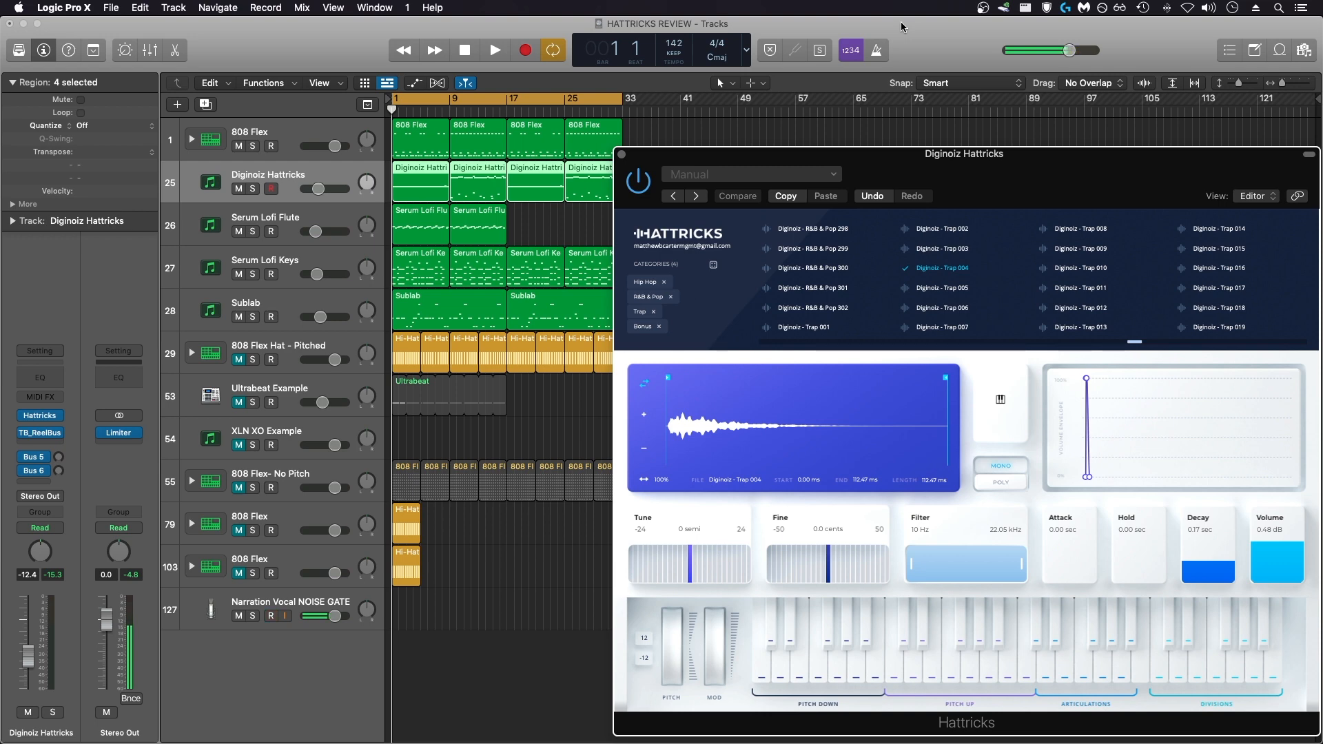
pyautogui.click(270, 616)
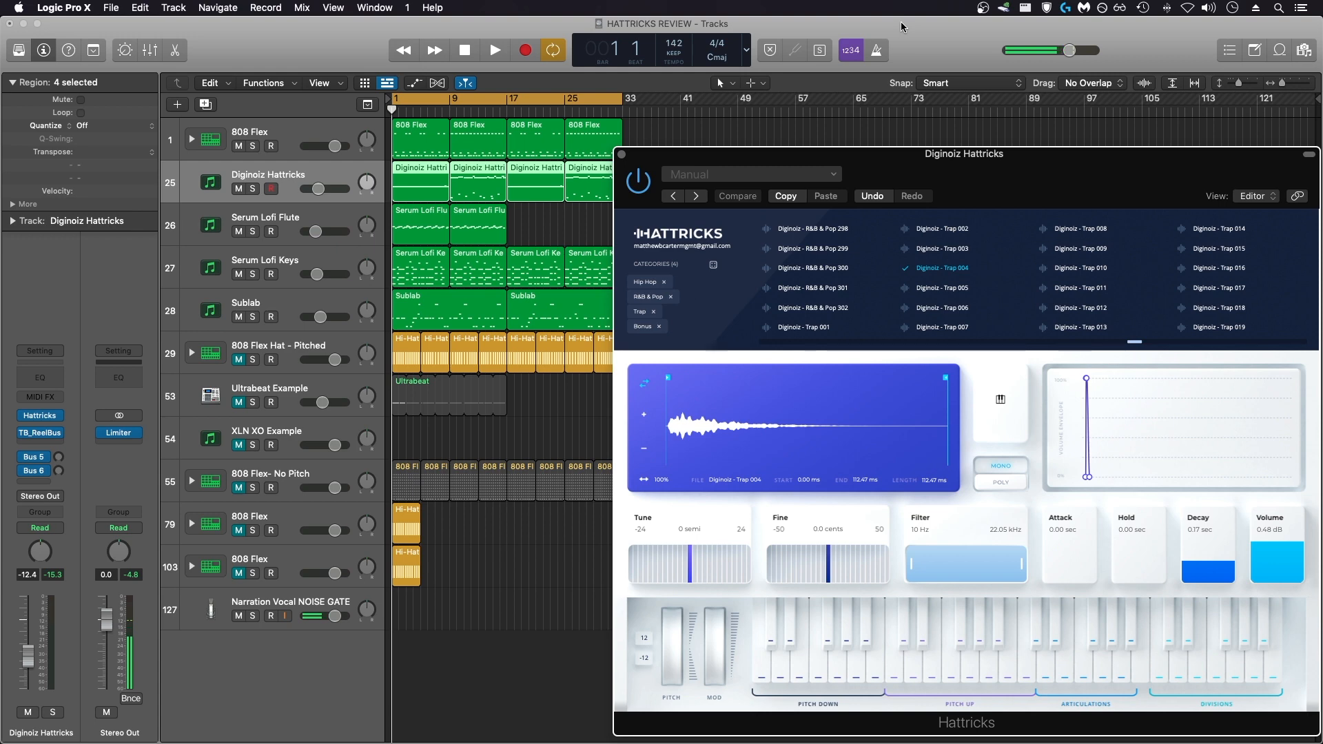
pyautogui.click(263, 614)
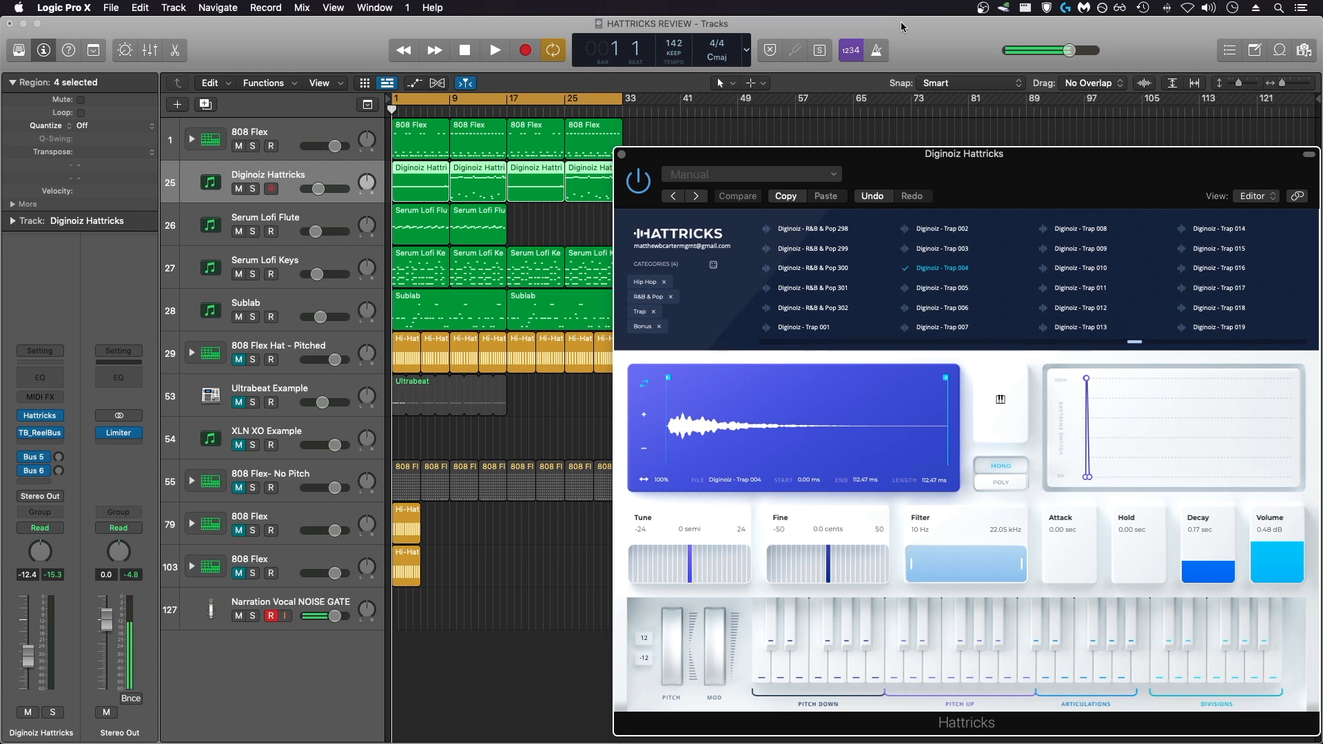